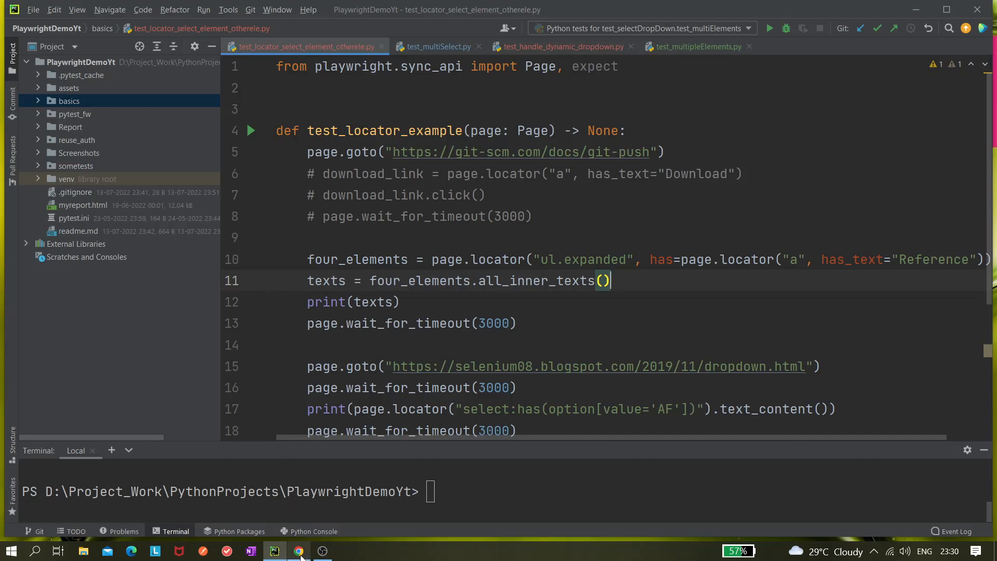
Open amazon.in in a second Chrome tab, then return to the GlobalSQA tab and select its URL.
{"action": "left_click", "coordinate": [298, 550]}
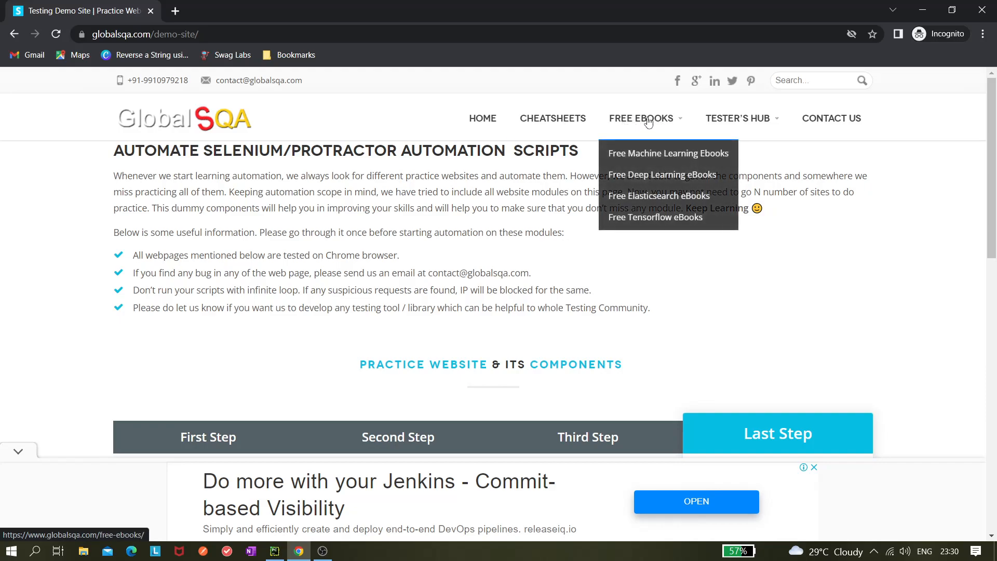
{"action": "mouse_move", "coordinate": [661, 175]}
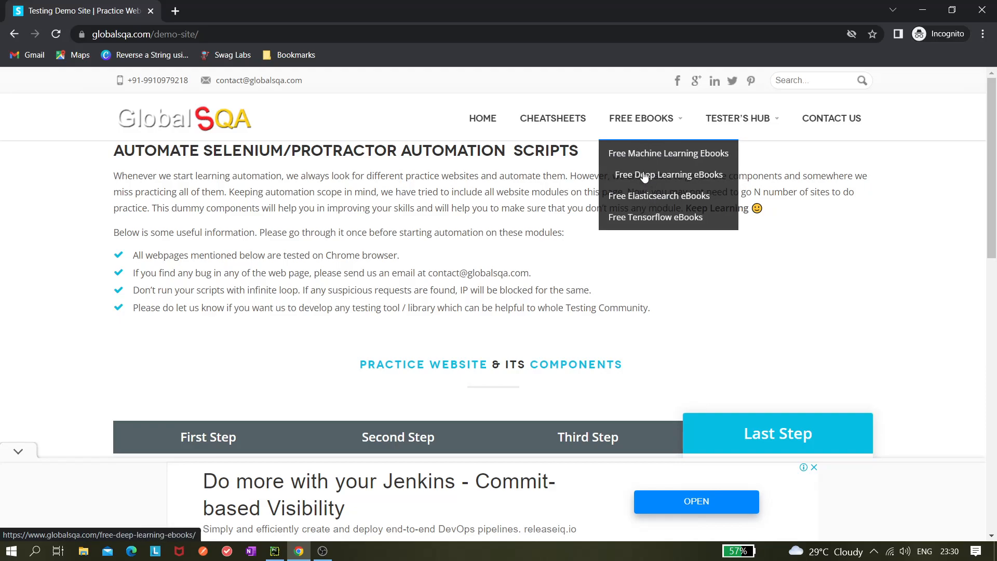
{"action": "left_click", "coordinate": [329, 10]}
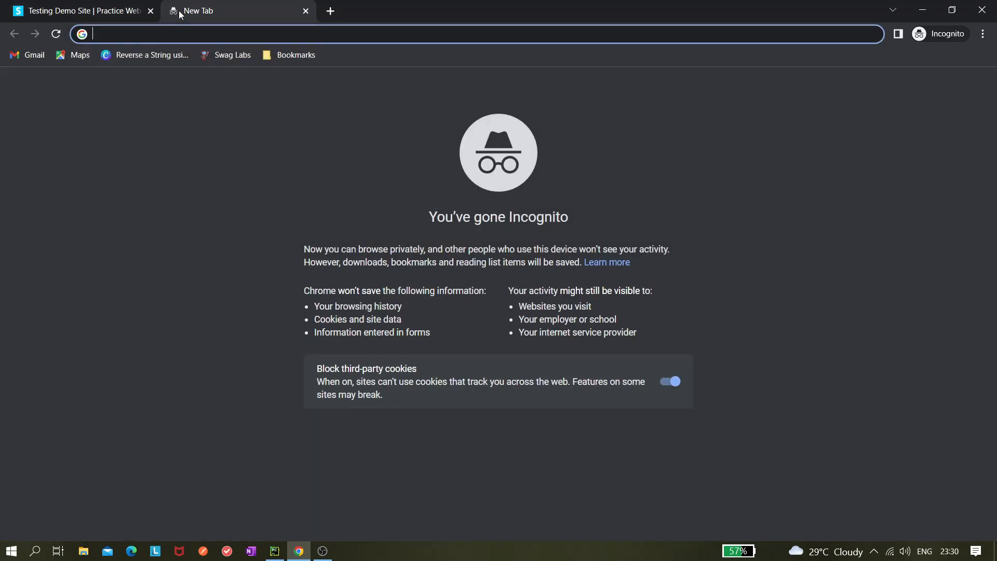
{"action": "type", "text": "amazon.in"}
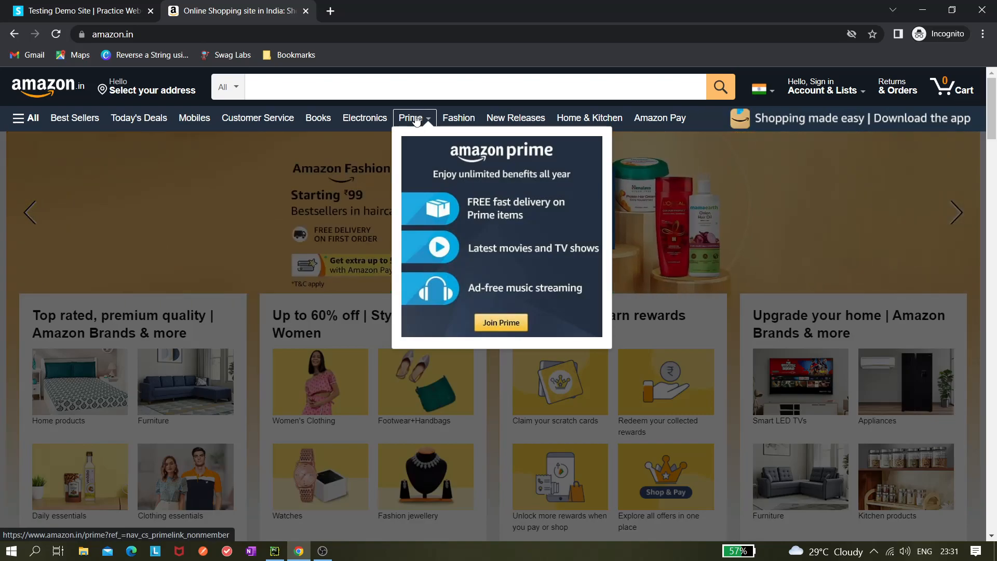
{"action": "mouse_move", "coordinate": [122, 170]}
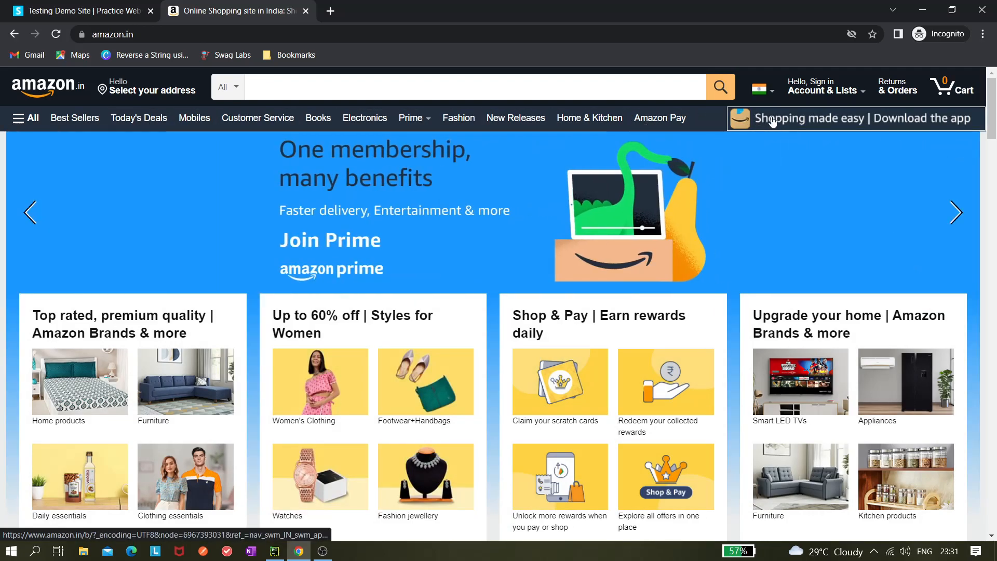
{"action": "left_click", "coordinate": [823, 86]}
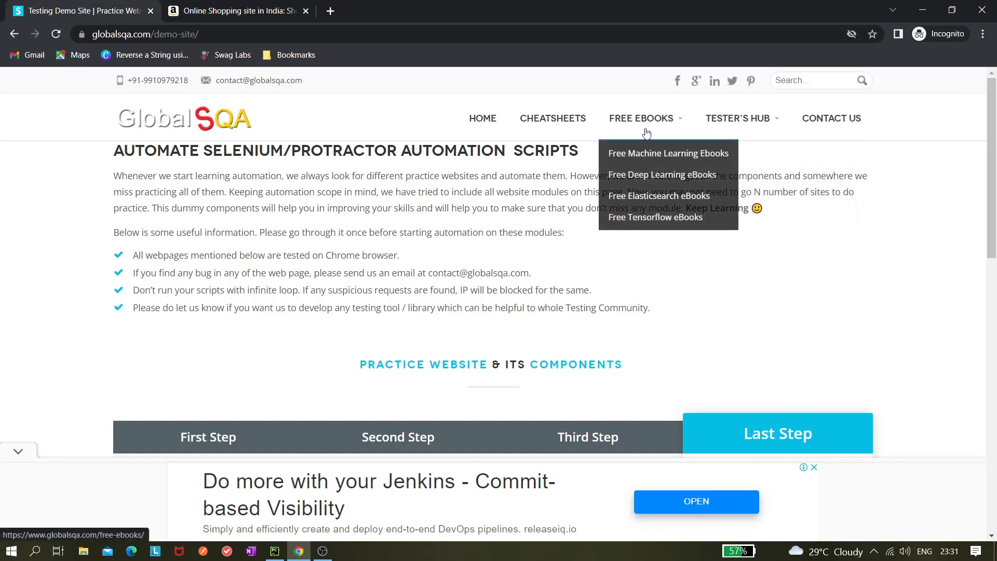
{"action": "left_click", "coordinate": [143, 34]}
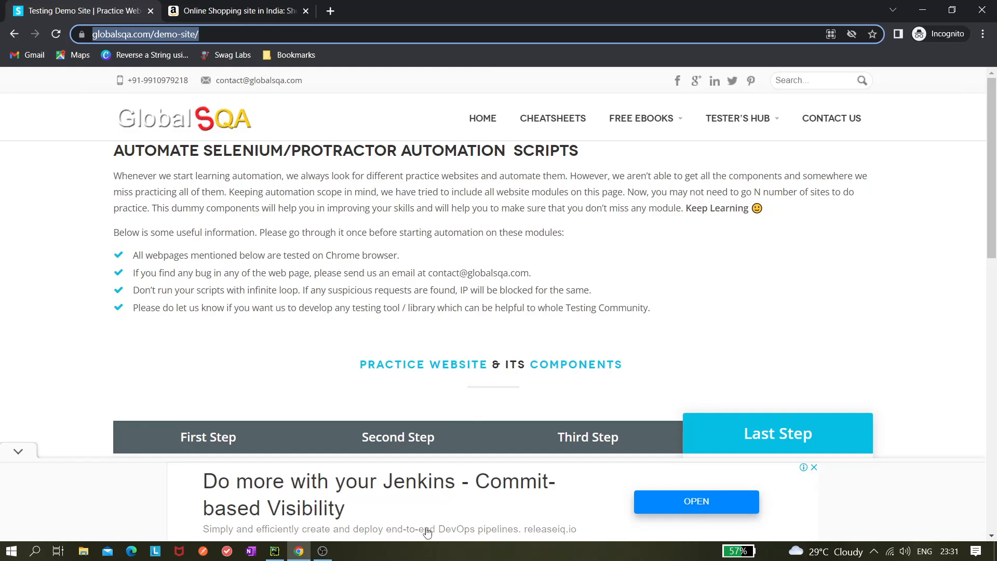
Create a new Python file test_hover_over in the basics folder and add it to Git.
{"action": "left_click", "coordinate": [274, 550]}
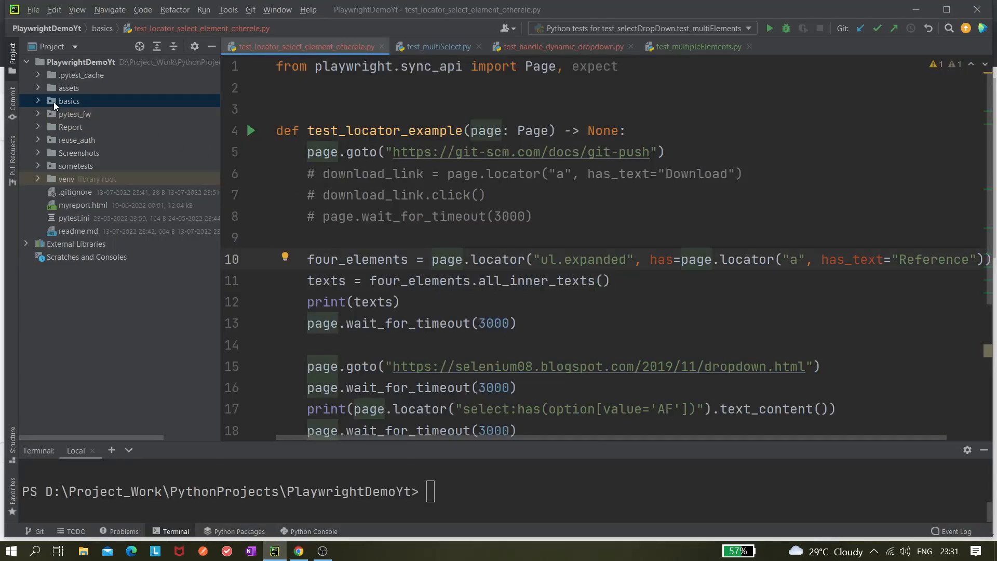
{"action": "right_click", "coordinate": [69, 101]}
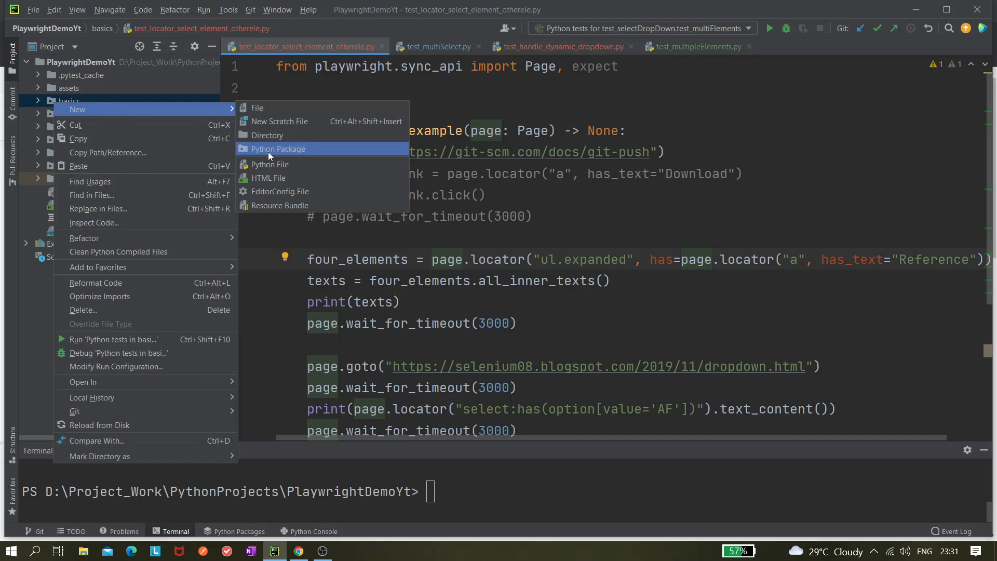
{"action": "left_click", "coordinate": [269, 164]}
{"action": "type", "text": "test_h"}
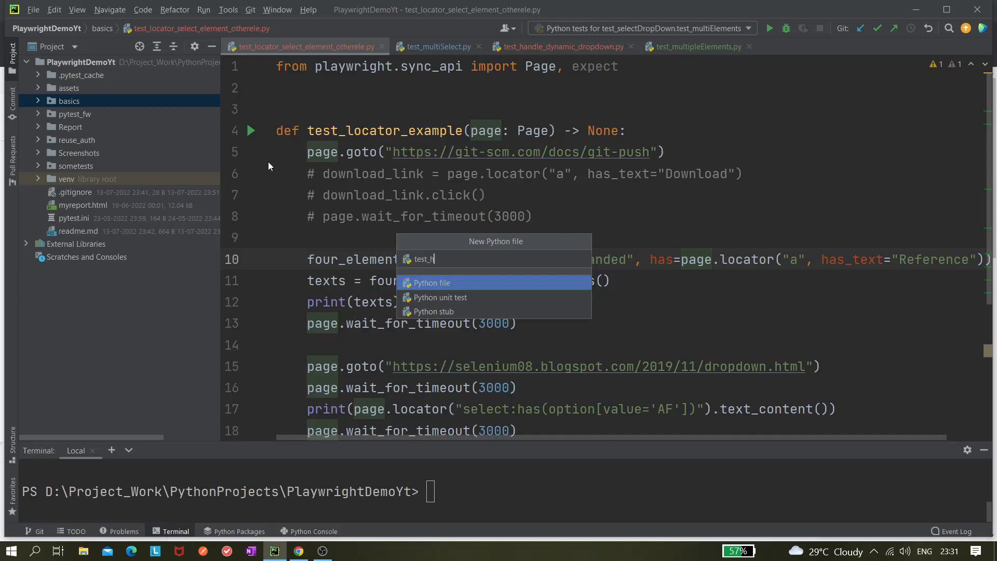
{"action": "type", "text": "over"}
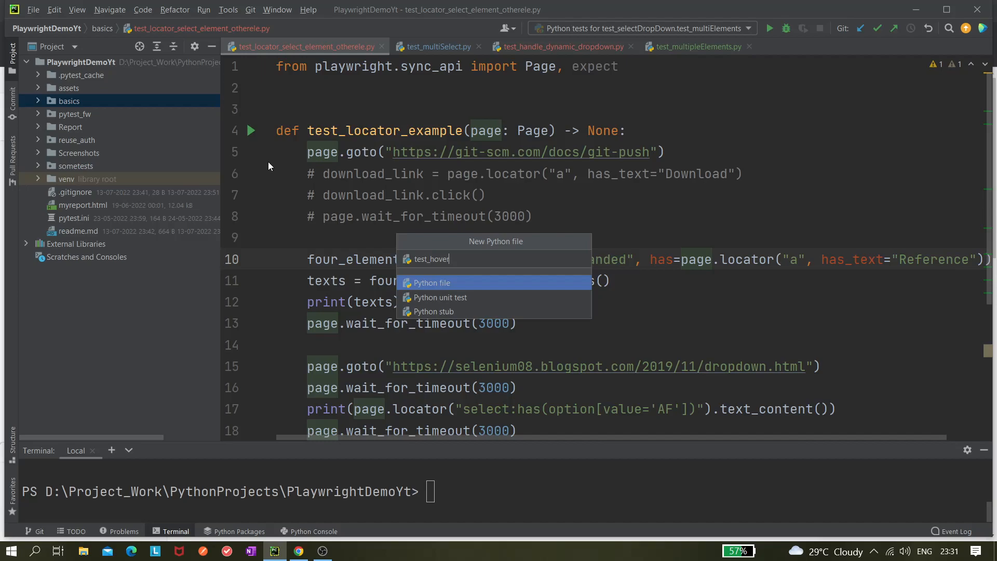
{"action": "type", "text": "_over"}
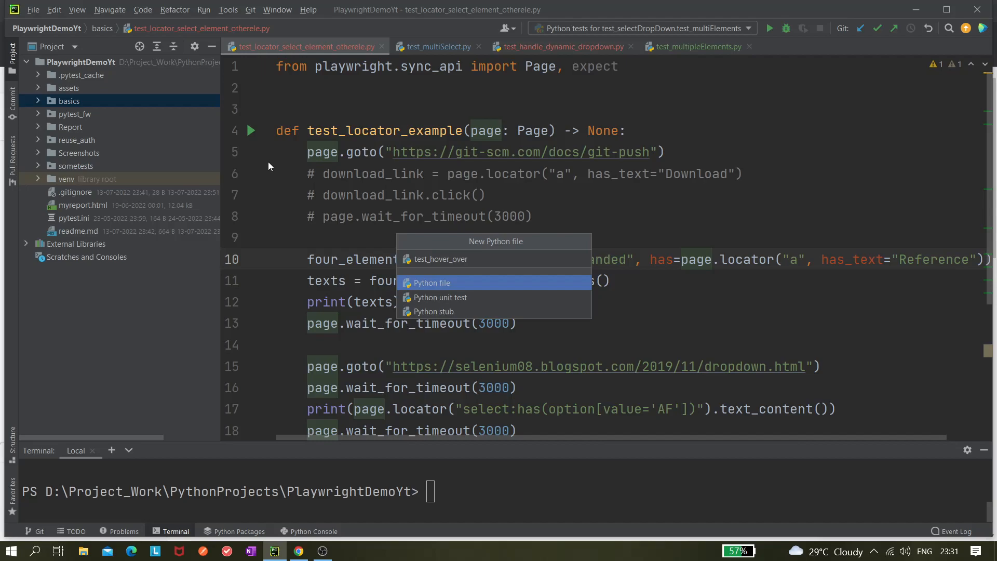
{"action": "left_click", "coordinate": [431, 282]}
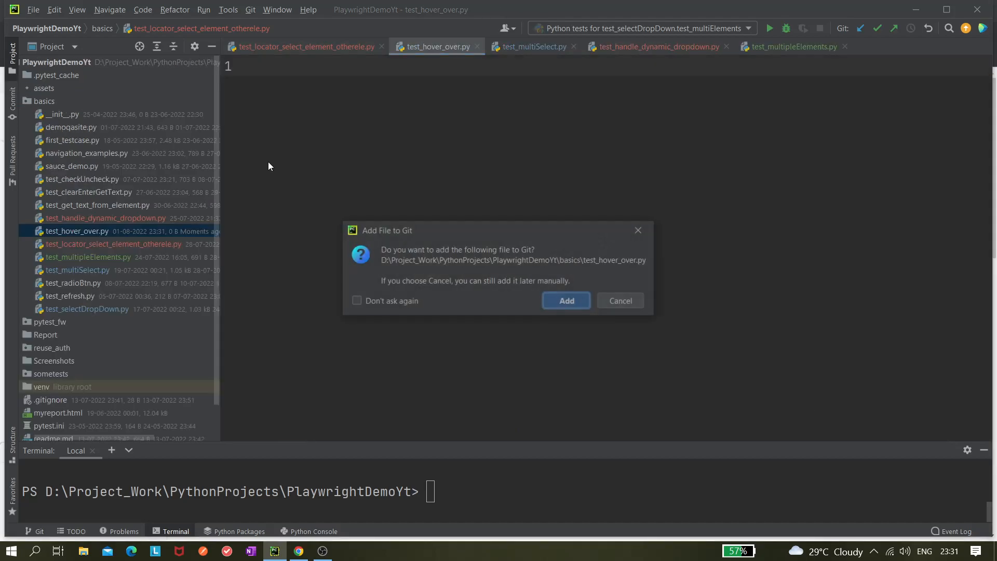
{"action": "left_click", "coordinate": [565, 300]}
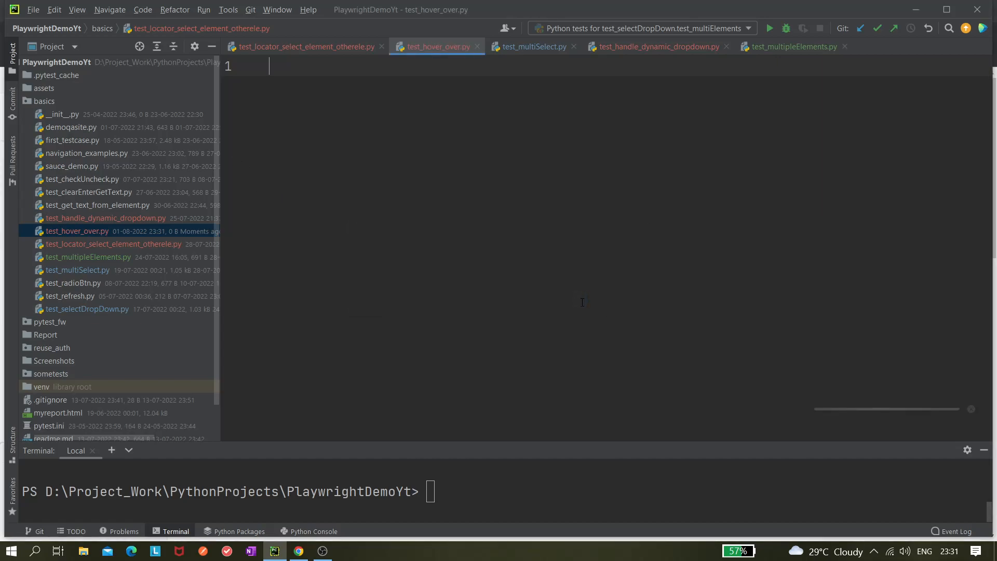
Copy the opening lines from the locator example file and close the extra editor tabs.
{"action": "left_click", "coordinate": [113, 243]}
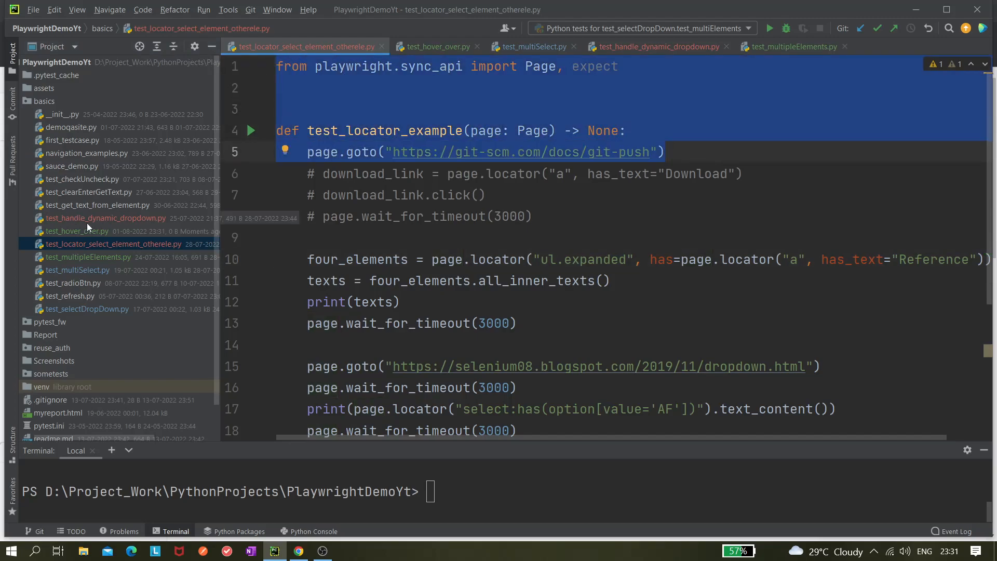
{"action": "left_click", "coordinate": [655, 47]}
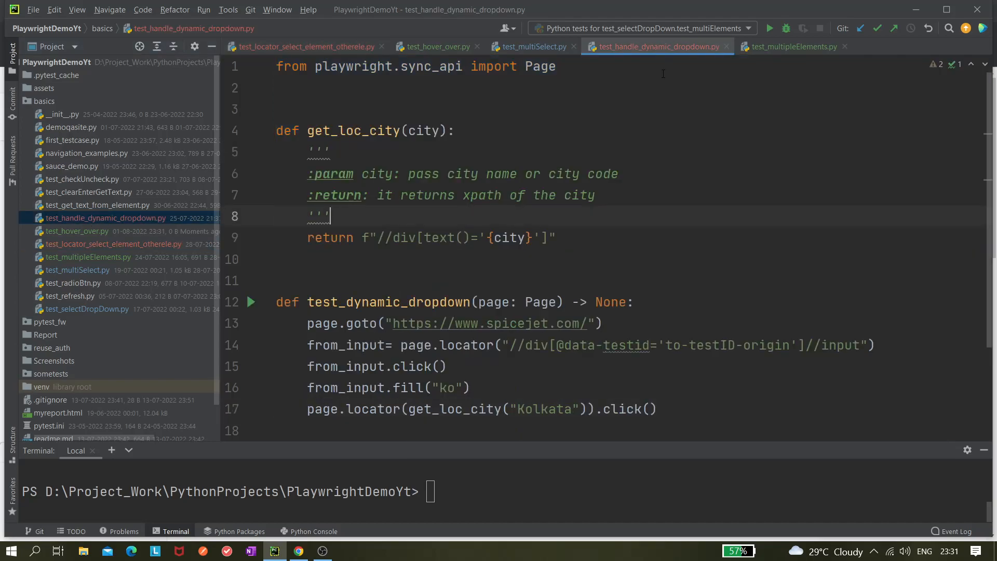
{"action": "left_click", "coordinate": [532, 47]}
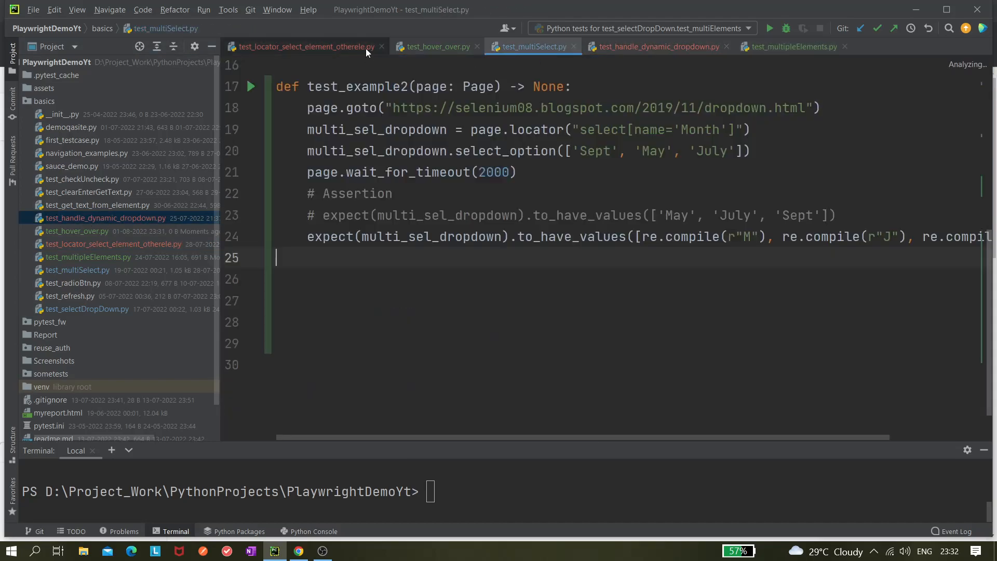
{"action": "left_click", "coordinate": [437, 47]}
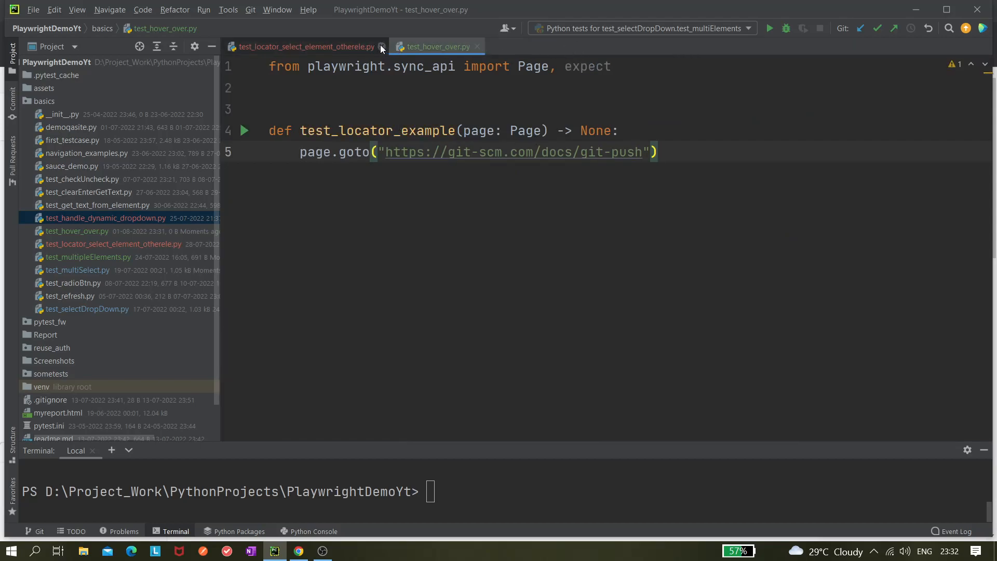
Replace the git-scm URL in page.goto with the GlobalSQA demo-site address copied from Chrome.
{"action": "left_click", "coordinate": [382, 46]}
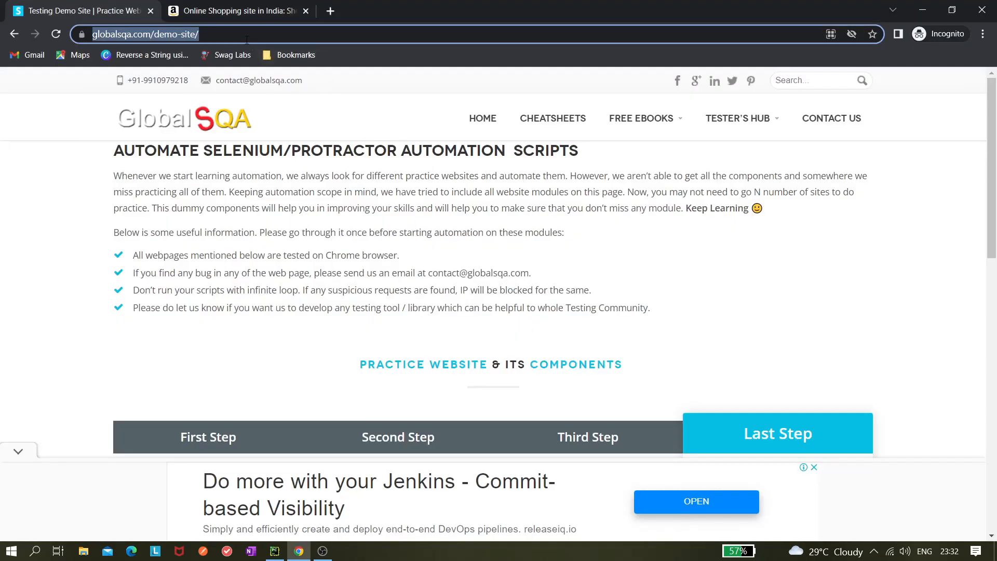
{"action": "left_click", "coordinate": [274, 551]}
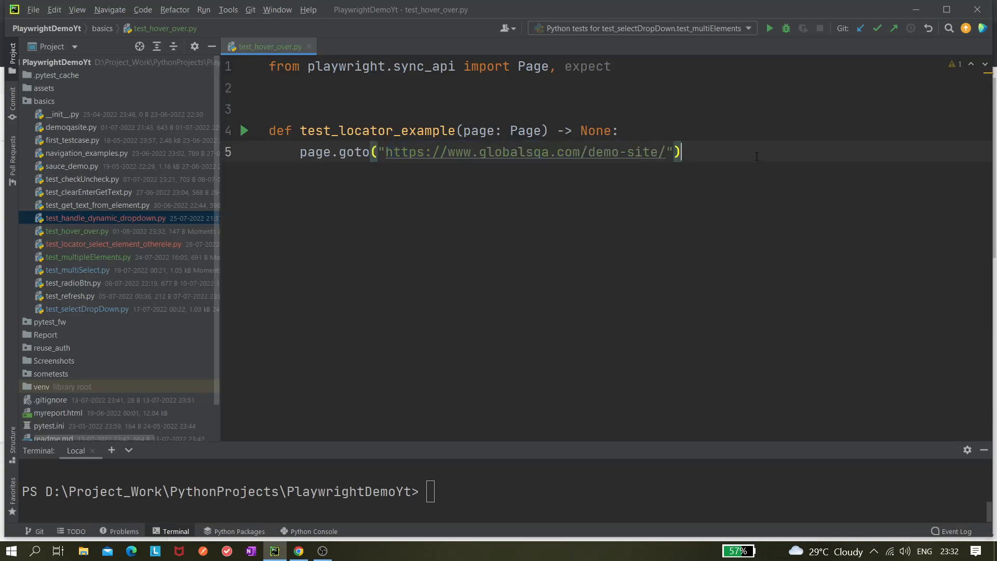
{"action": "key", "text": "enter"}
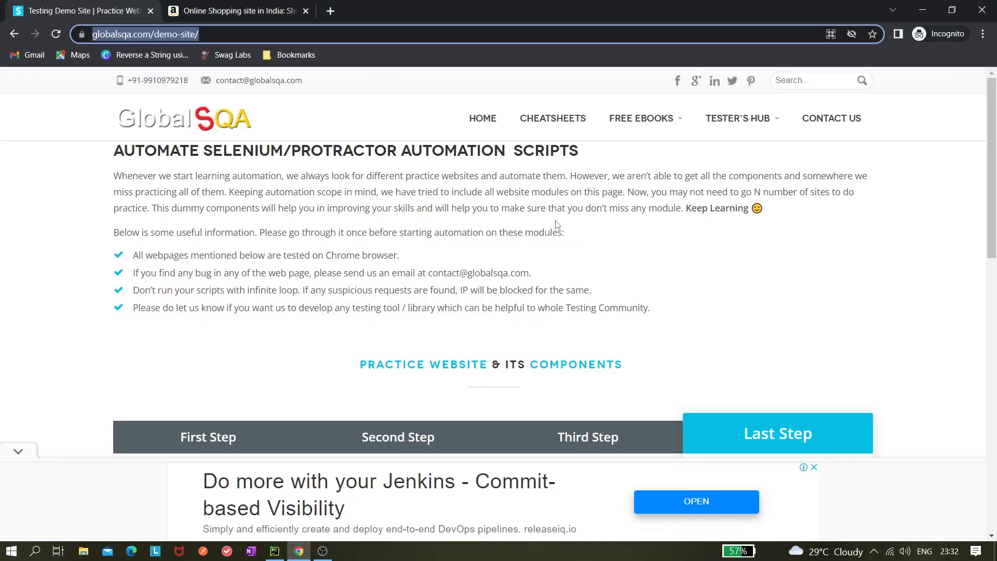
{"action": "left_click", "coordinate": [274, 551]}
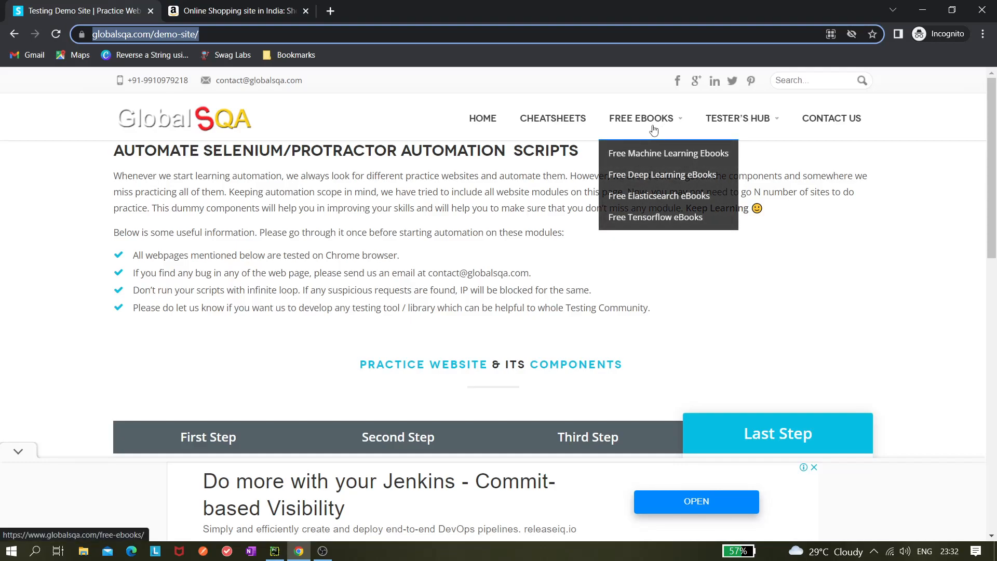
{"action": "mouse_move", "coordinate": [654, 132]}
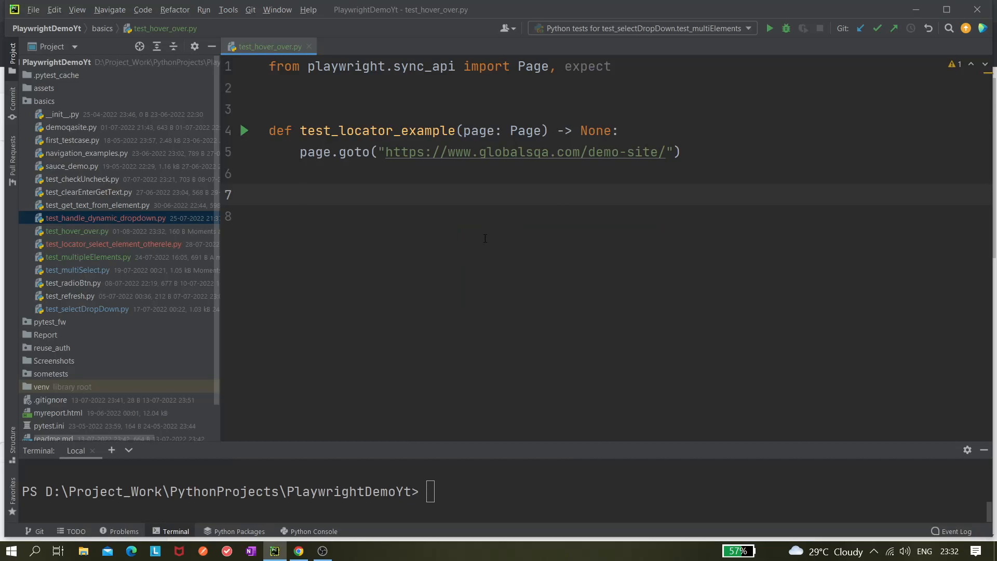
Begin header_menu = page.locator(...) and inspect the Free Ebooks item in Chrome DevTools.
{"action": "type", "text": "header"}
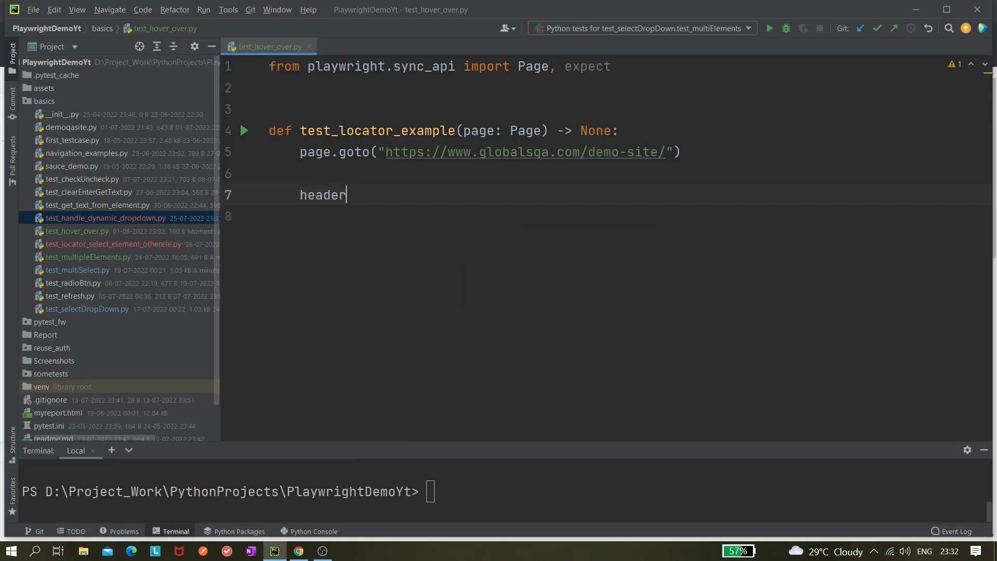
{"action": "type", "text": "_menu ="}
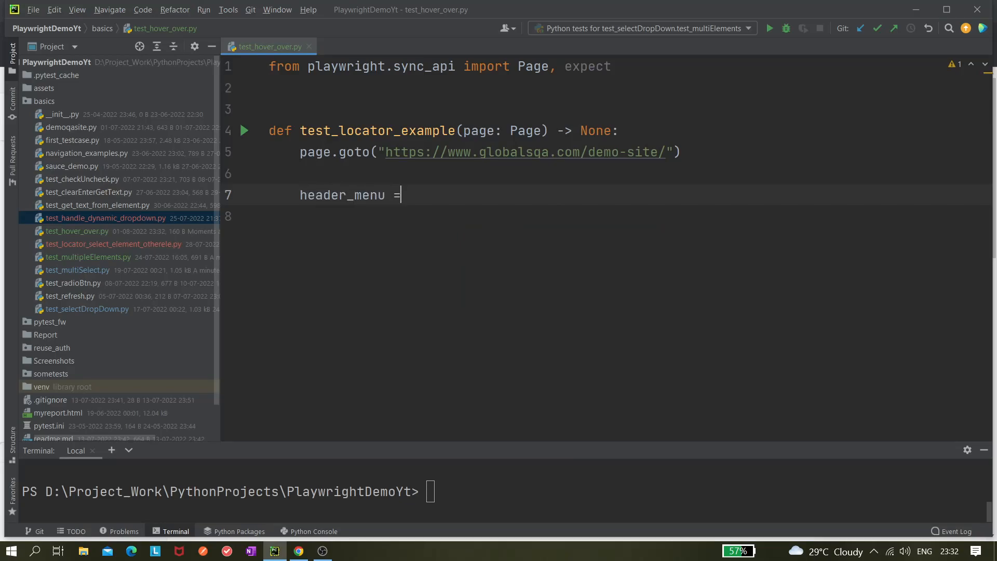
{"action": "left_click", "coordinate": [298, 550]}
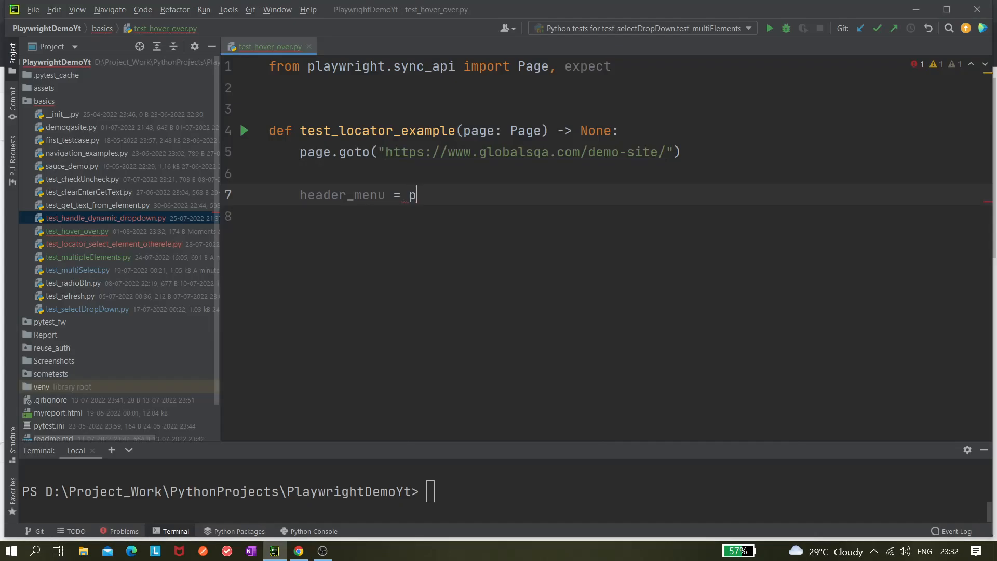
{"action": "type", "text": "age."}
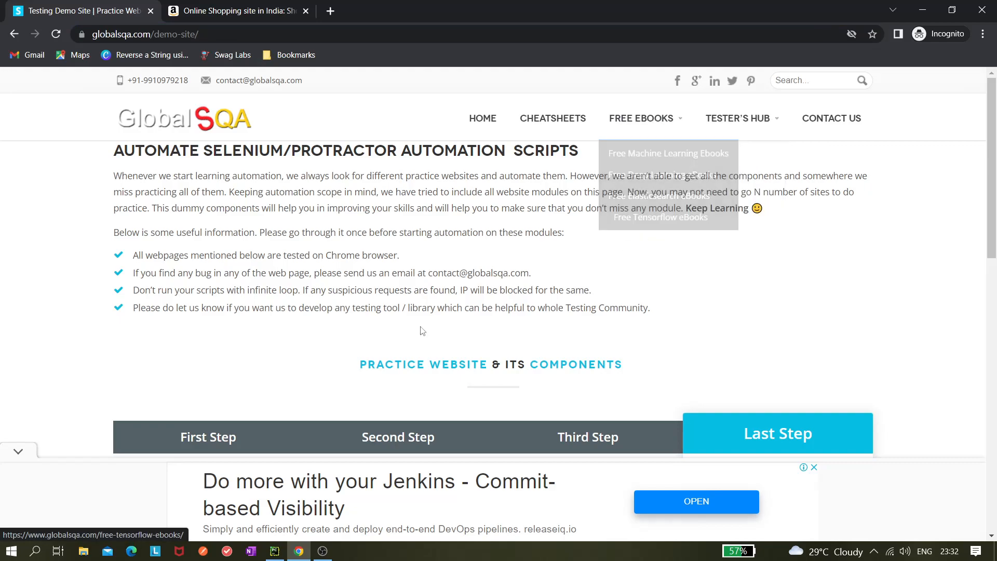
{"action": "key", "text": "F12"}
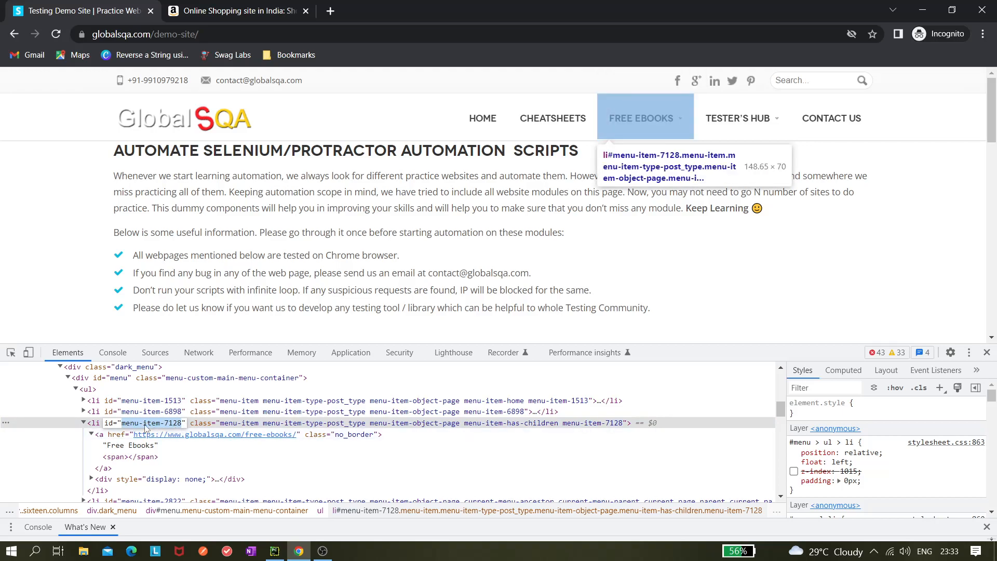
Fill the locator with the copied id "#menu-item-7128", leaving room for another argument.
{"action": "left_click", "coordinate": [274, 550]}
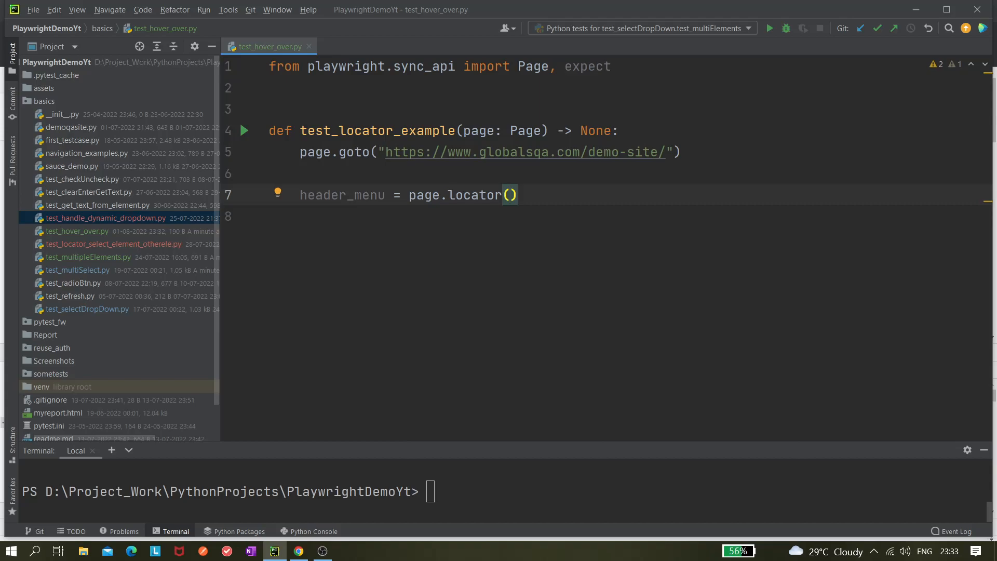
{"action": "type", "text": "\"menu-item-7128\""}
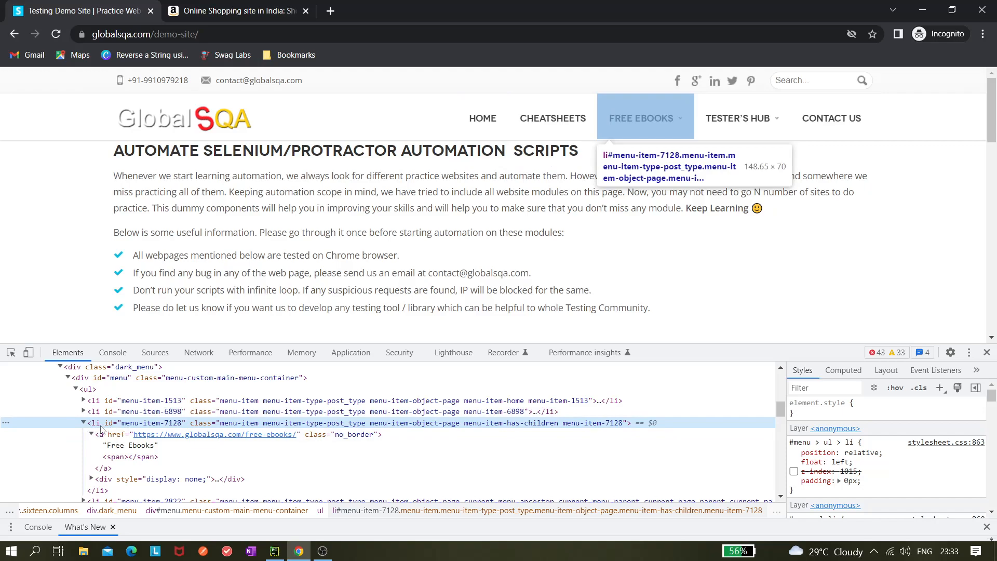
{"action": "left_click", "coordinate": [273, 550]}
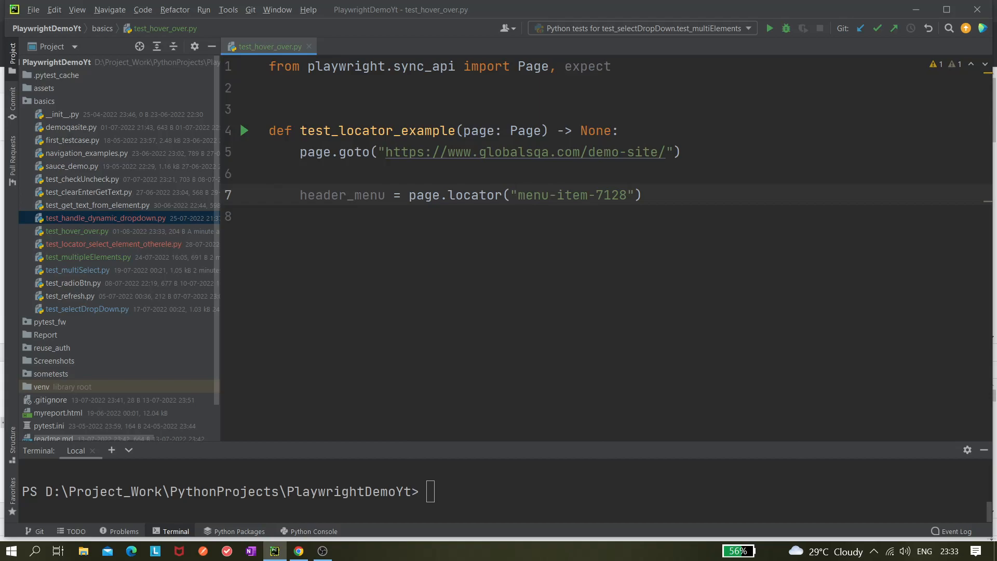
{"action": "type", "text": "#"}
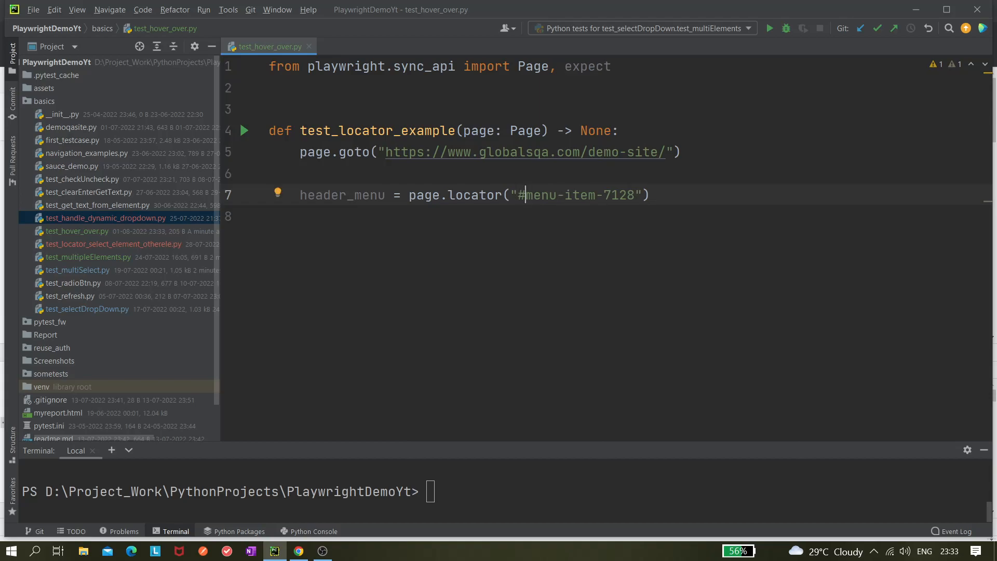
{"action": "double_click", "coordinate": [575, 194]}
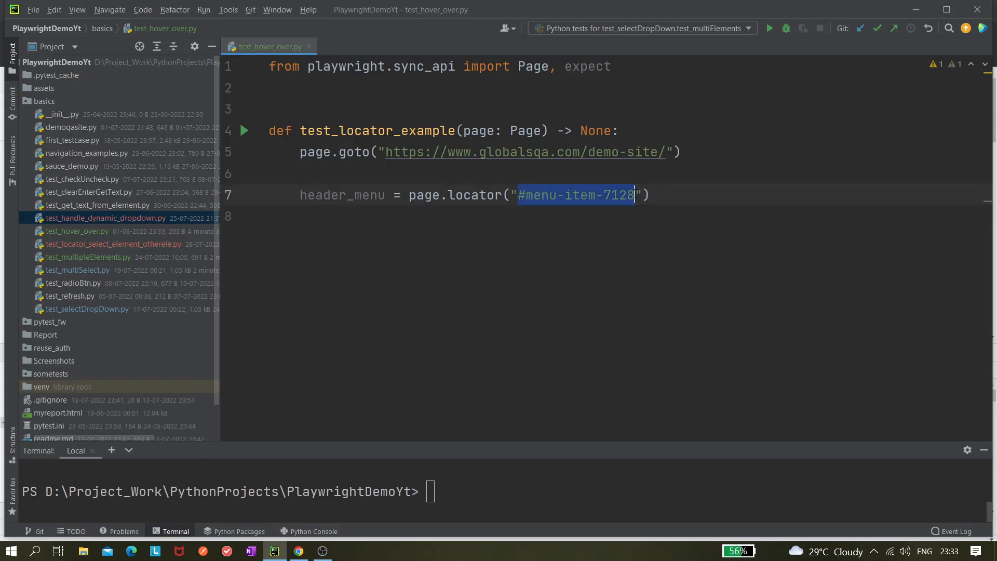
{"action": "left_click", "coordinate": [297, 550]}
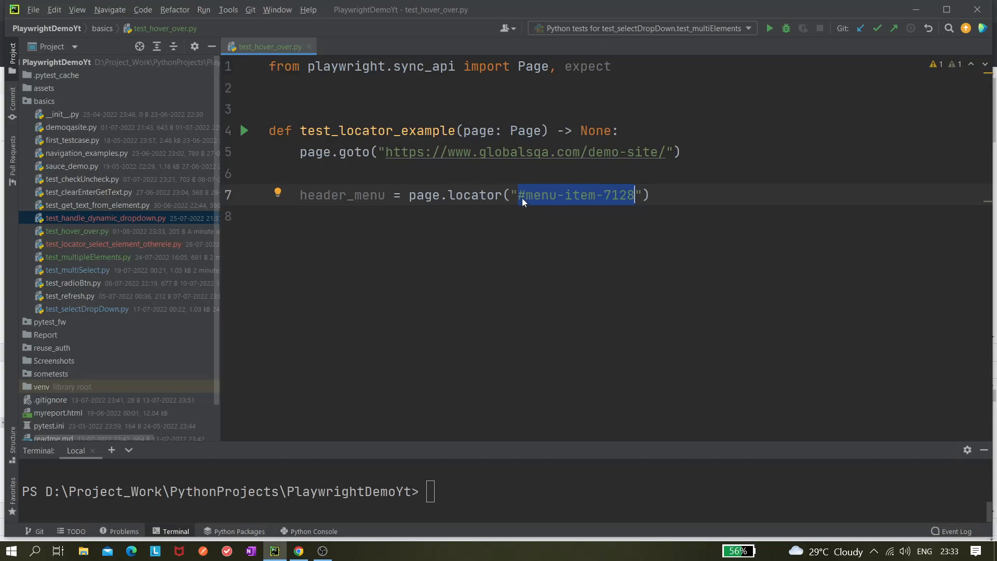
{"action": "mouse_move", "coordinate": [525, 208]}
{"action": "type", "text": ", "}
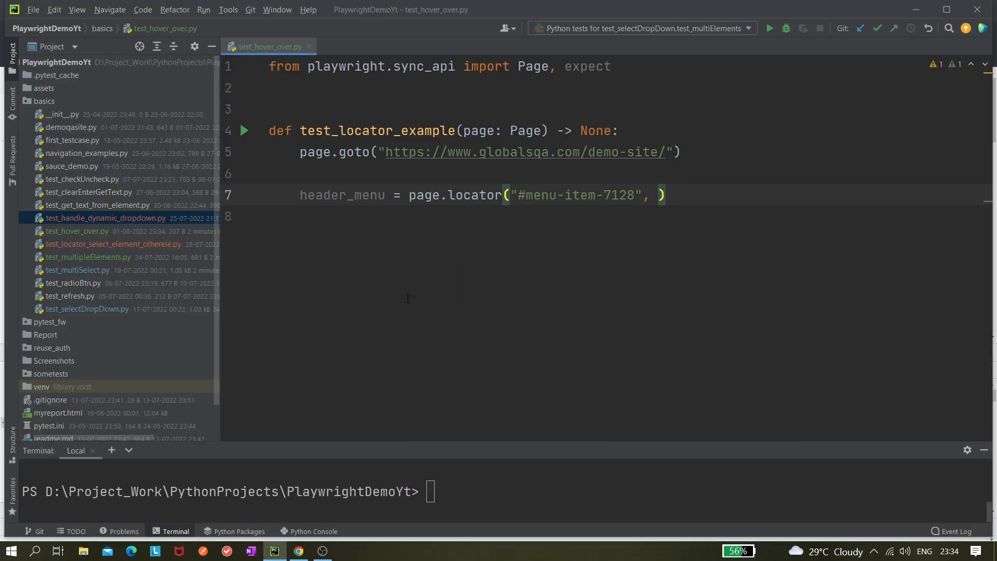
Add has_text="Free Ebooks" to the locator, taking the link text from Chrome.
{"action": "type", "text": "has_text="}
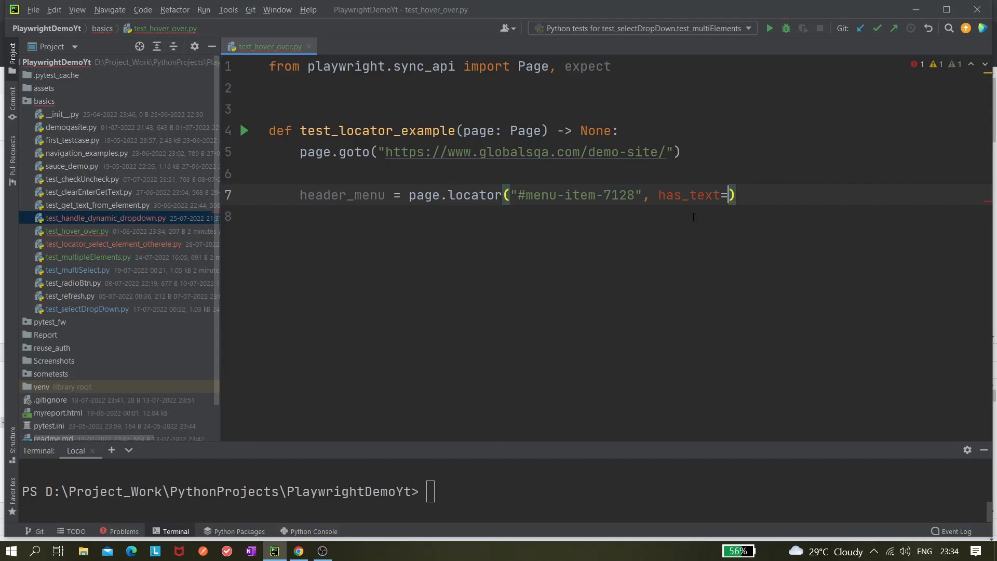
{"action": "type", "text": "\"\""}
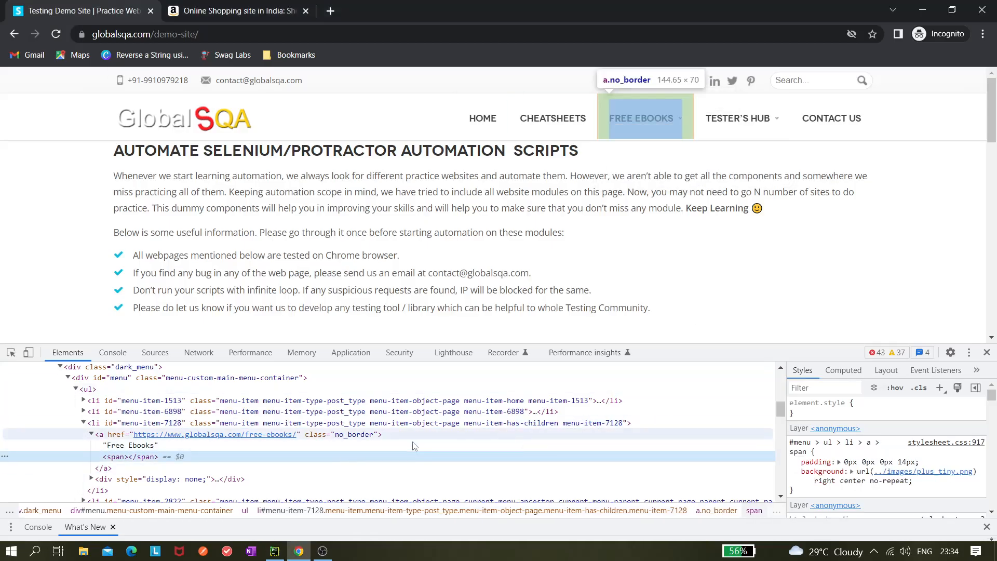
{"action": "left_click", "coordinate": [131, 445]}
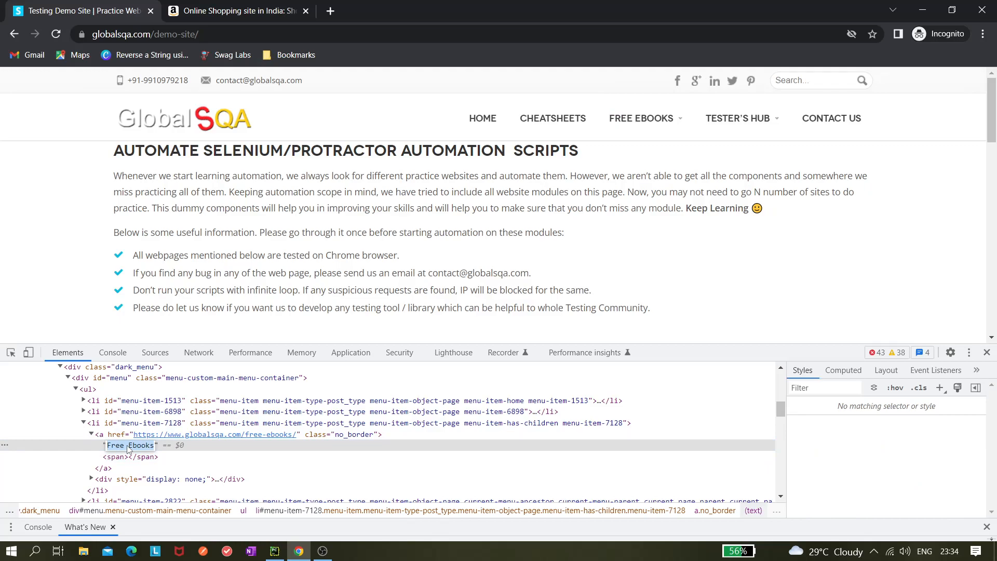
{"action": "left_click", "coordinate": [274, 551]}
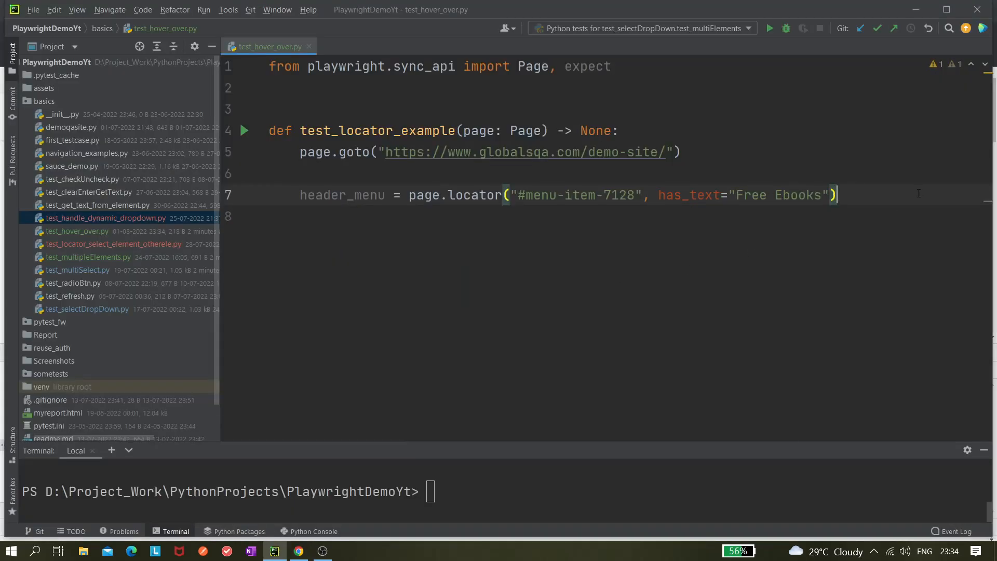
Add lines print(header_menu.text_content()) and header_menu.hover().
{"action": "key", "text": "enter"}
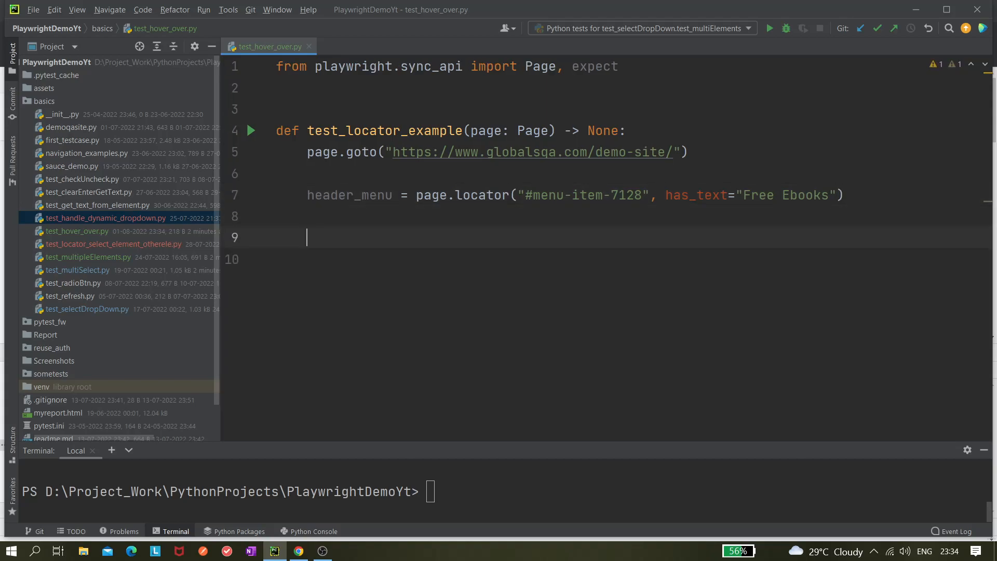
{"action": "type", "text": "pr"}
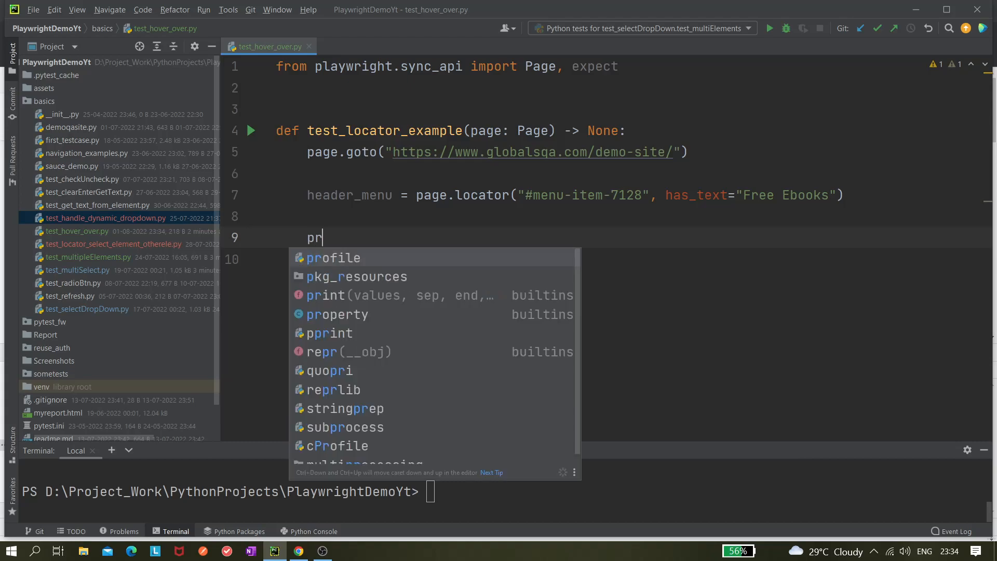
{"action": "type", "text": "n"}
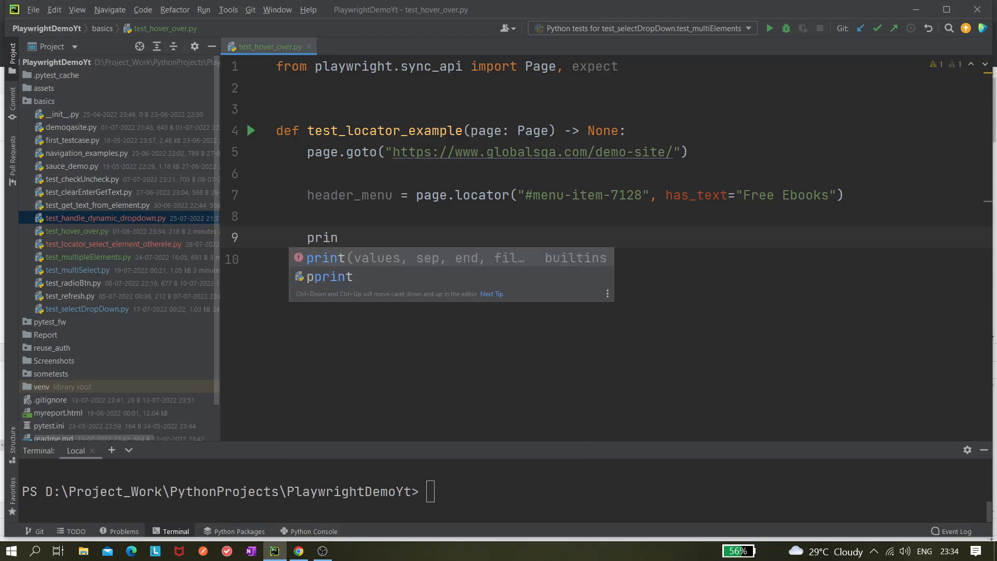
{"action": "type", "text": "t(h"}
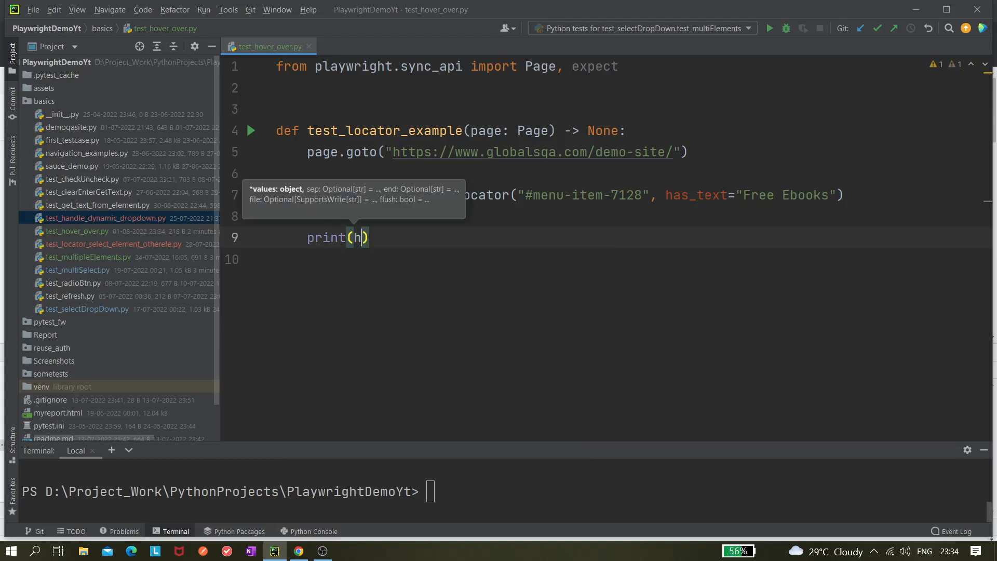
{"action": "type", "text": "eader_menu"}
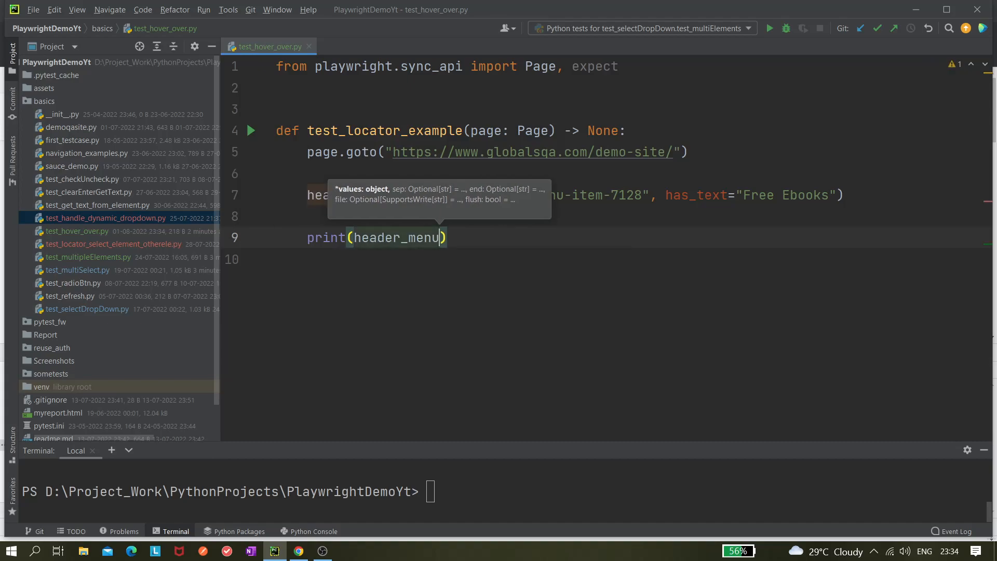
{"action": "type", "text": ".text_content("}
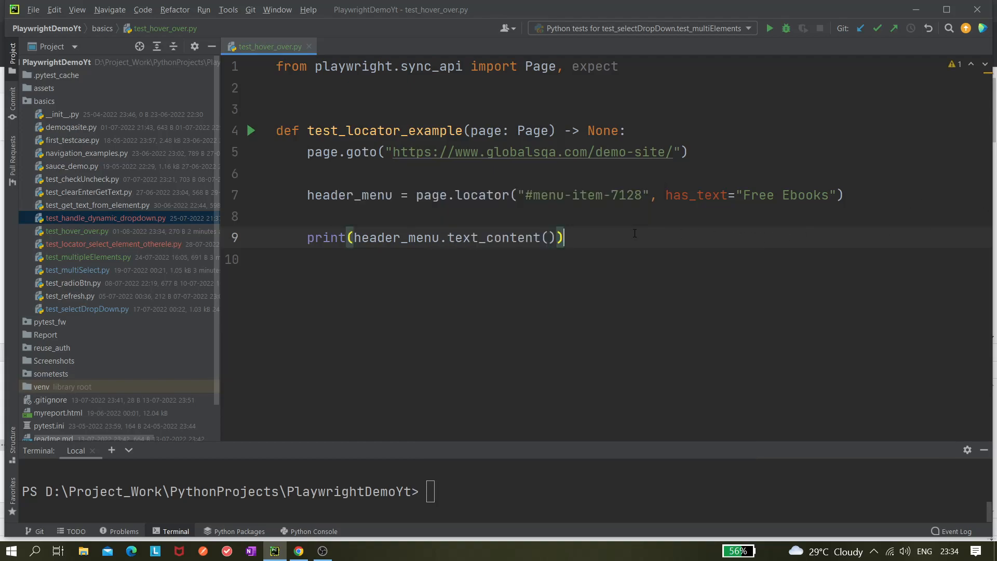
{"action": "key", "text": "enter"}
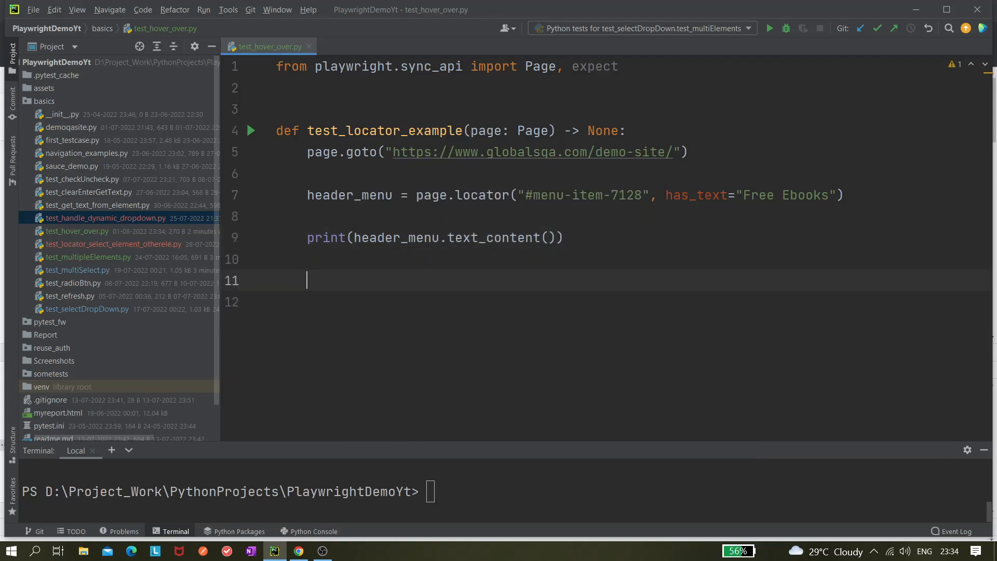
{"action": "type", "text": "header_menu"}
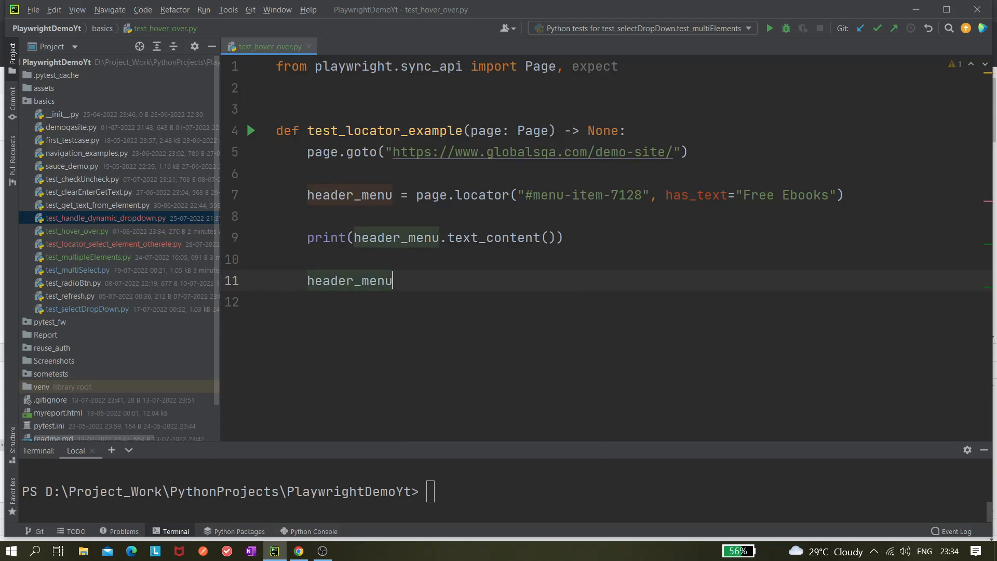
{"action": "type", "text": ".hover("}
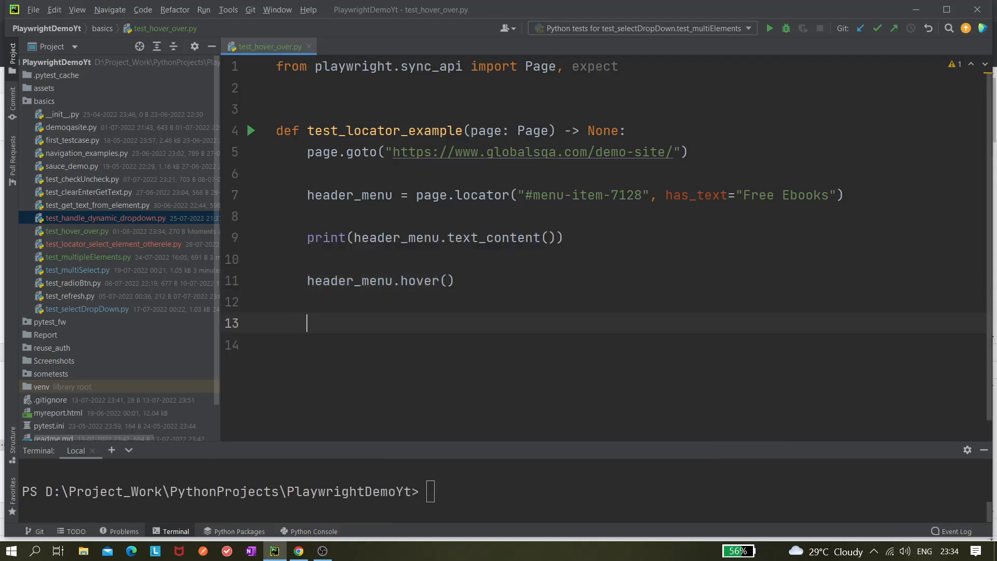
Add page.wait_for_timeout(3000) after the hover.
{"action": "type", "text": "t"}
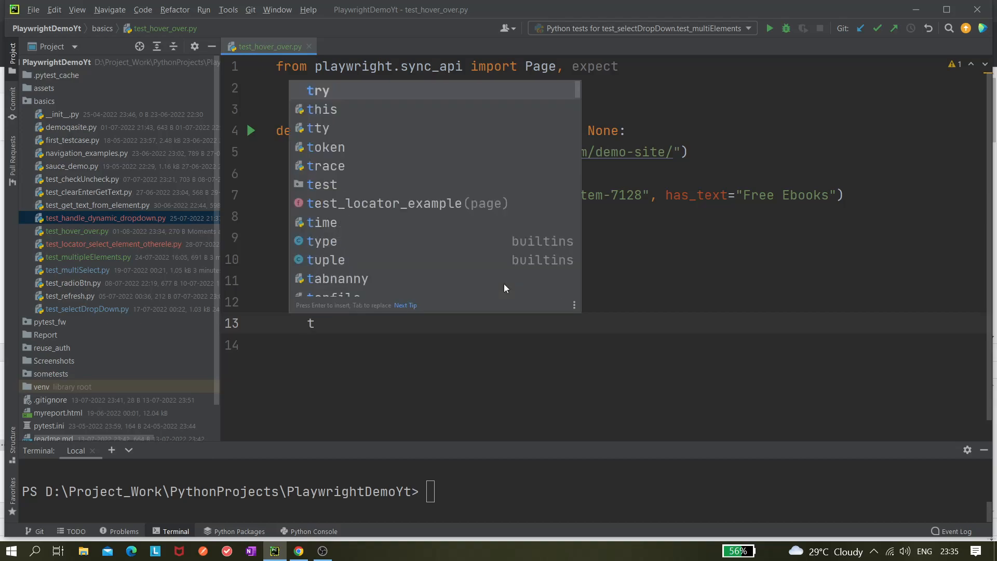
{"action": "type", "text": "="}
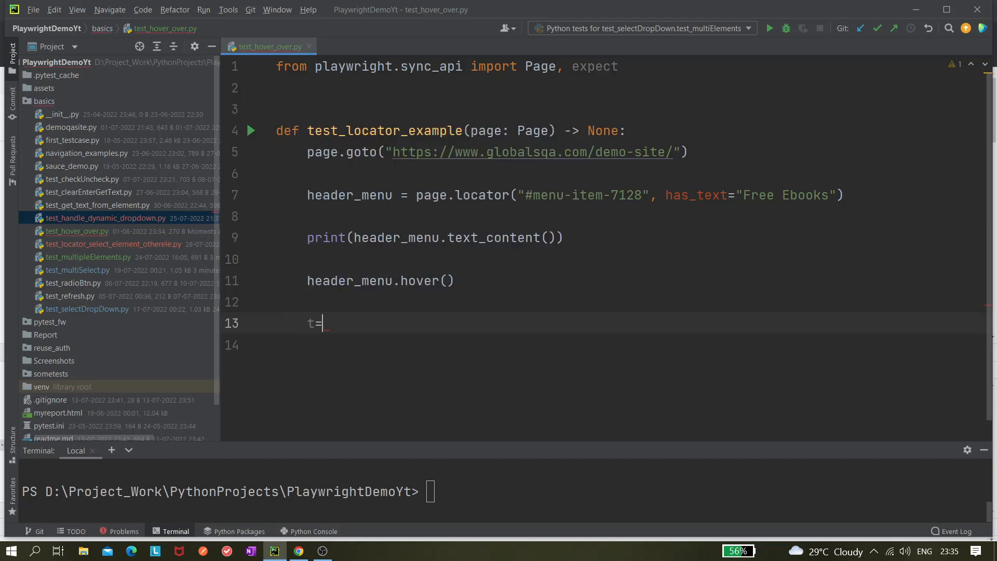
{"action": "type", "text": "page"}
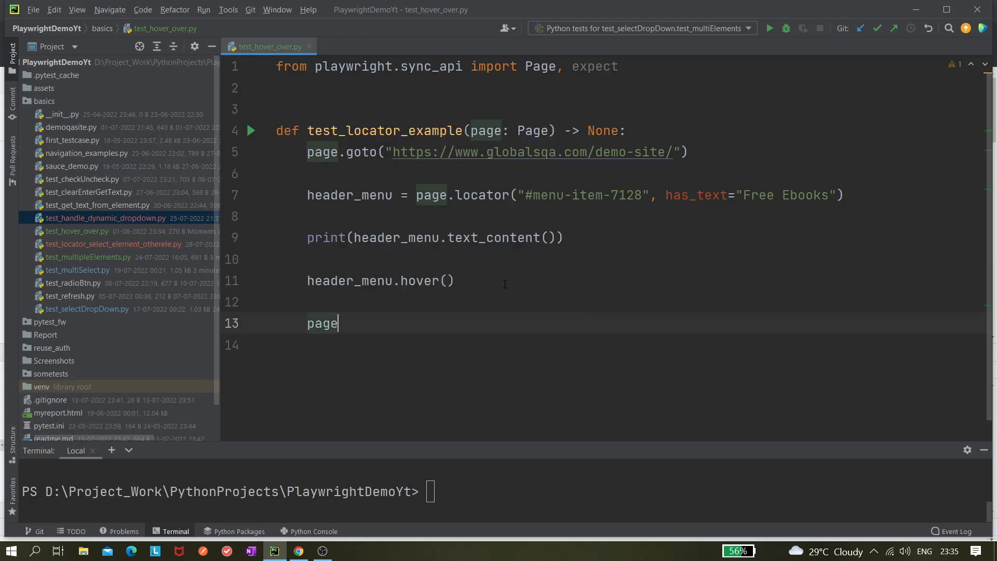
{"action": "type", "text": ".wait_for_timeout()"}
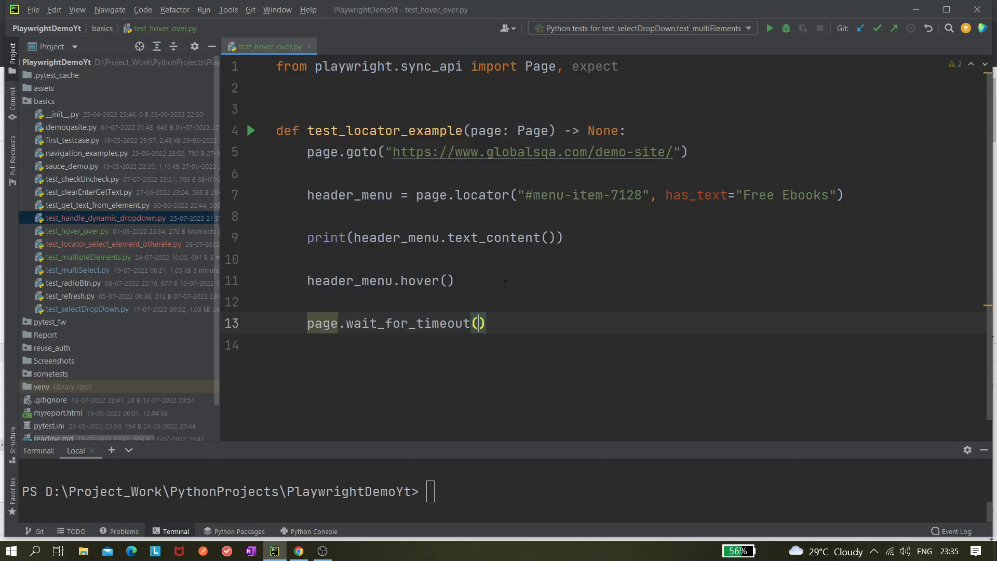
{"action": "type", "text": "30"}
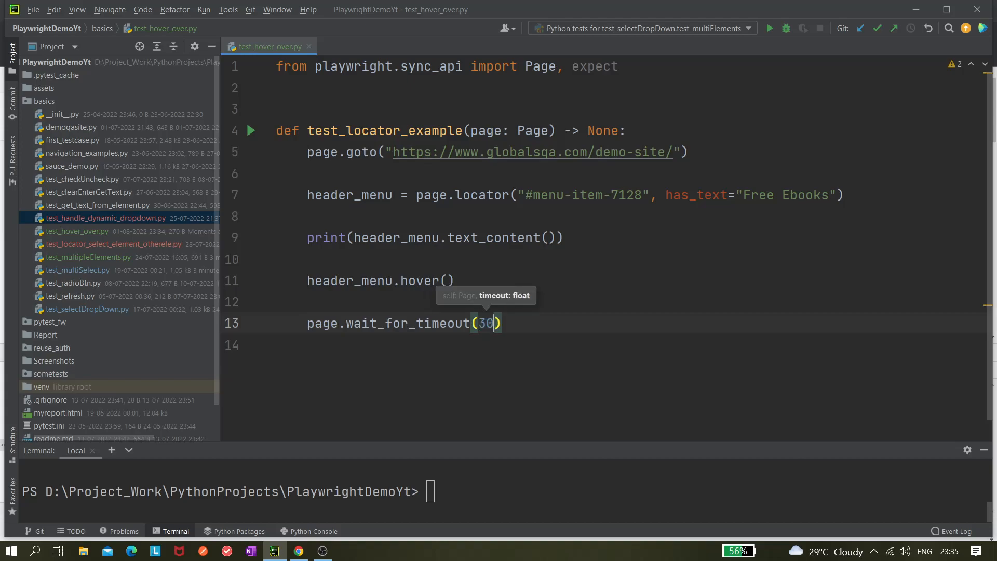
{"action": "type", "text": "00"}
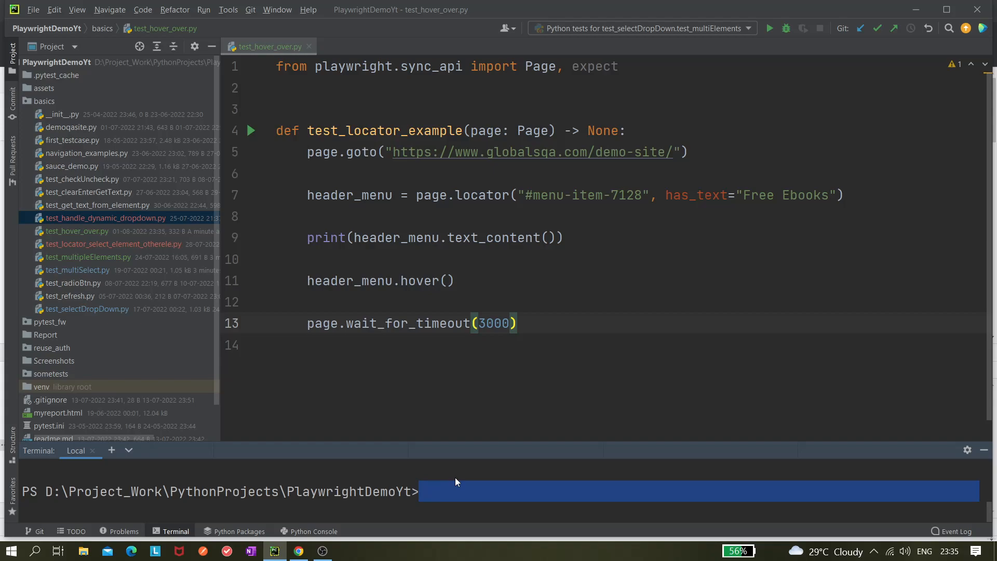
Enter pytest -s --headed .\basics\test_hover_over.py in the Terminal, removing stray colons from the path.
{"action": "type", "text": "pytest"}
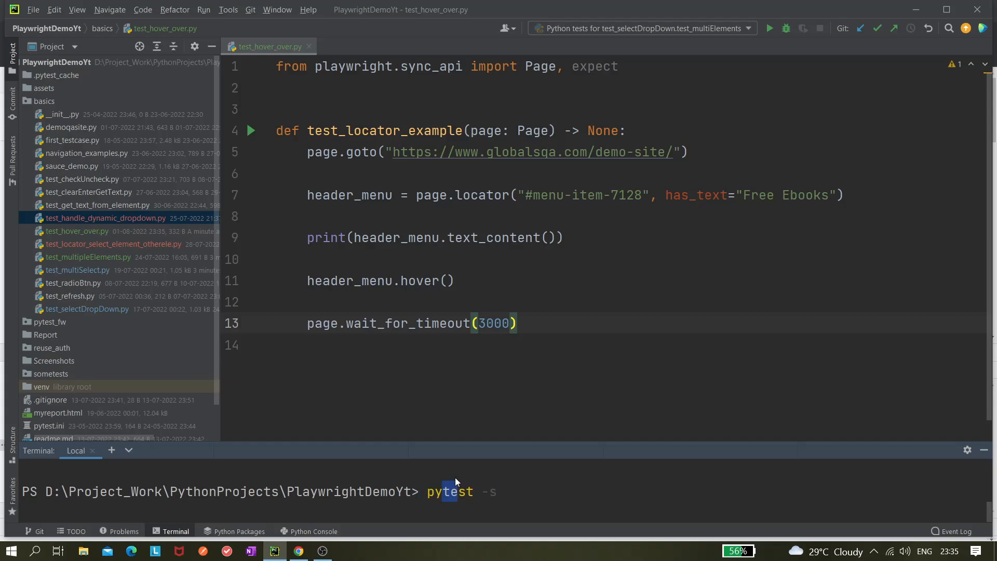
{"action": "type", "text": "--heade"}
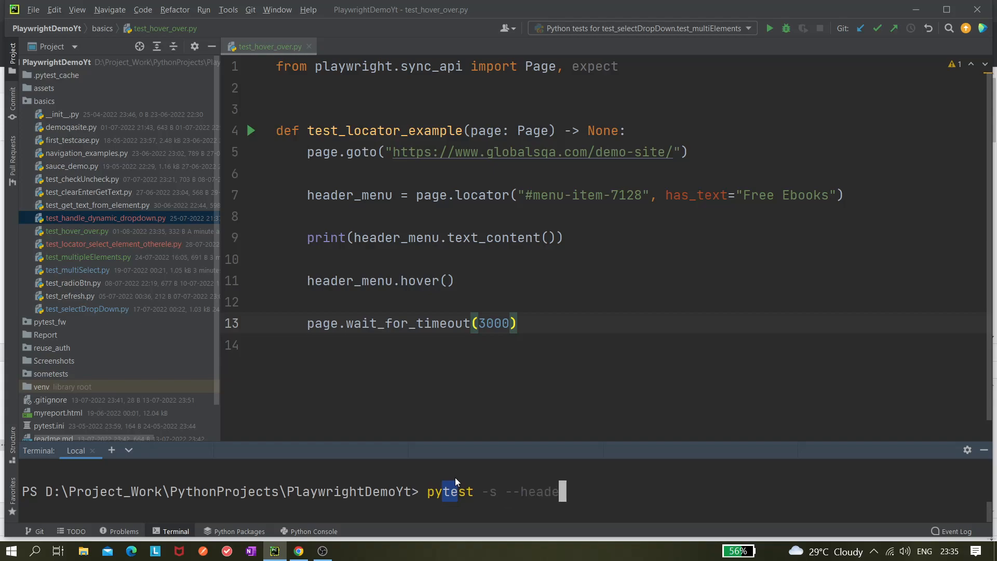
{"action": "type", "text": "d"}
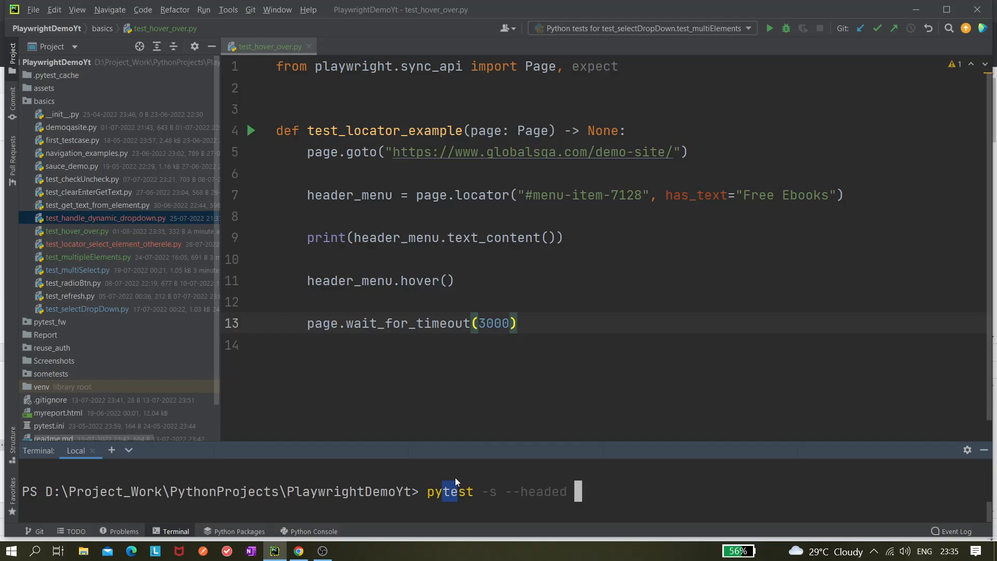
{"action": "type", "text": "bas"}
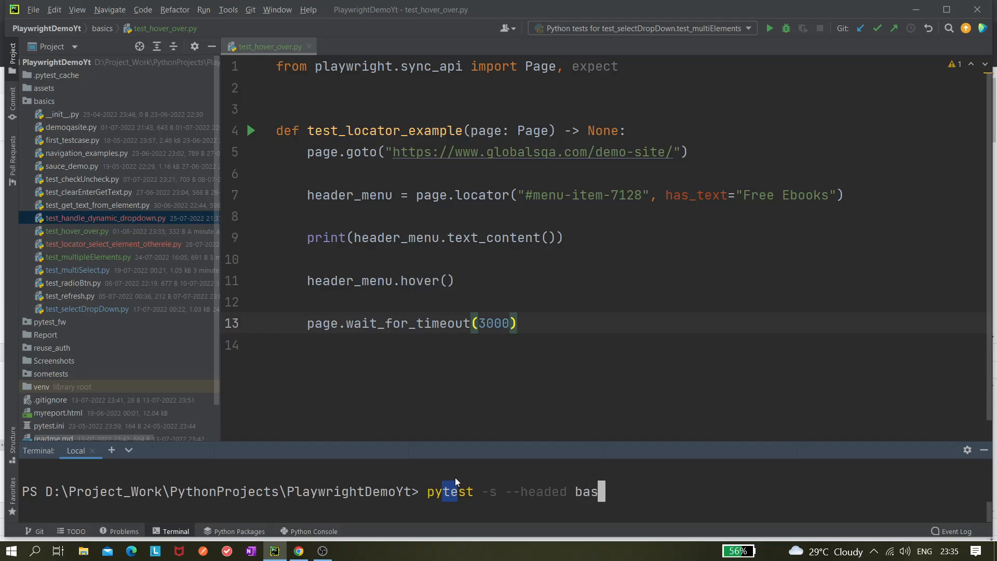
{"action": "type", "text": ".\\basics\\test_get_text_from_element.p"}
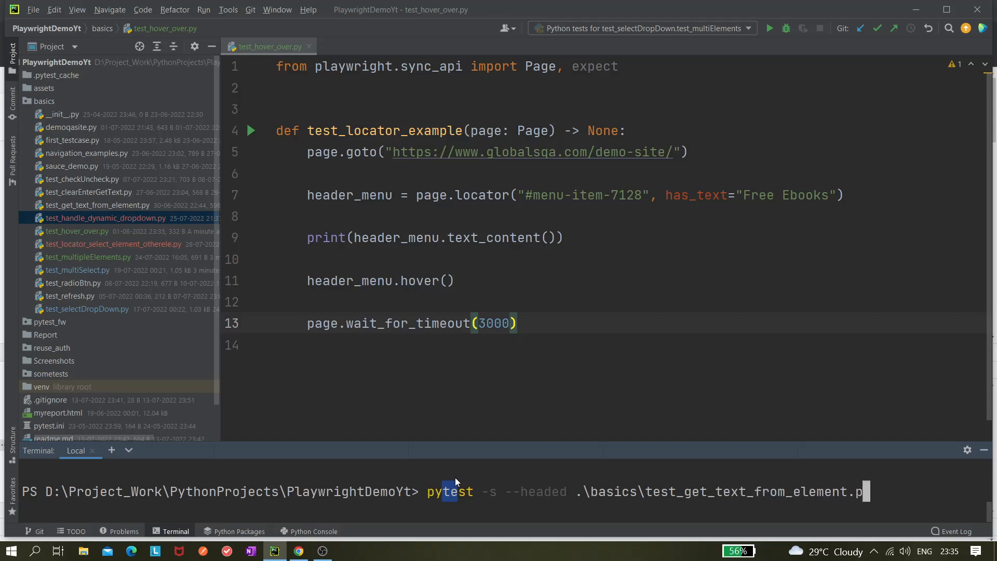
{"action": "key", "text": "Backspace"}
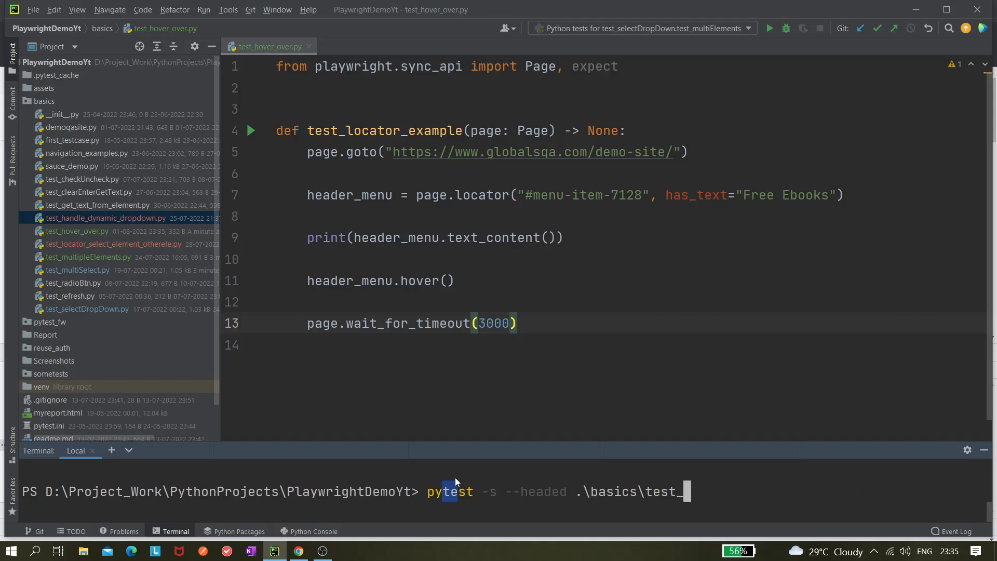
{"action": "mouse_move", "coordinate": [458, 475]}
{"action": "type", "text": "hover_over.py"}
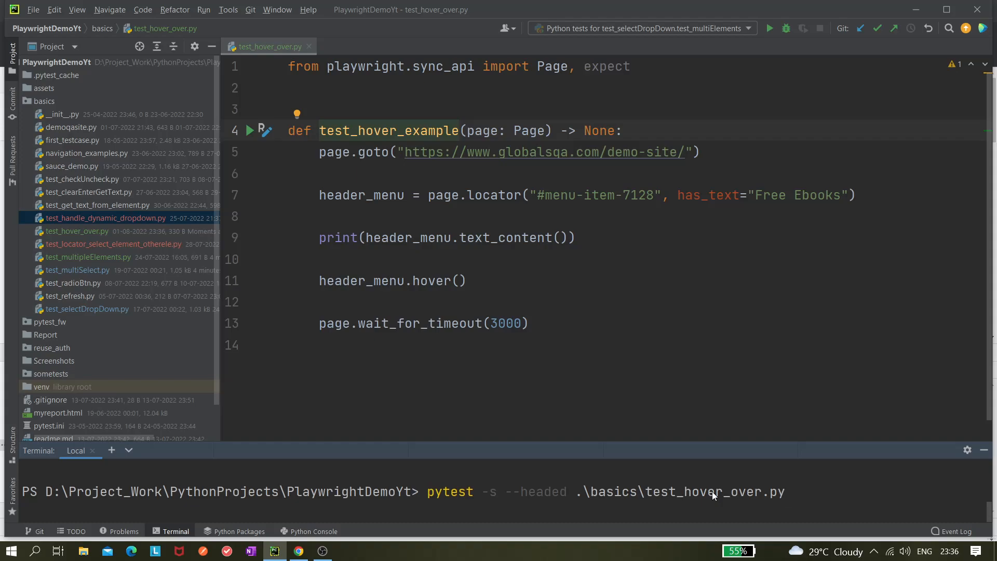
{"action": "type", "text": "::"}
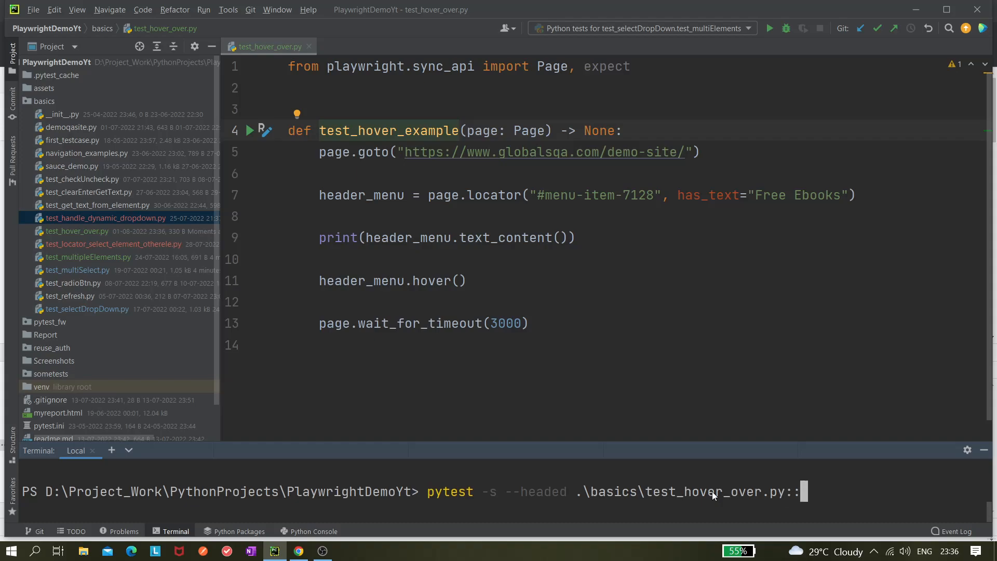
{"action": "key", "text": "Backspace"}
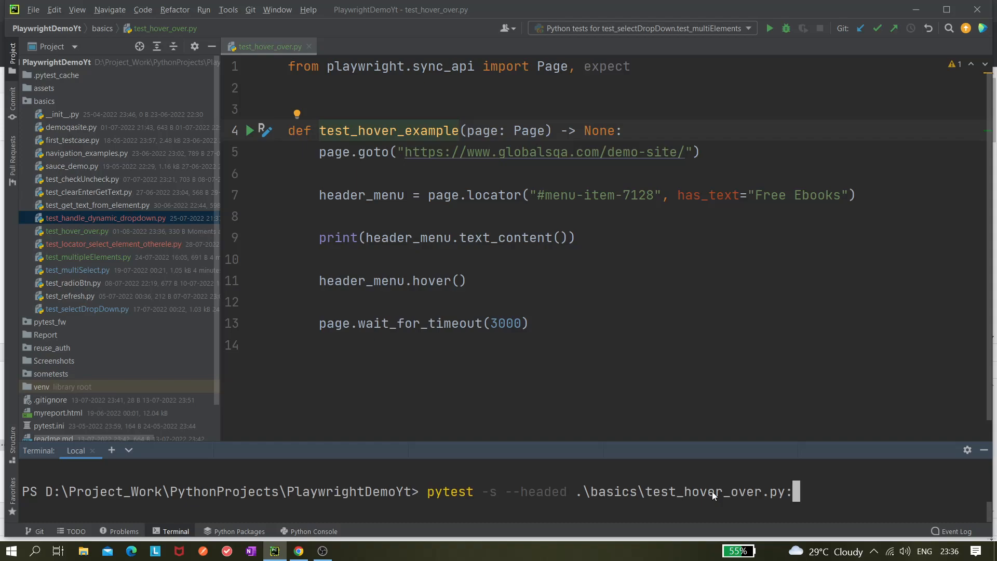
{"action": "key", "text": "Backspace"}
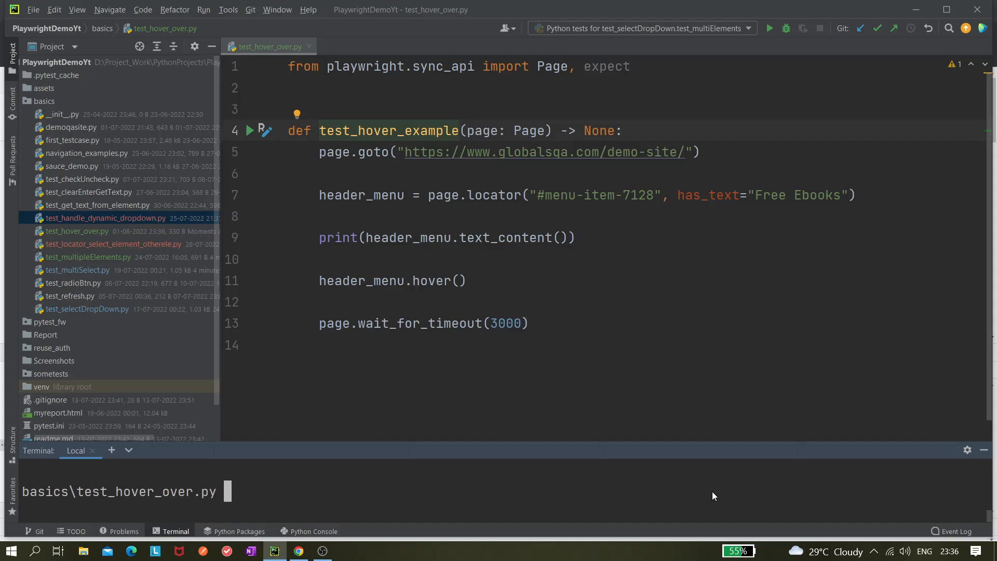
{"action": "mouse_move", "coordinate": [669, 443]}
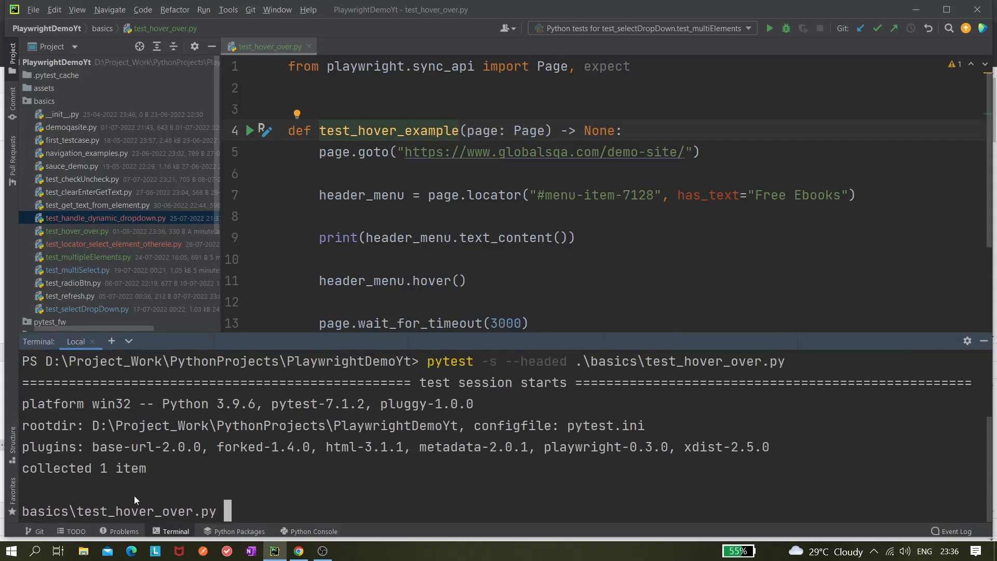
{"action": "mouse_move", "coordinate": [96, 485]}
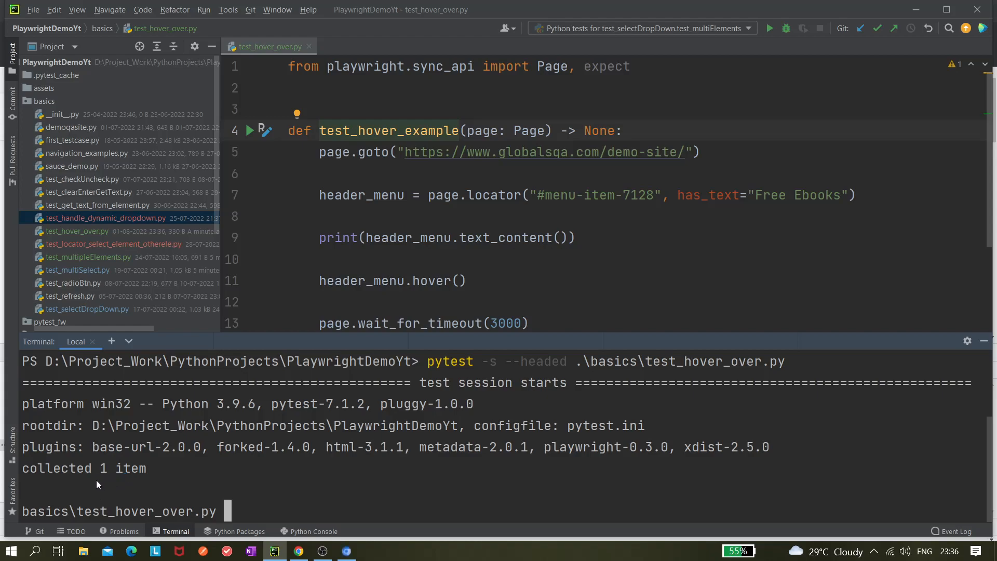
{"action": "mouse_move", "coordinate": [486, 261]}
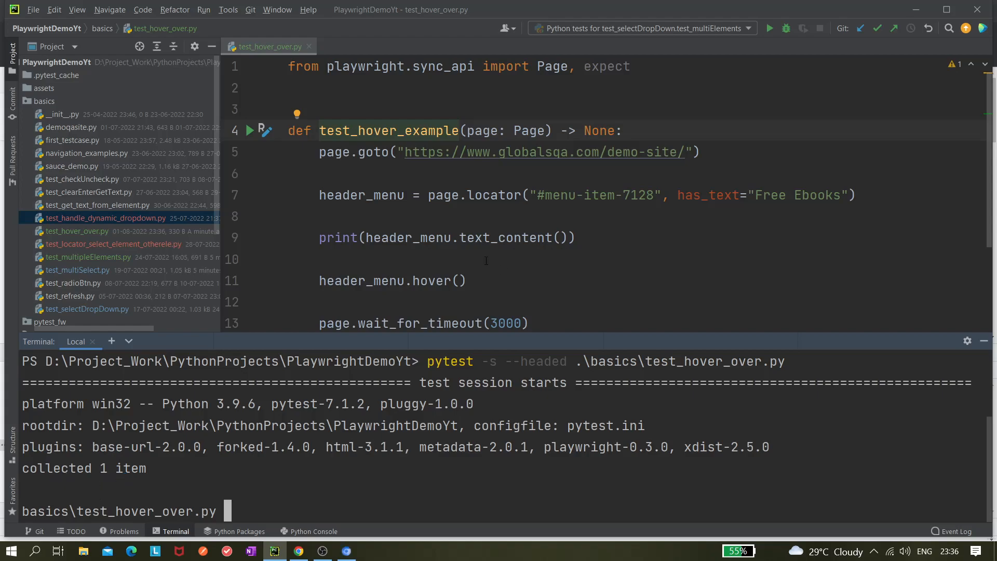
{"action": "mouse_move", "coordinate": [210, 494]}
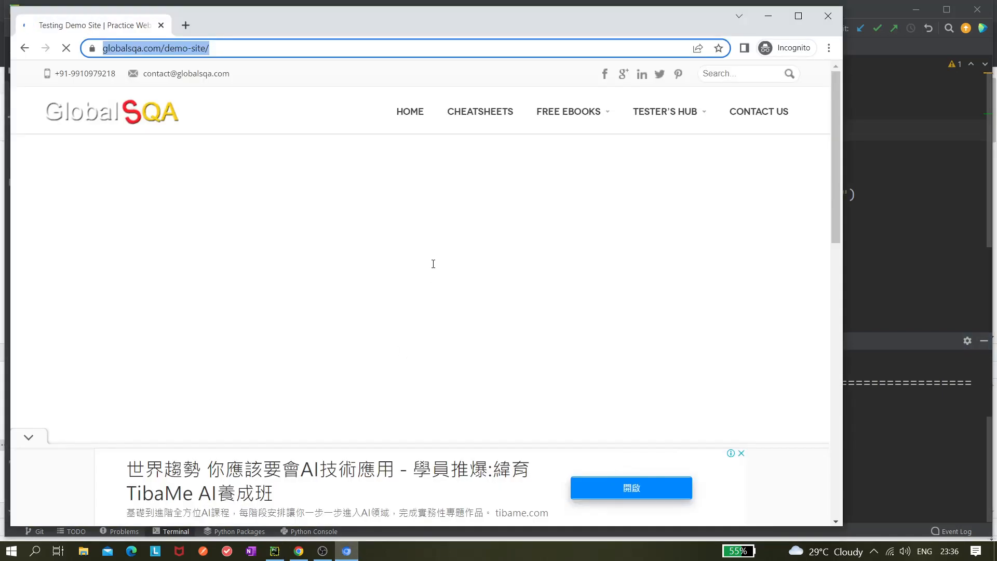
{"action": "mouse_move", "coordinate": [568, 111]}
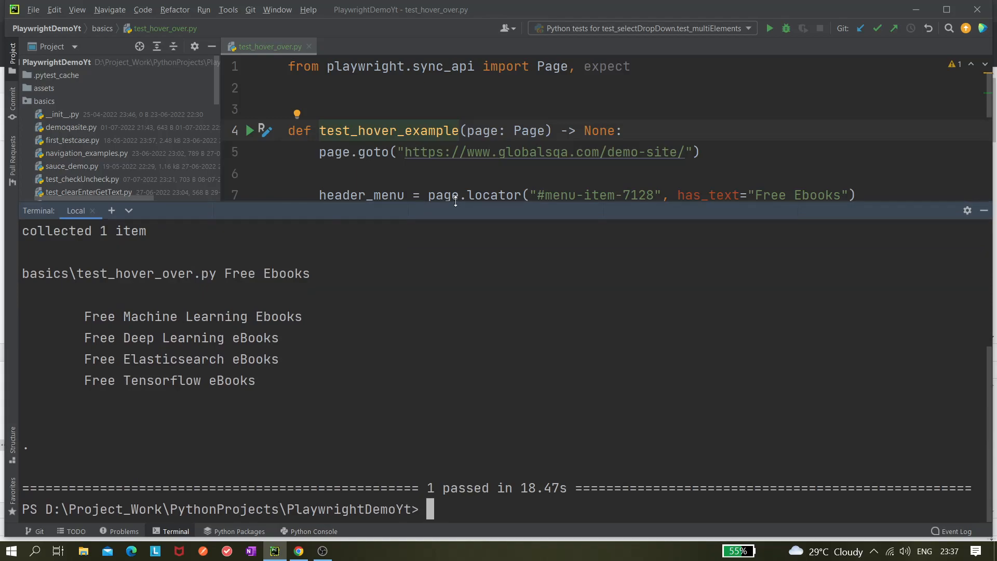
{"action": "mouse_move", "coordinate": [445, 516]}
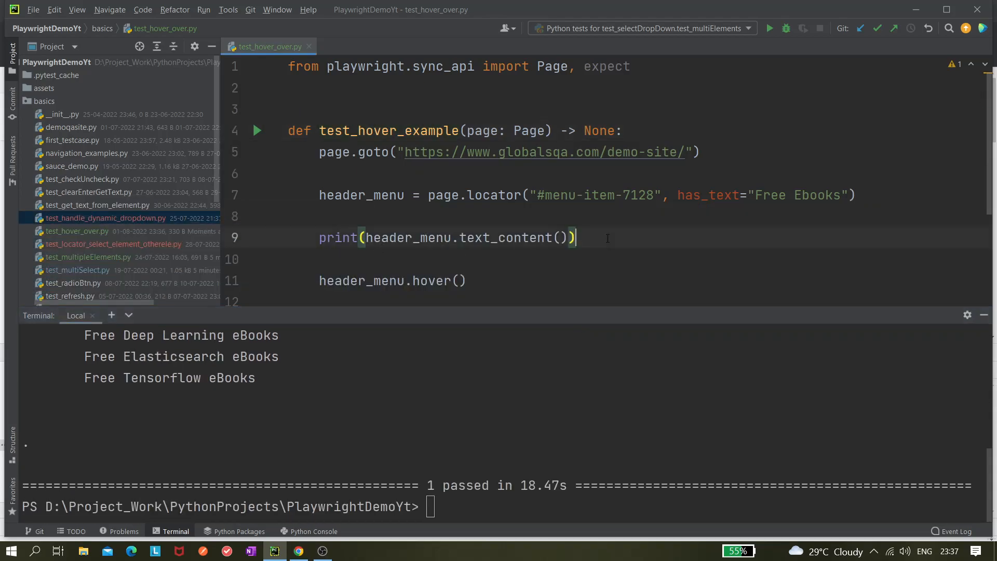
Add print(header_menu.count()) and rerun pytest -s --headed on test_hover_over.py.
{"action": "type", "text": "print()"}
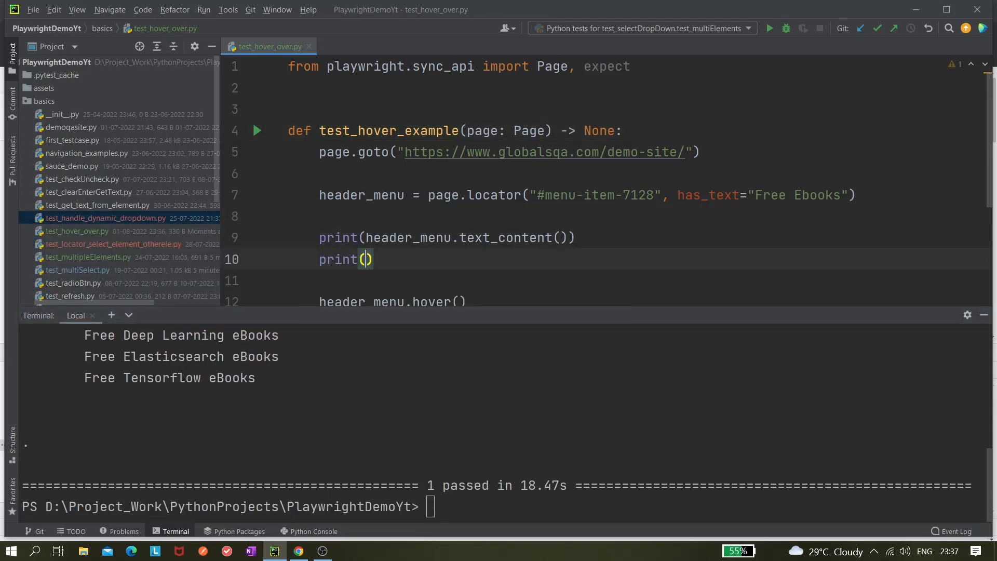
{"action": "type", "text": "header_menu"}
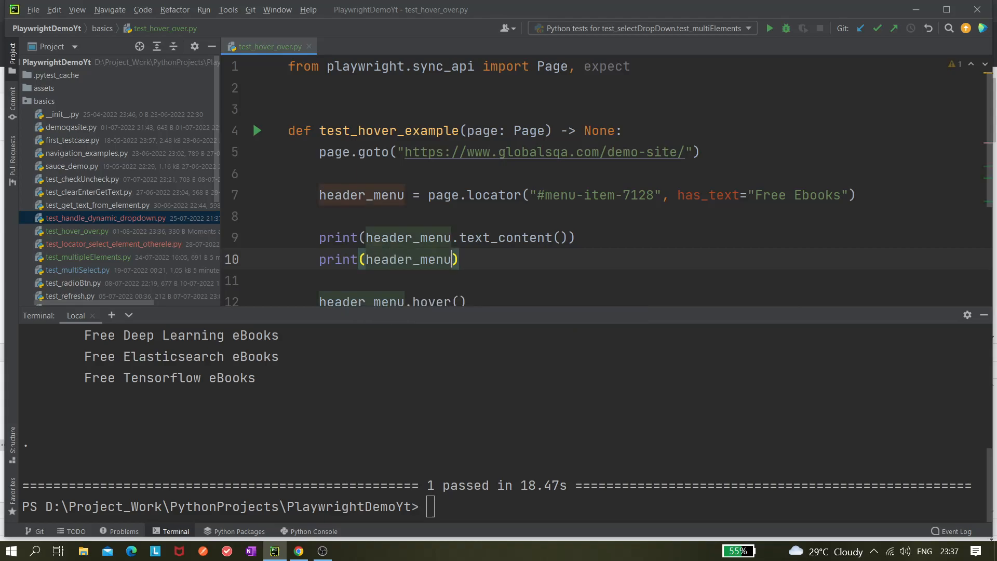
{"action": "type", "text": ".count("}
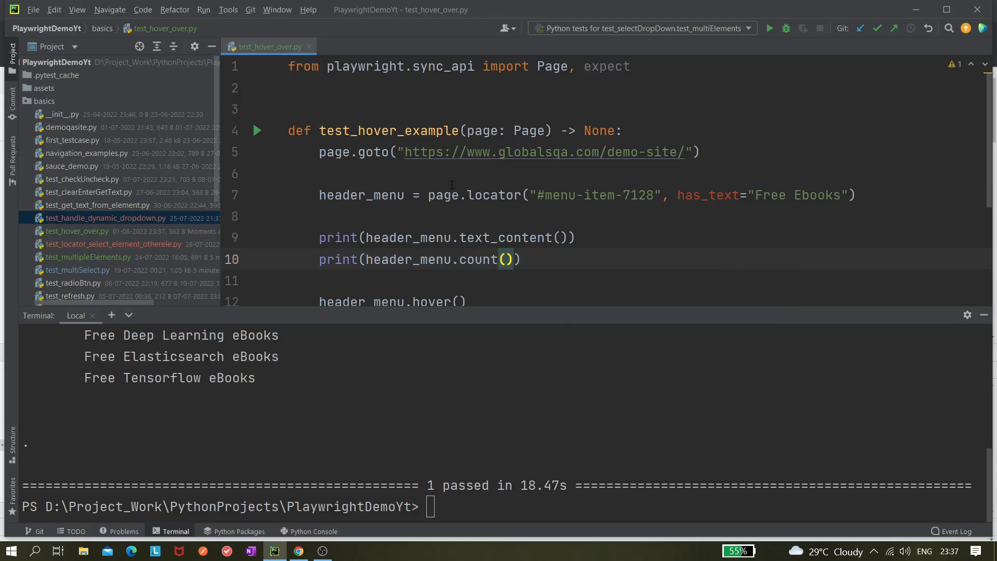
{"action": "mouse_move", "coordinate": [475, 214]}
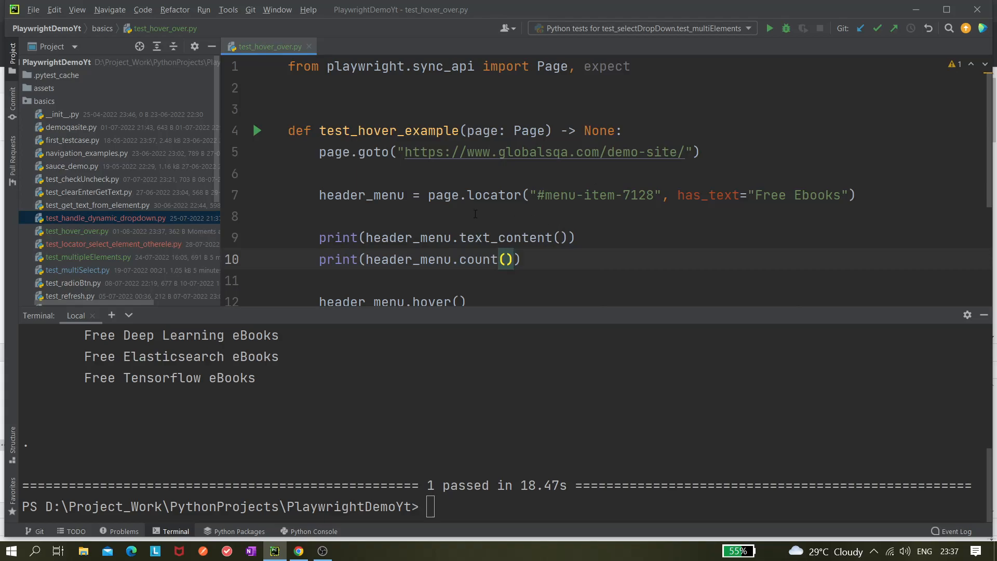
{"action": "type", "text": "pytest -s --headed .\\basics\\test_hover_over.py"}
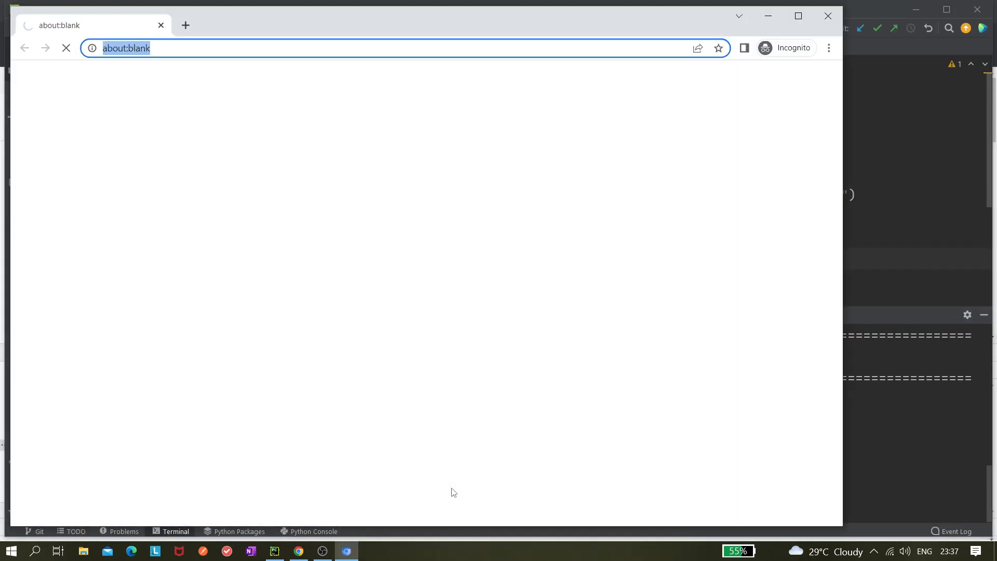
Watch the run hover Free Ebooks on the demo site and review the Terminal output showing count 1.
{"action": "type", "text": "globalsqa.com/demo-site/"}
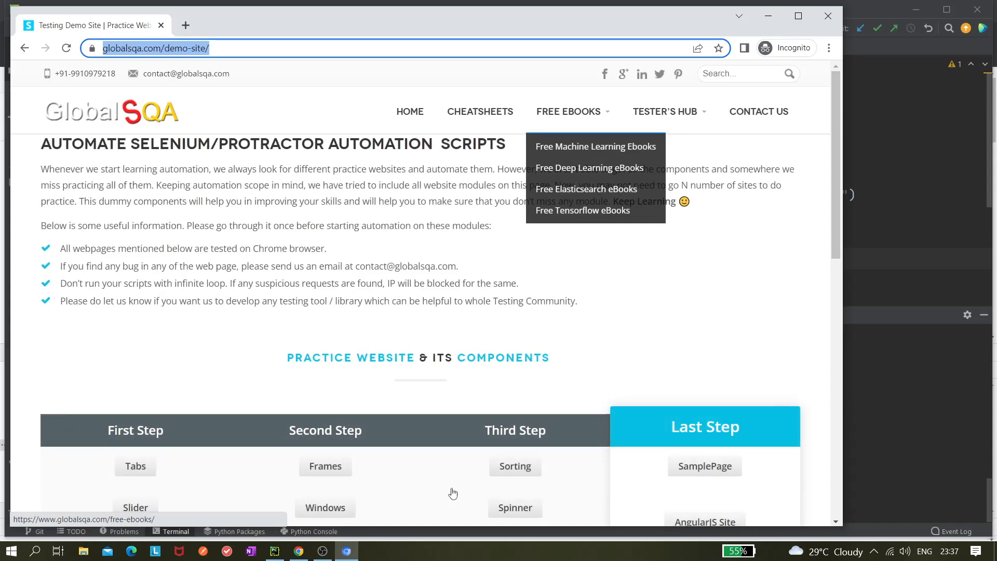
{"action": "left_click", "coordinate": [274, 550]}
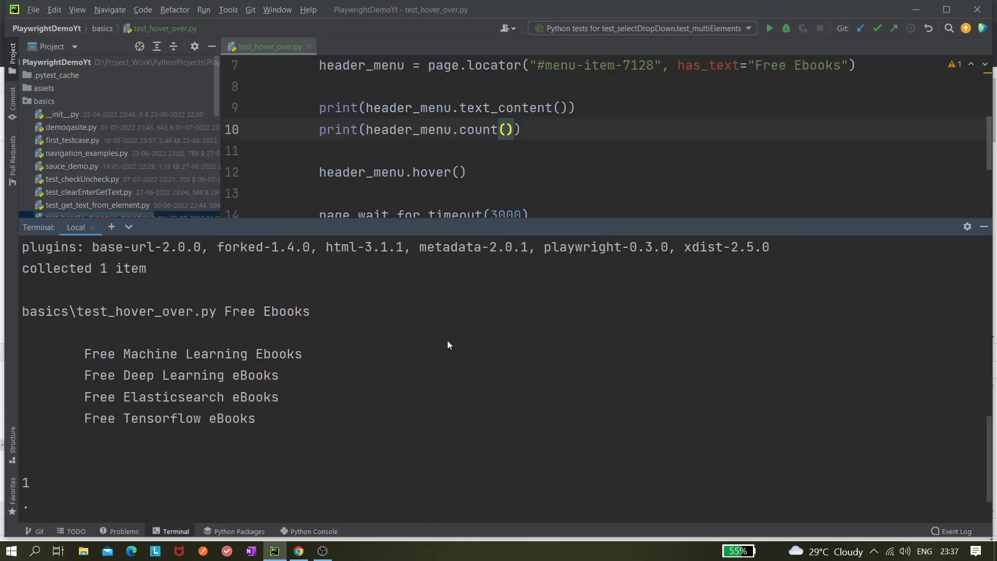
{"action": "mouse_move", "coordinate": [27, 488]}
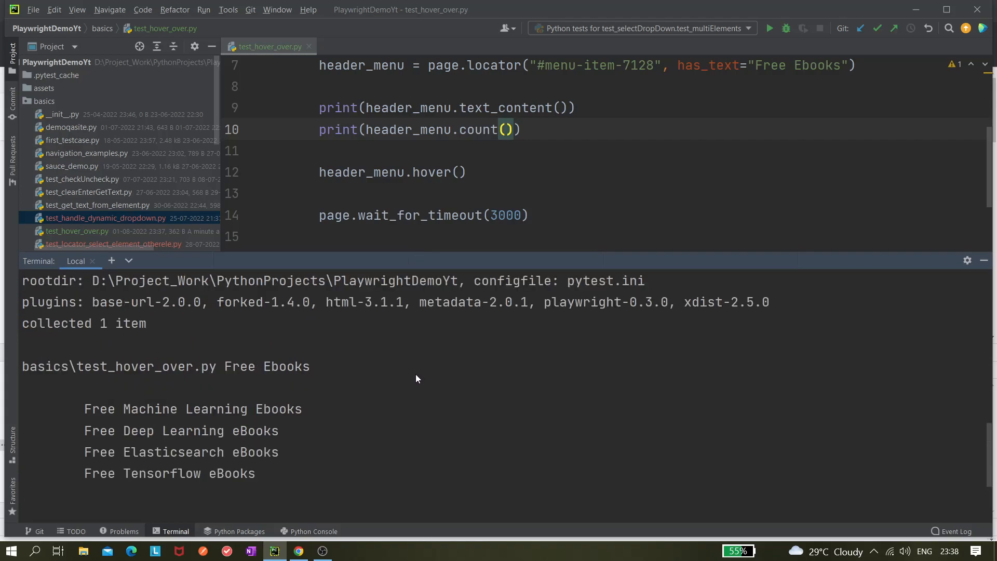
{"action": "double_click", "coordinate": [266, 366]}
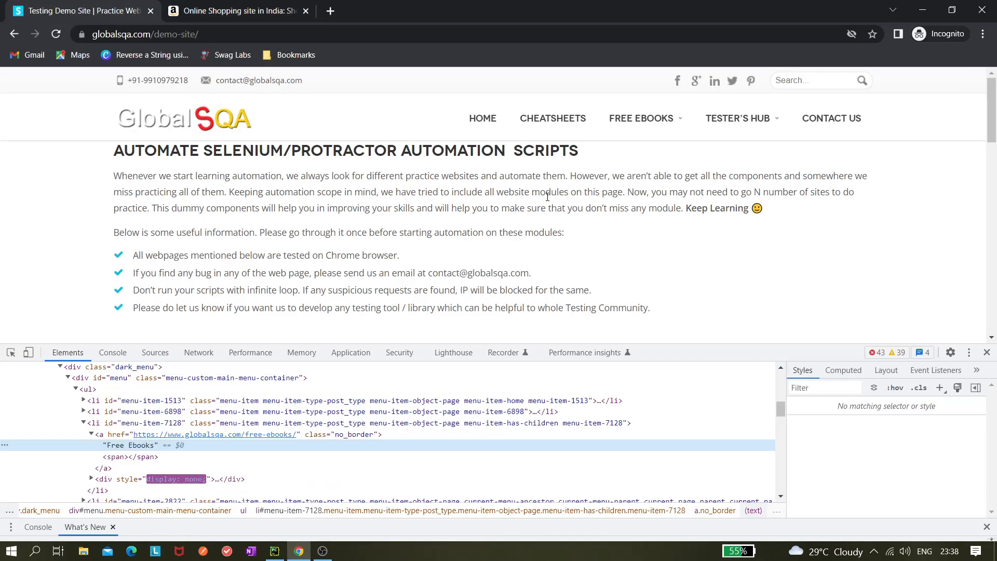
Scroll the DevTools Elements panel to the li#menu-item-7128 markup and its hidden sub-menu div.
{"action": "scroll", "scroll_direction": "down", "scroll_amount": 3}
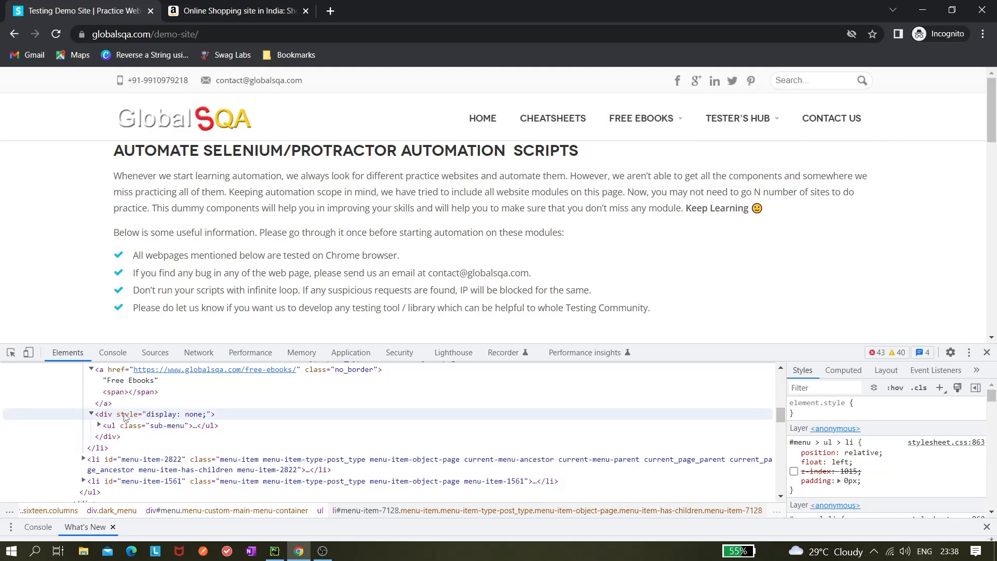
{"action": "mouse_move", "coordinate": [109, 446]}
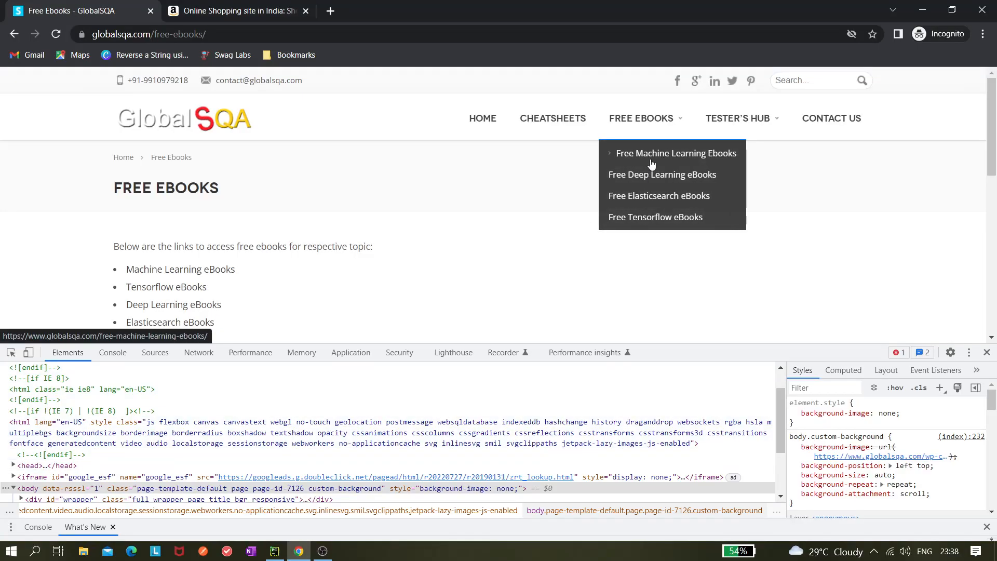
{"action": "mouse_move", "coordinate": [504, 199]}
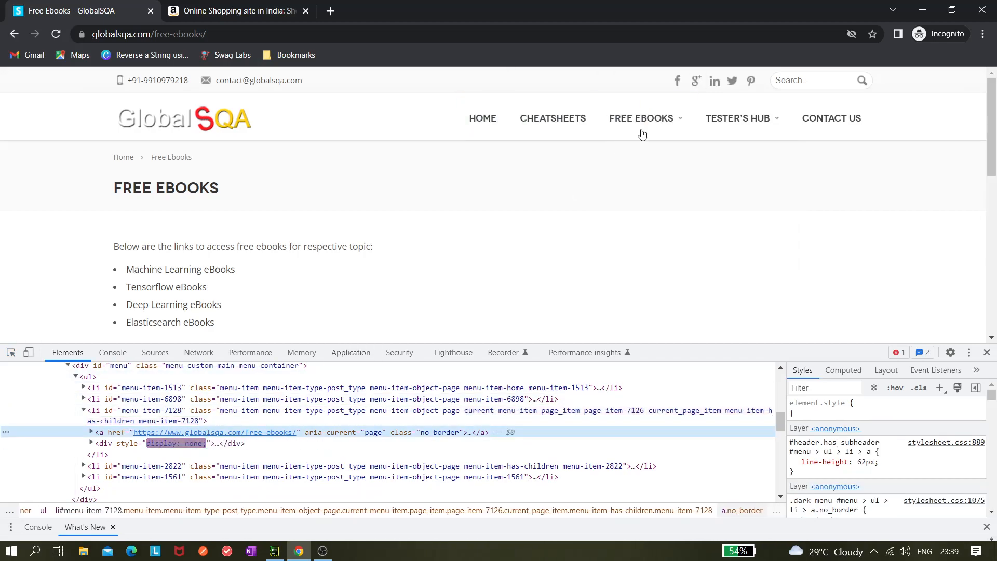
{"action": "mouse_move", "coordinate": [641, 118]}
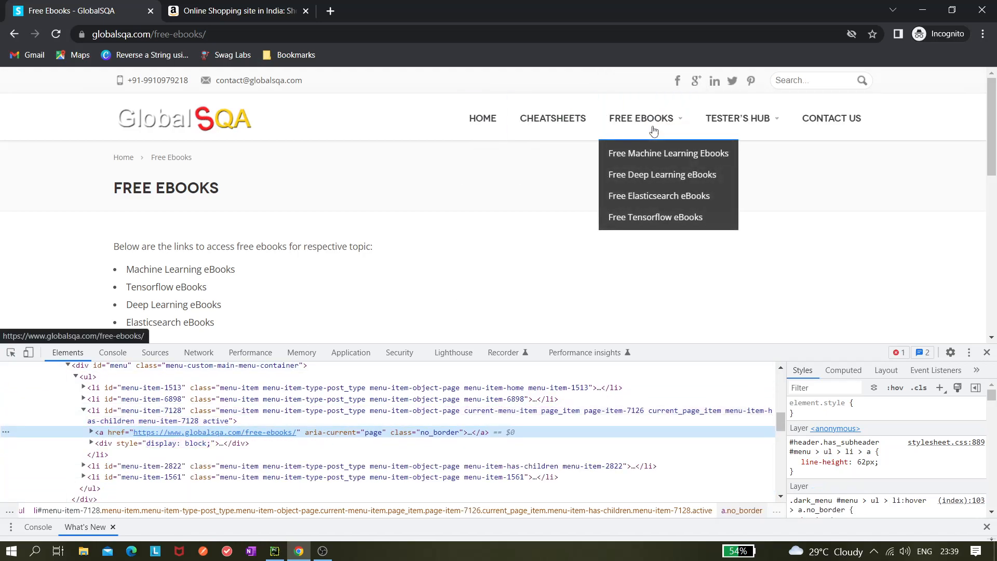
{"action": "mouse_move", "coordinate": [670, 174]}
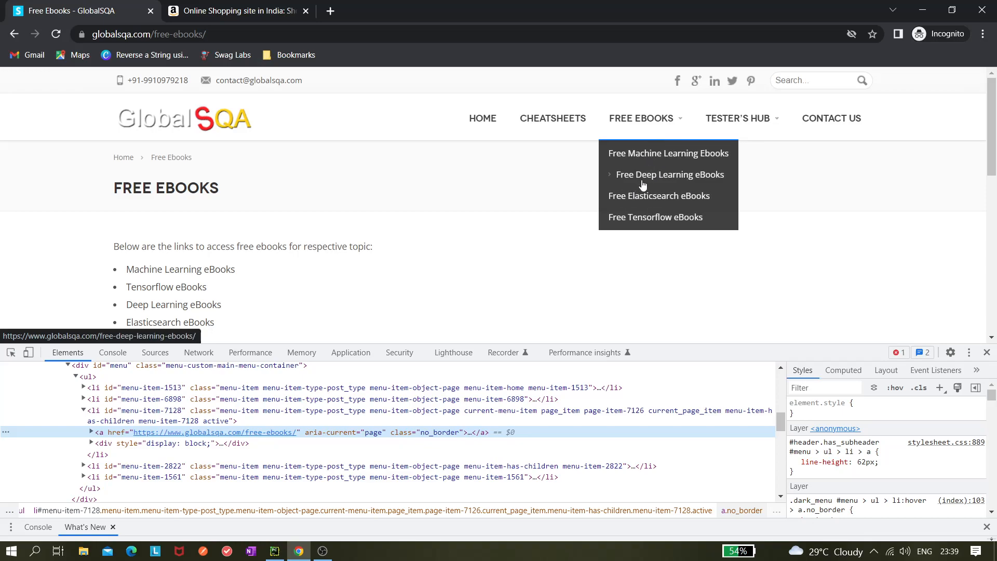
{"action": "mouse_move", "coordinate": [664, 217]}
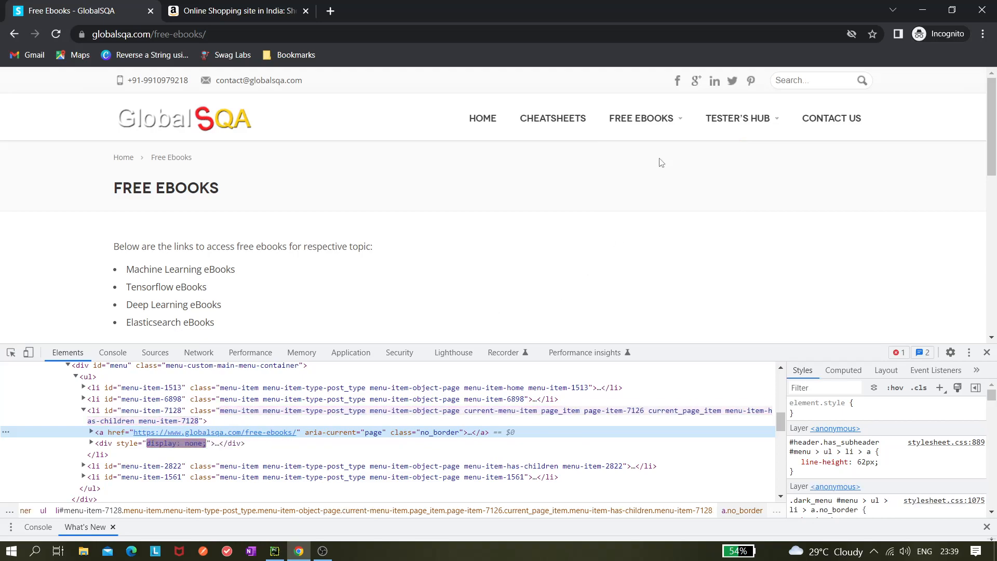
{"action": "mouse_move", "coordinate": [641, 118]}
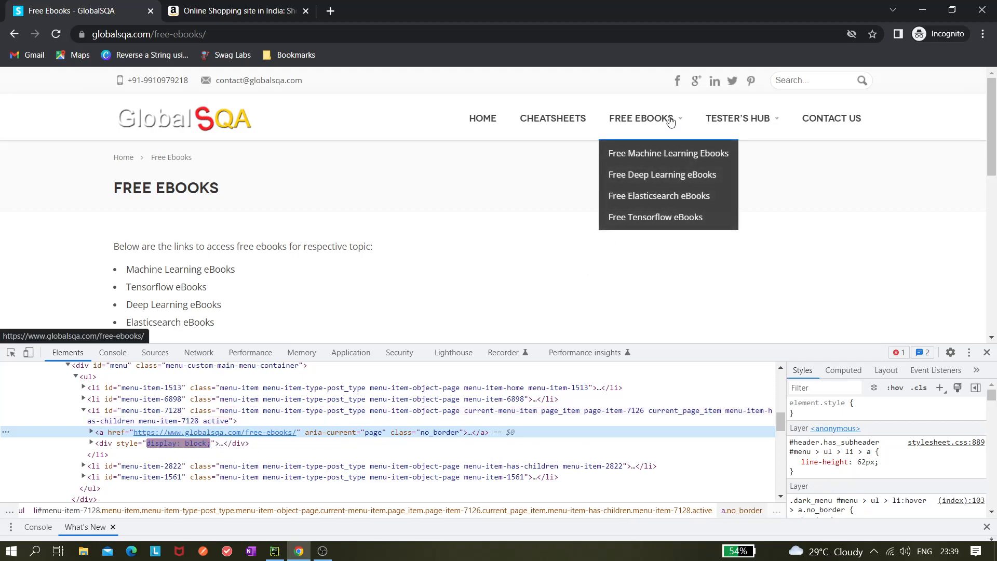
{"action": "mouse_move", "coordinate": [526, 258]}
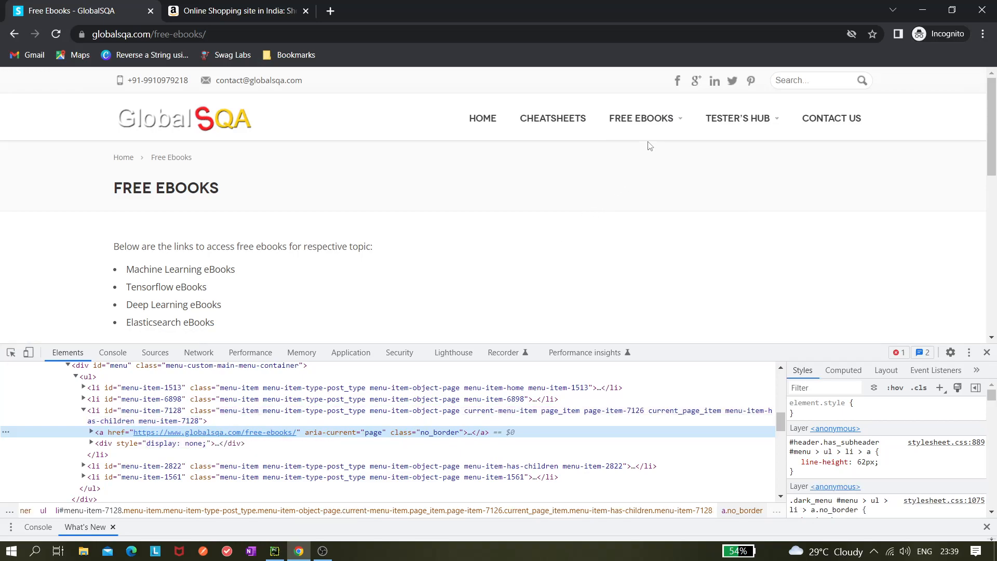
{"action": "mouse_move", "coordinate": [641, 118]}
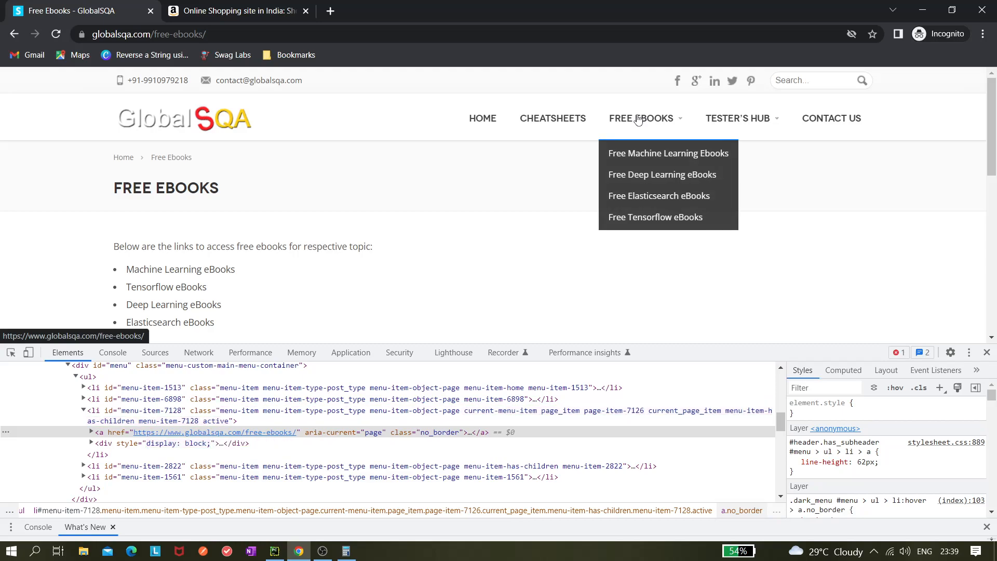
Expand the sub-menu markup, check its event listeners, and show the :hov force-state options.
{"action": "left_click", "coordinate": [973, 550]}
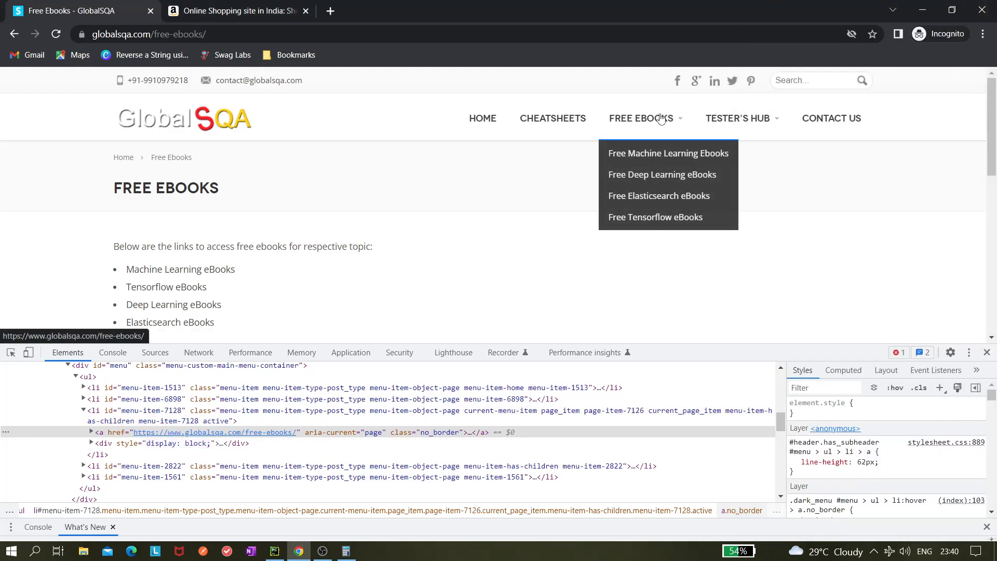
{"action": "mouse_move", "coordinate": [658, 123]}
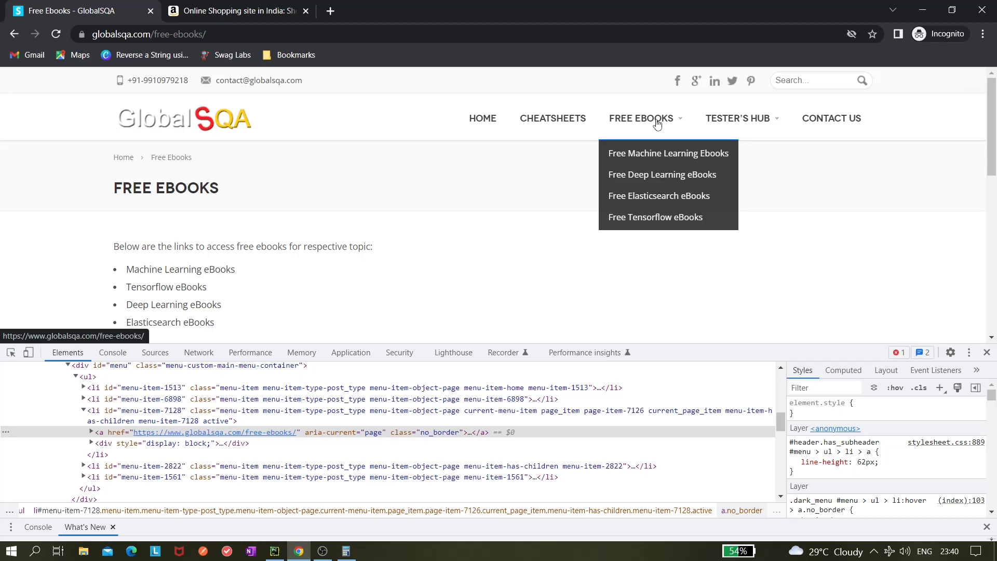
{"action": "mouse_move", "coordinate": [656, 127]}
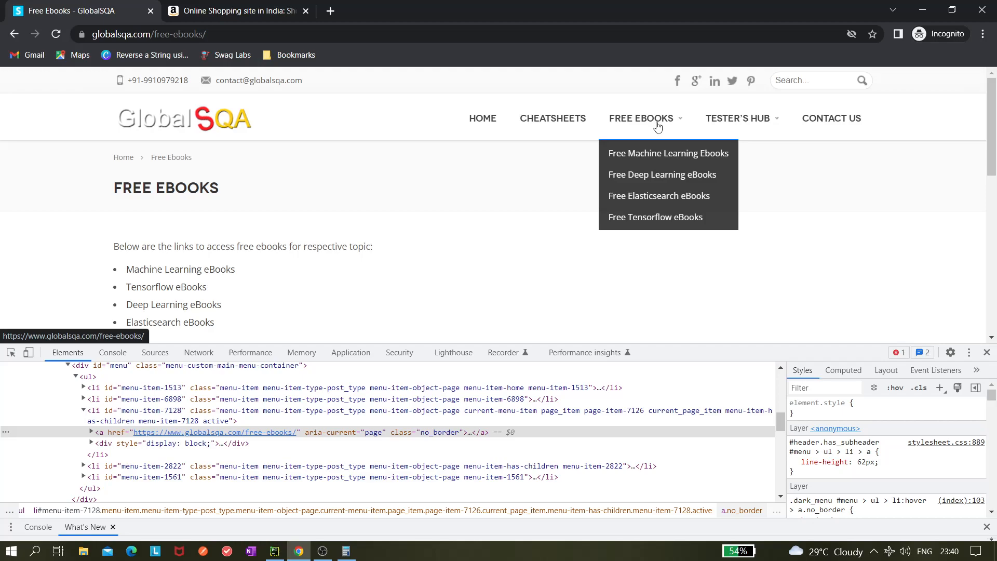
{"action": "left_click", "coordinate": [792, 461]}
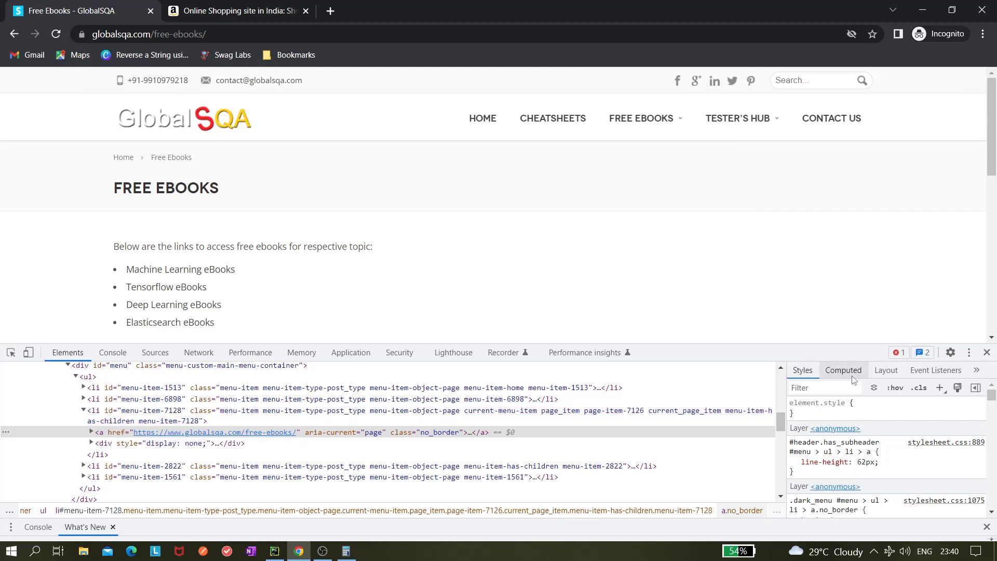
{"action": "left_click", "coordinate": [934, 370]}
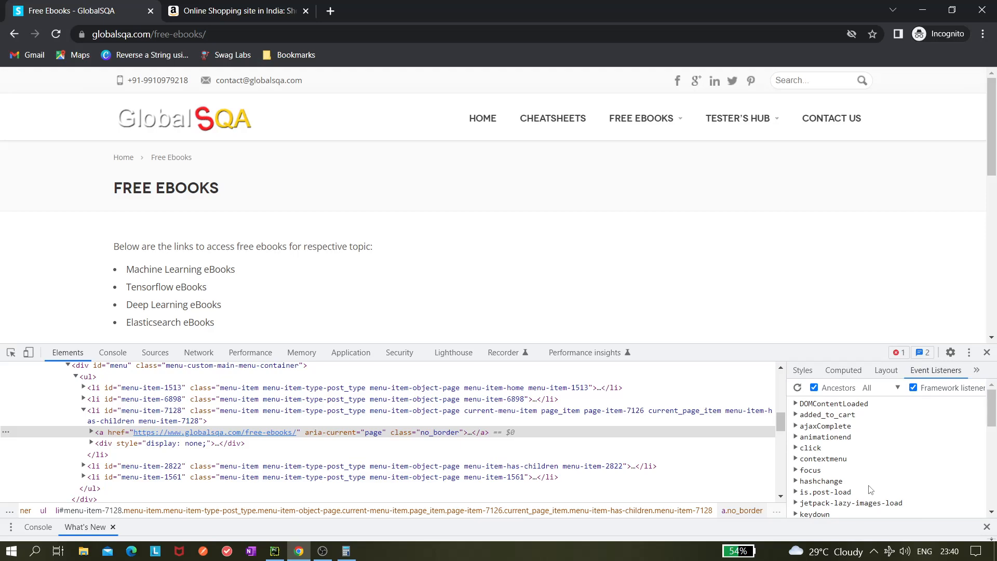
{"action": "left_click", "coordinate": [801, 369]}
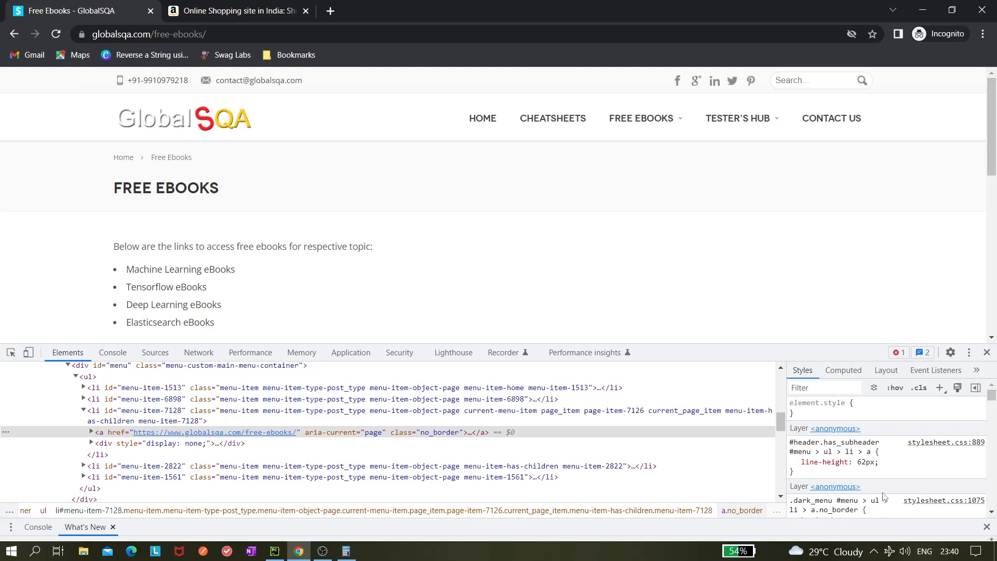
{"action": "left_click", "coordinate": [894, 387]}
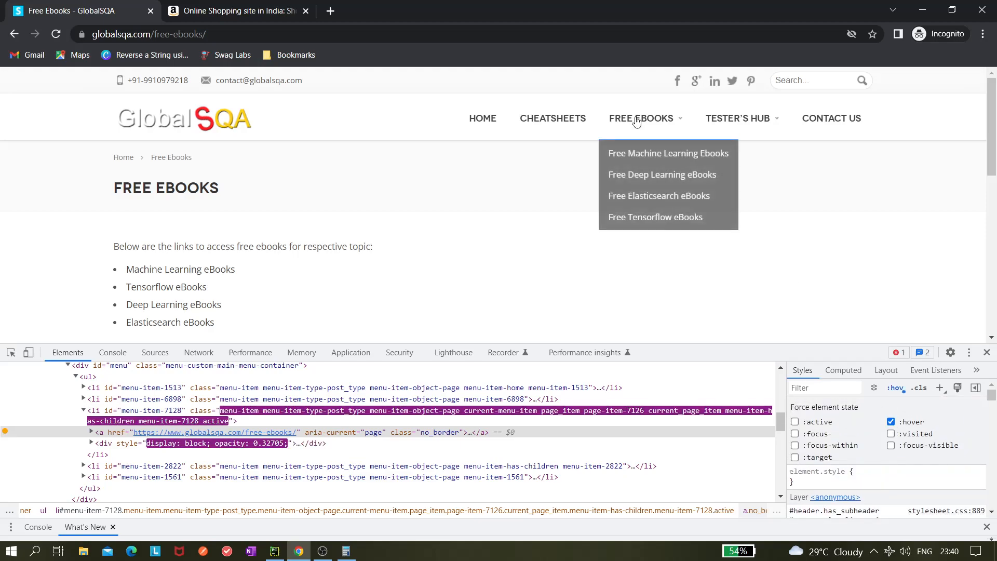
{"action": "mouse_move", "coordinate": [668, 154]}
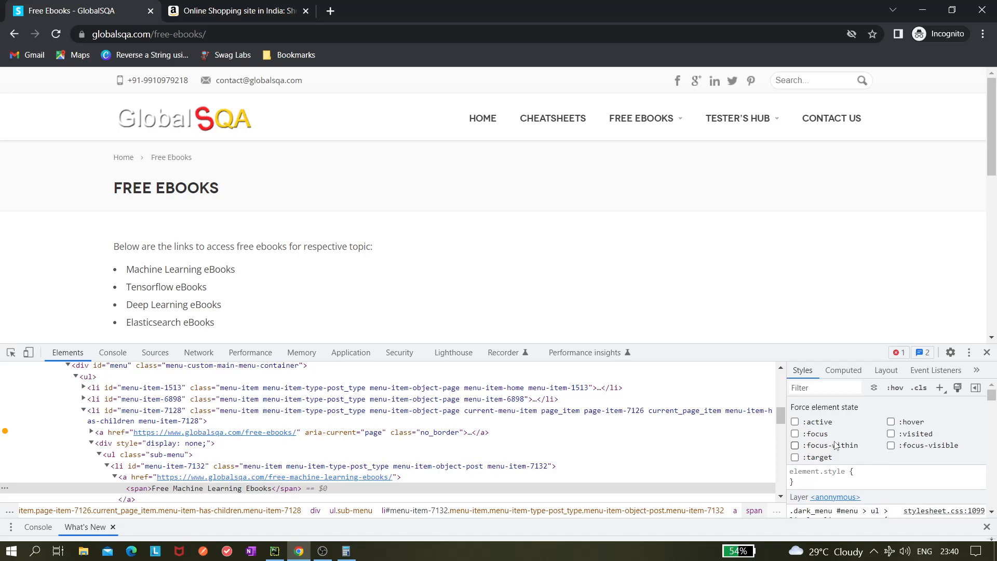
{"action": "mouse_move", "coordinate": [840, 452]}
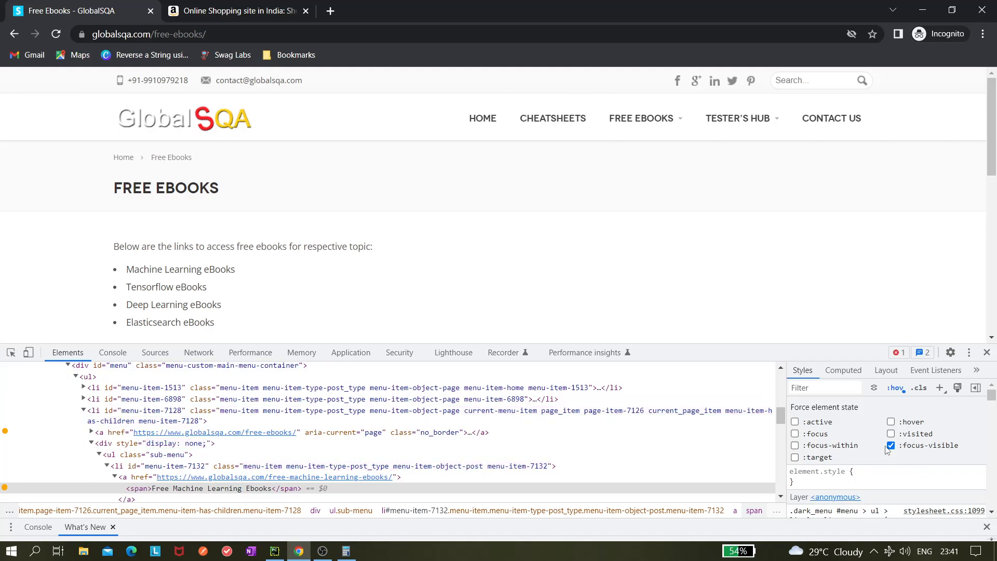
Toggle the forced focus-visible, active and focus states on the Free Ebooks element.
{"action": "left_click", "coordinate": [890, 446]}
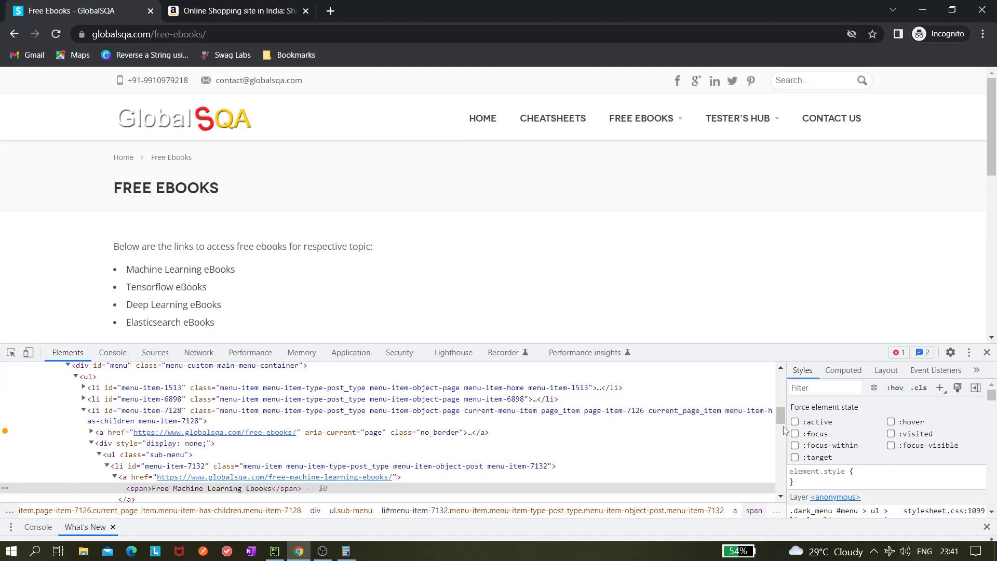
{"action": "left_click", "coordinate": [794, 421]}
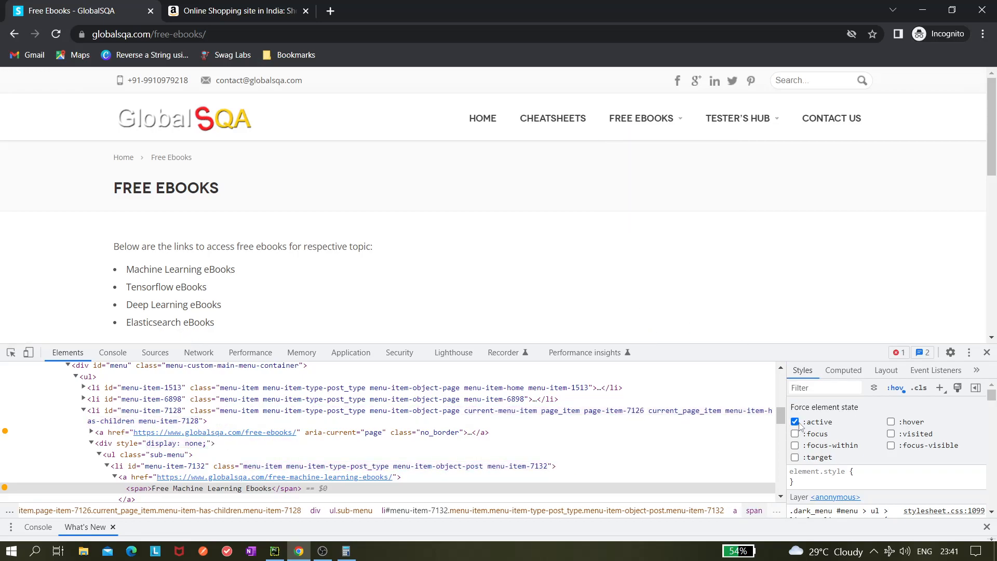
{"action": "left_click", "coordinate": [794, 422]}
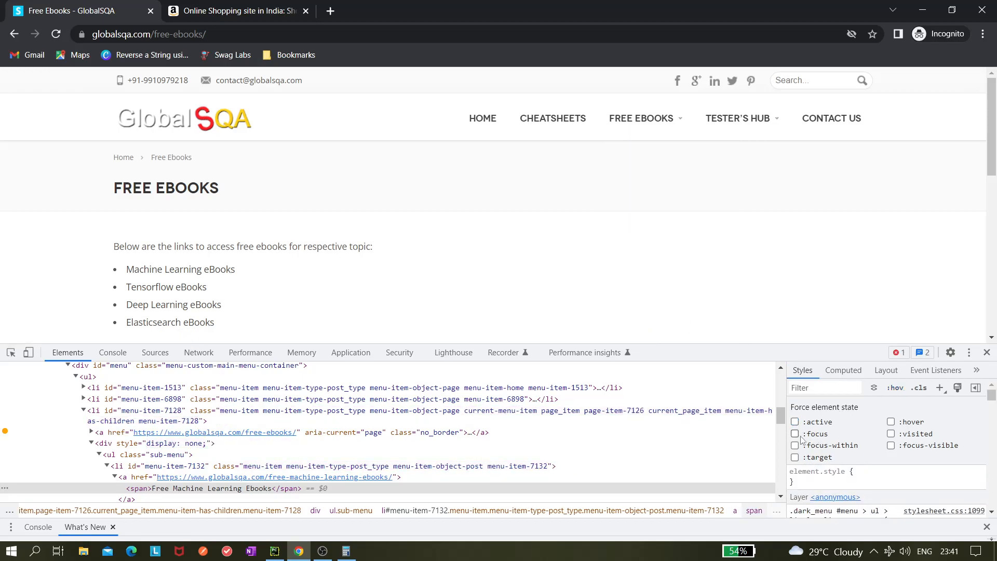
{"action": "left_click", "coordinate": [794, 434]}
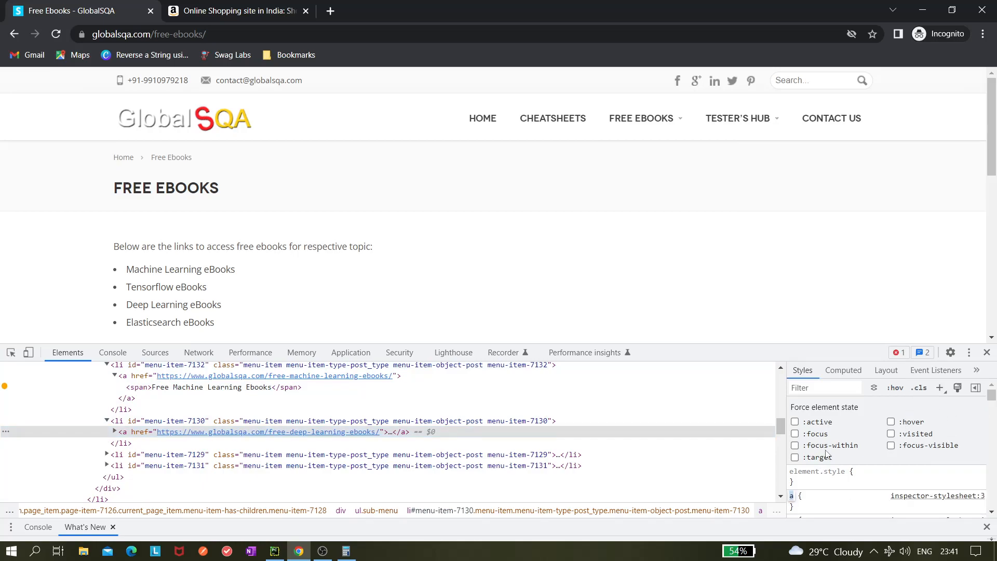
{"action": "mouse_move", "coordinate": [641, 118]}
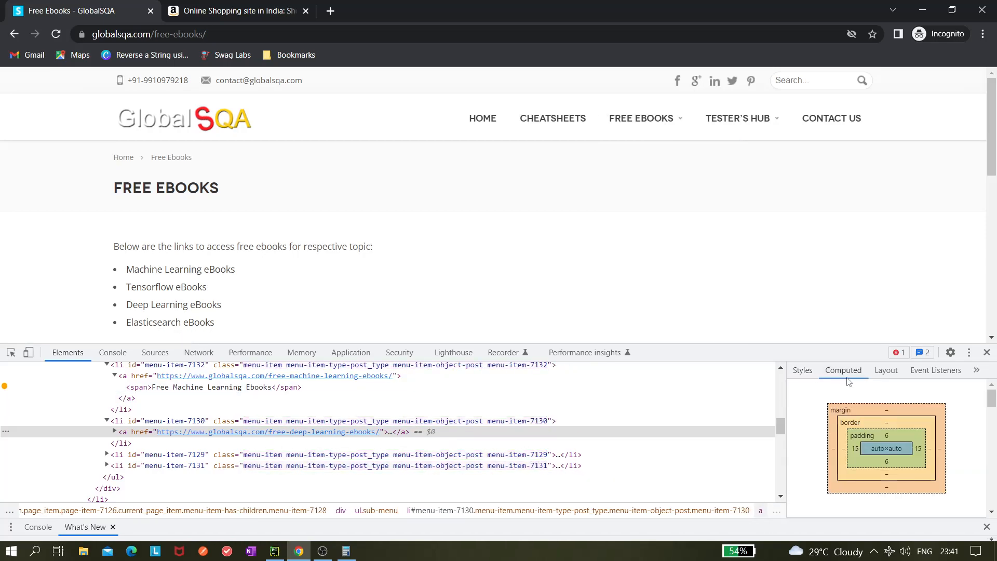
Review the Deep Learning link's Layout and Computed panes, scrolling through its computed properties.
{"action": "left_click", "coordinate": [885, 370]}
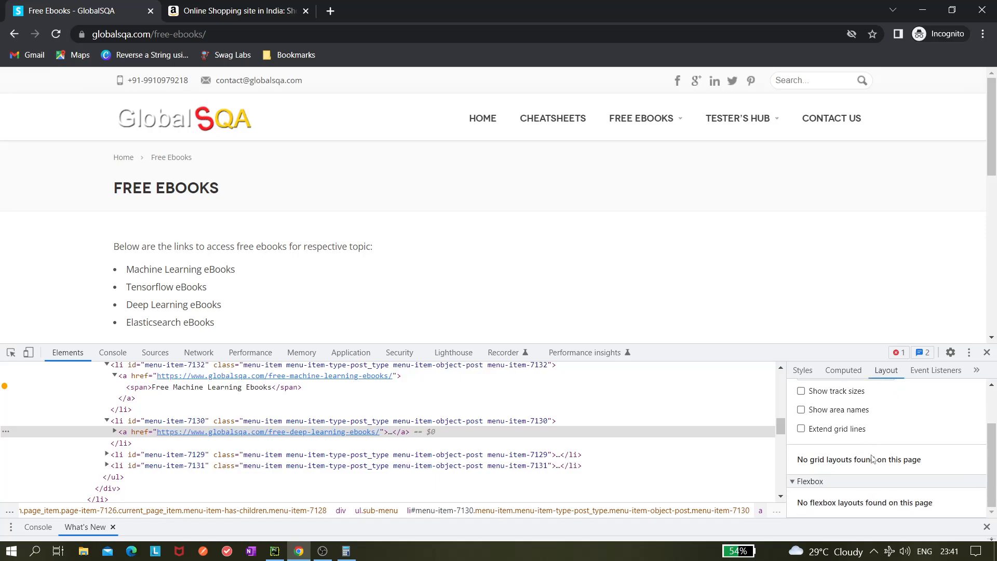
{"action": "mouse_move", "coordinate": [863, 481]}
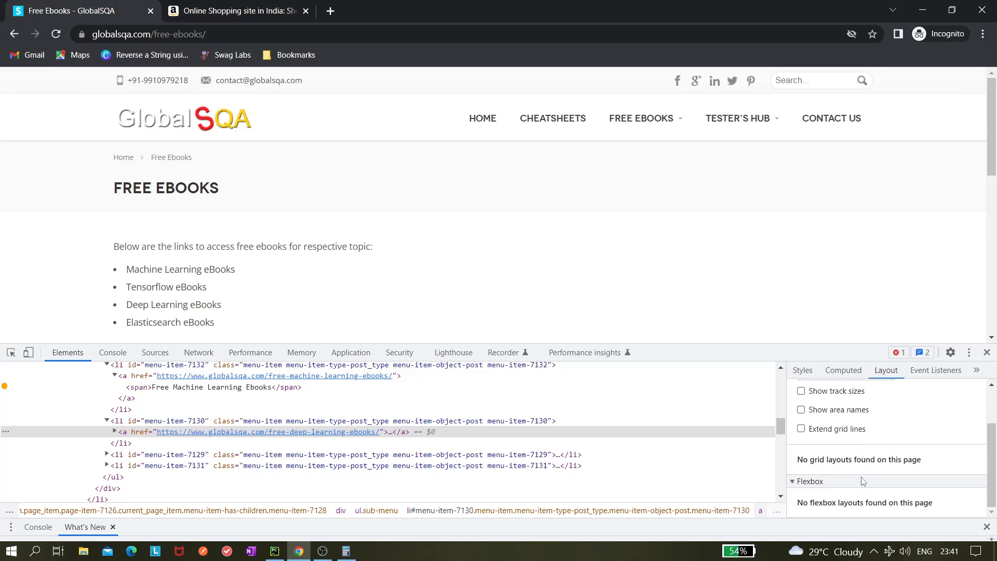
{"action": "left_click", "coordinate": [801, 370]}
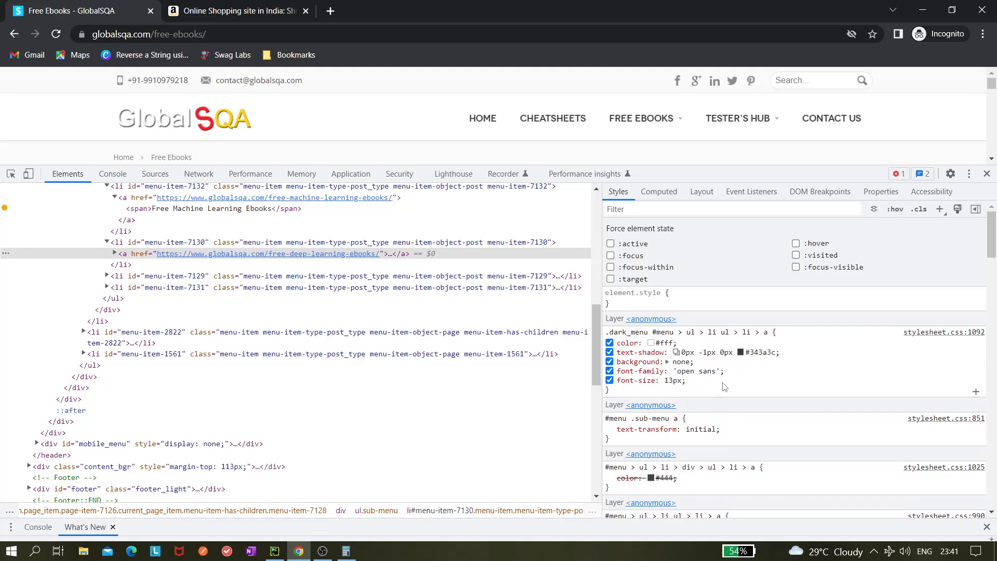
{"action": "scroll", "scroll_direction": "down", "scroll_amount": 3}
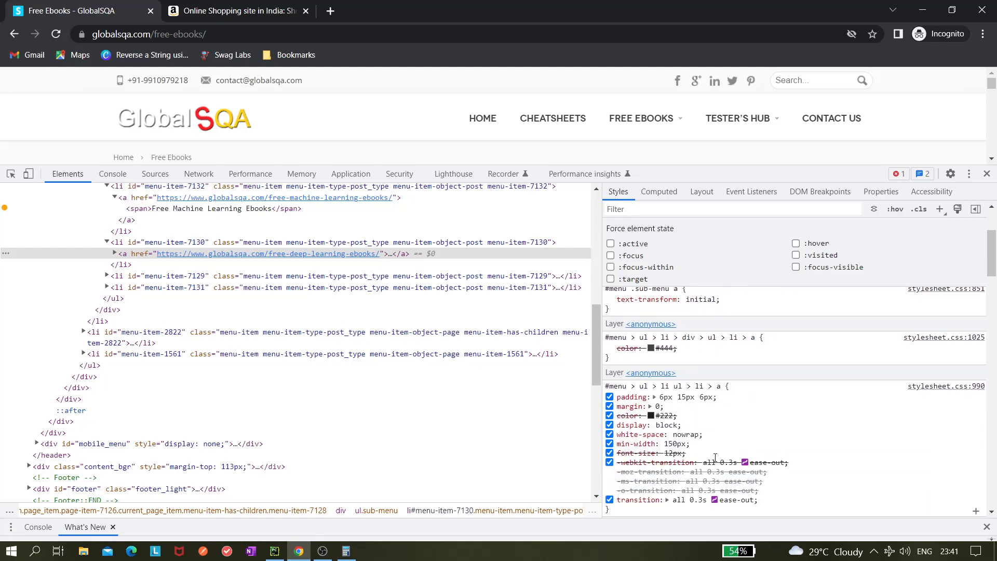
{"action": "scroll", "scroll_direction": "down", "scroll_amount": 3}
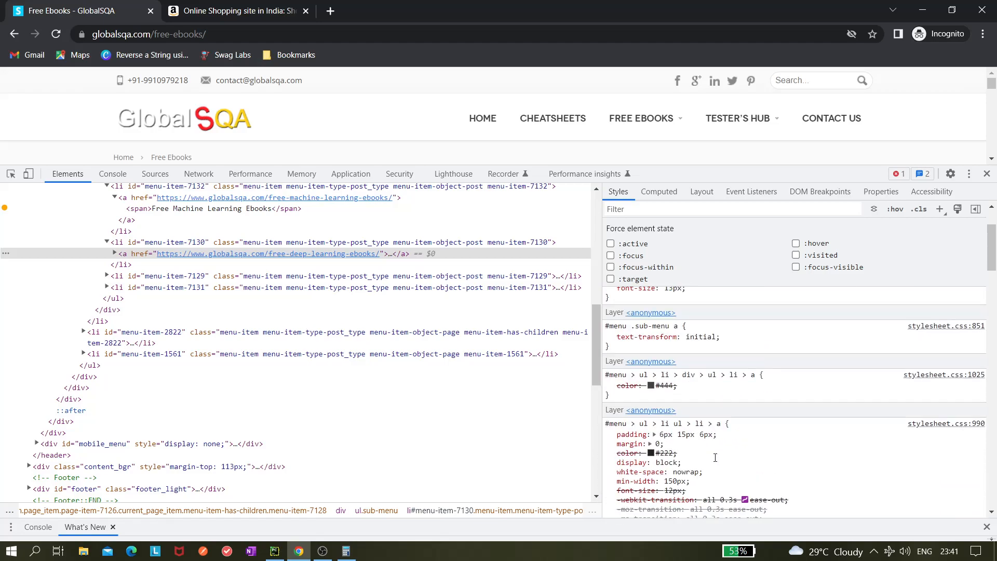
{"action": "scroll", "scroll_direction": "down", "scroll_amount": 3}
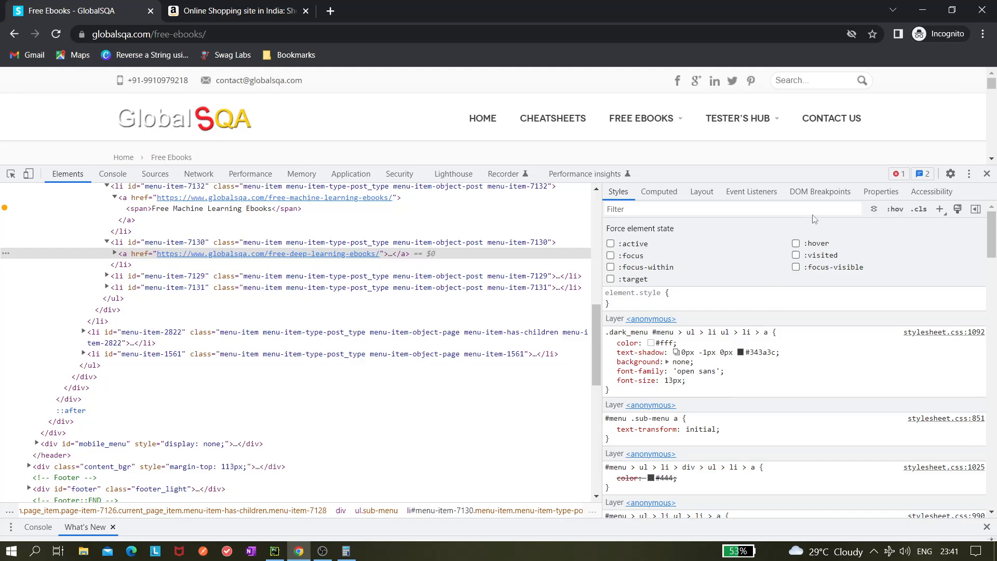
Browse the link's Accessibility, Properties, Event Listeners, Layout and Computed panes, then return to its Styles rules.
{"action": "left_click", "coordinate": [930, 191]}
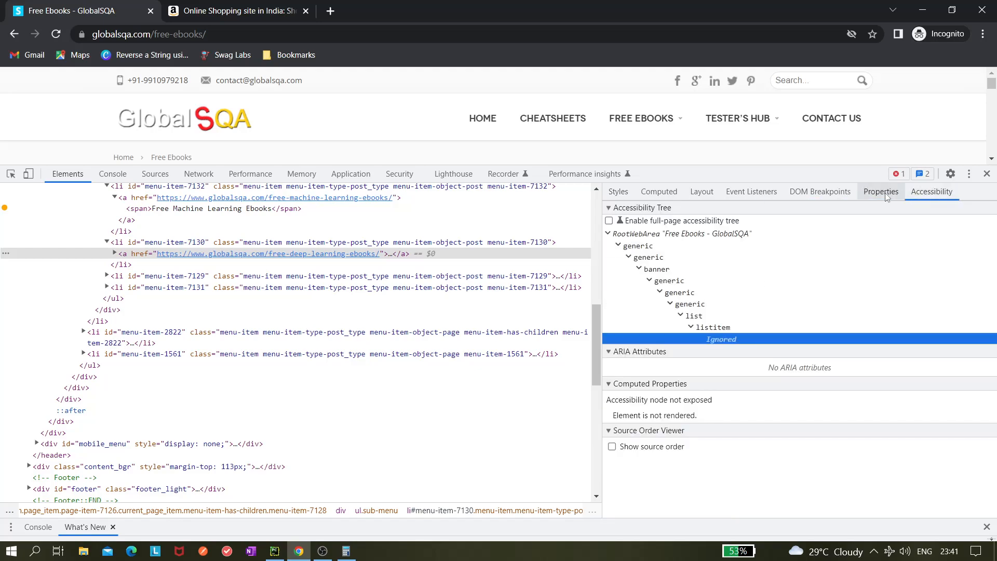
{"action": "left_click", "coordinate": [881, 191]}
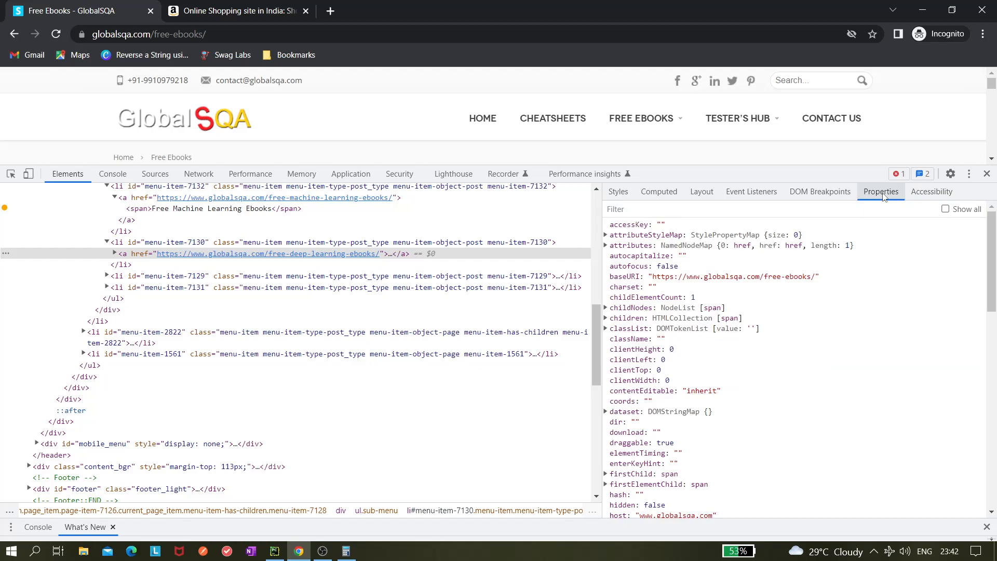
{"action": "left_click", "coordinate": [751, 191]}
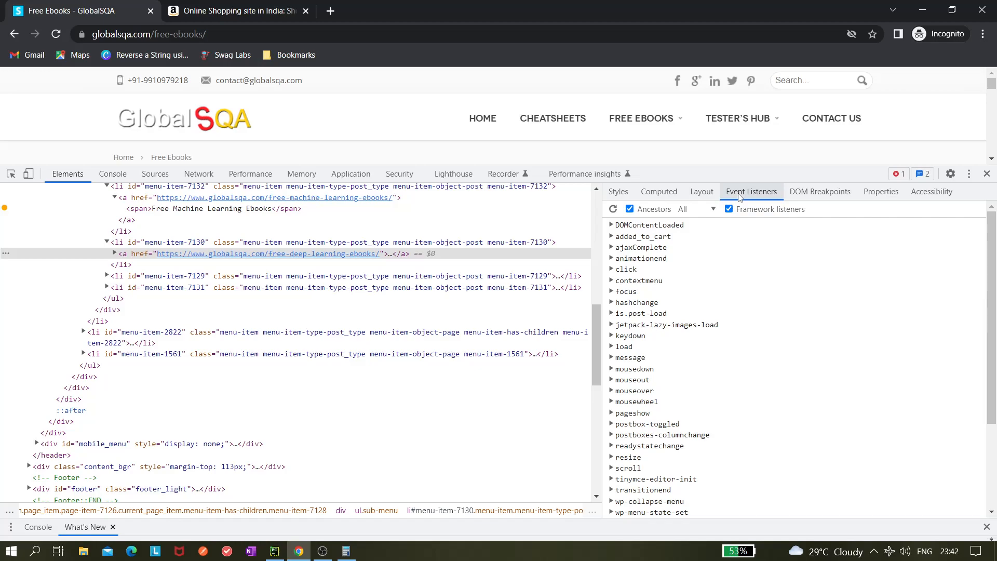
{"action": "left_click", "coordinate": [701, 191]}
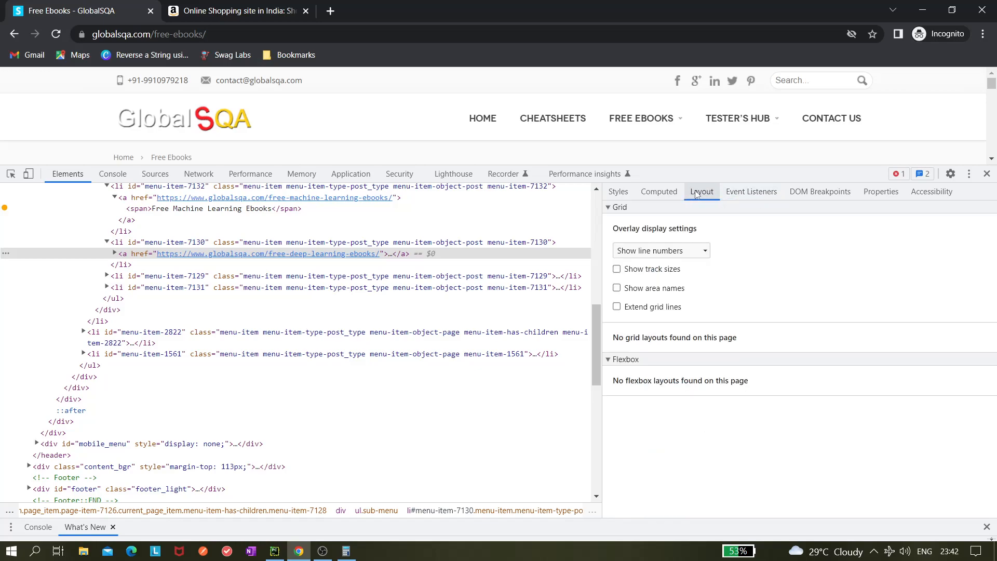
{"action": "left_click", "coordinate": [658, 191]}
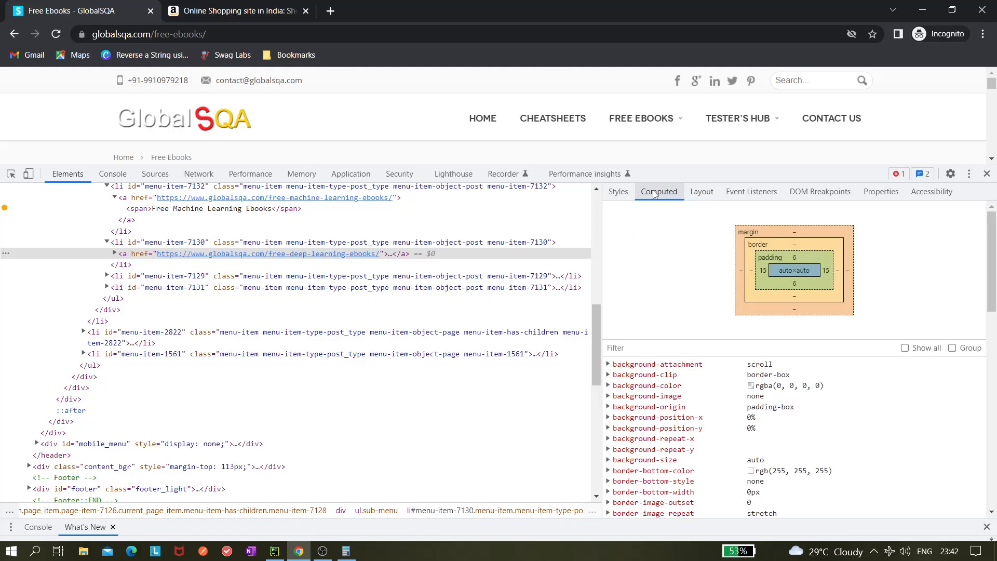
{"action": "left_click", "coordinate": [617, 191]}
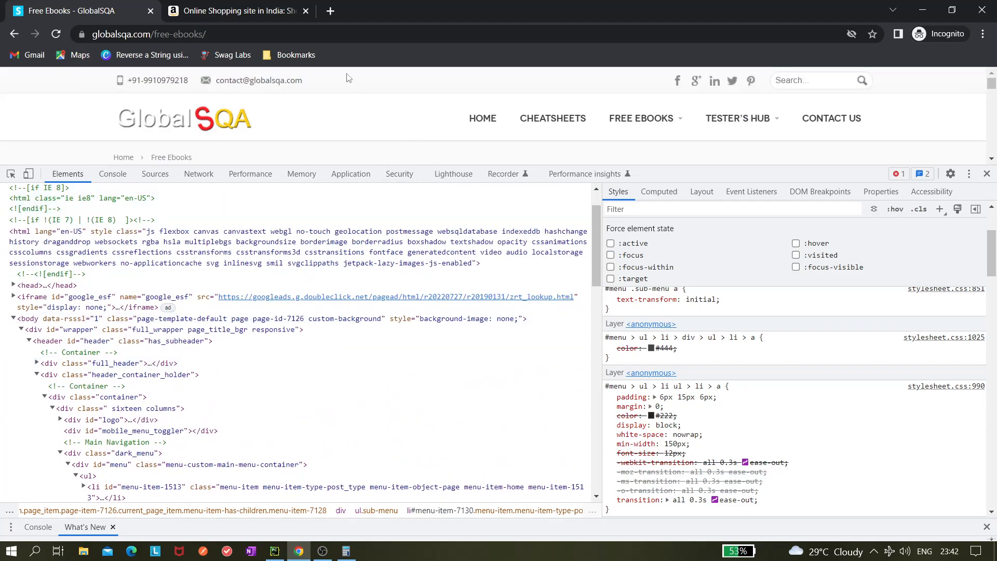
Search 'how to pause debug' in a new tab, then close the tab that failed to load.
{"action": "type", "text": "how to pause"}
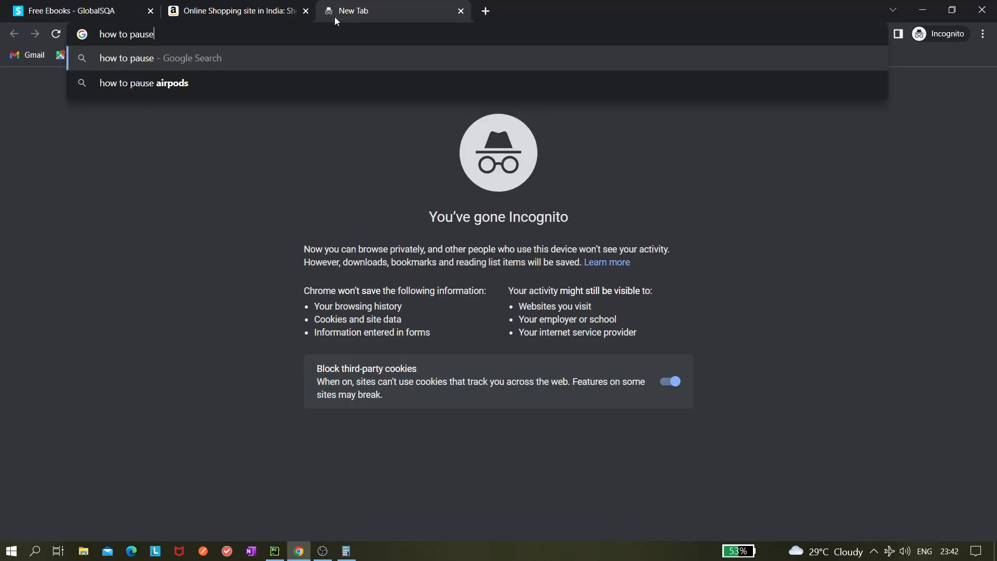
{"action": "type", "text": "deb"}
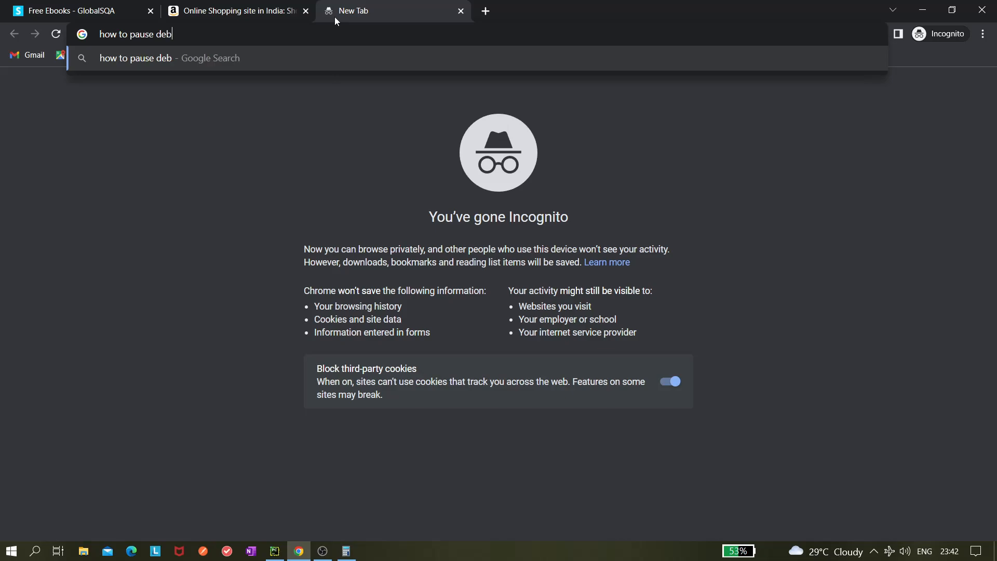
{"action": "type", "text": "ug"}
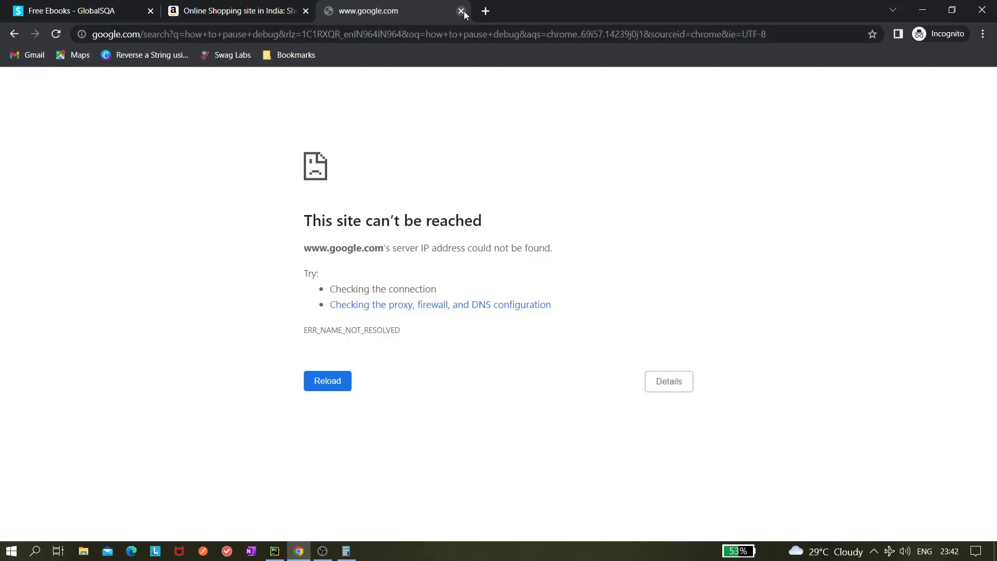
{"action": "left_click", "coordinate": [461, 10]}
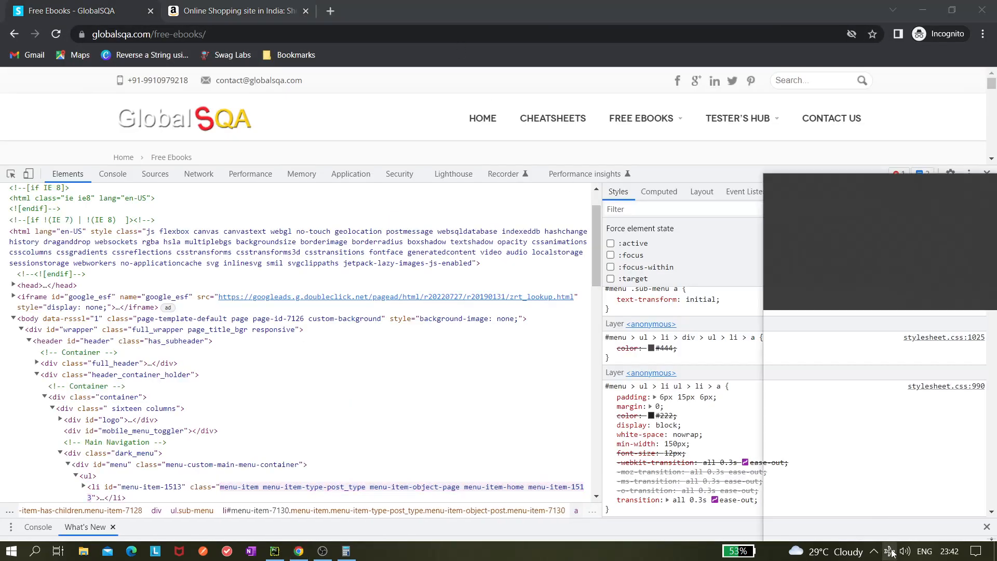
Turn Wi-Fi back on from the taskbar network flyout and dismiss it.
{"action": "left_click", "coordinate": [888, 550]}
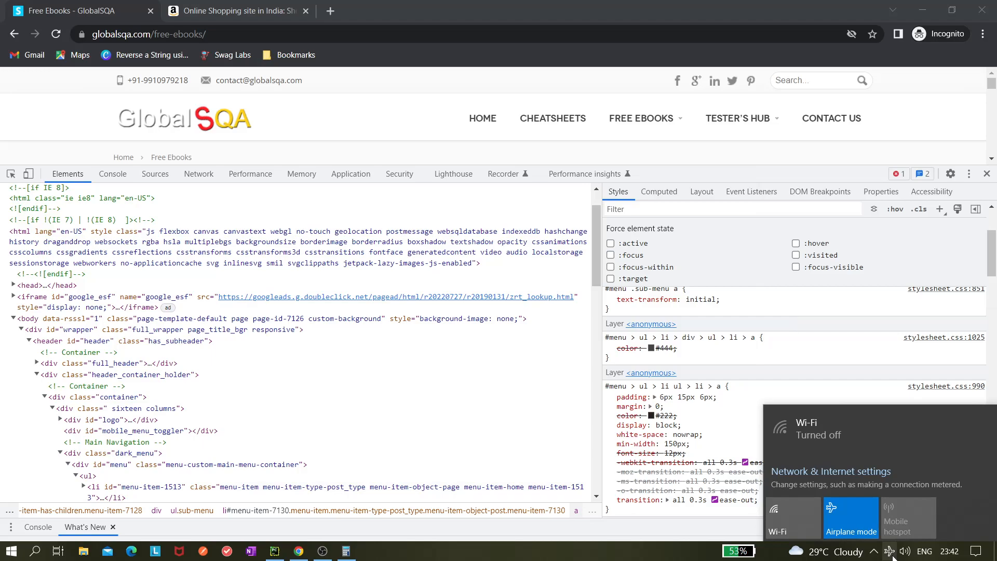
{"action": "left_click", "coordinate": [792, 515]}
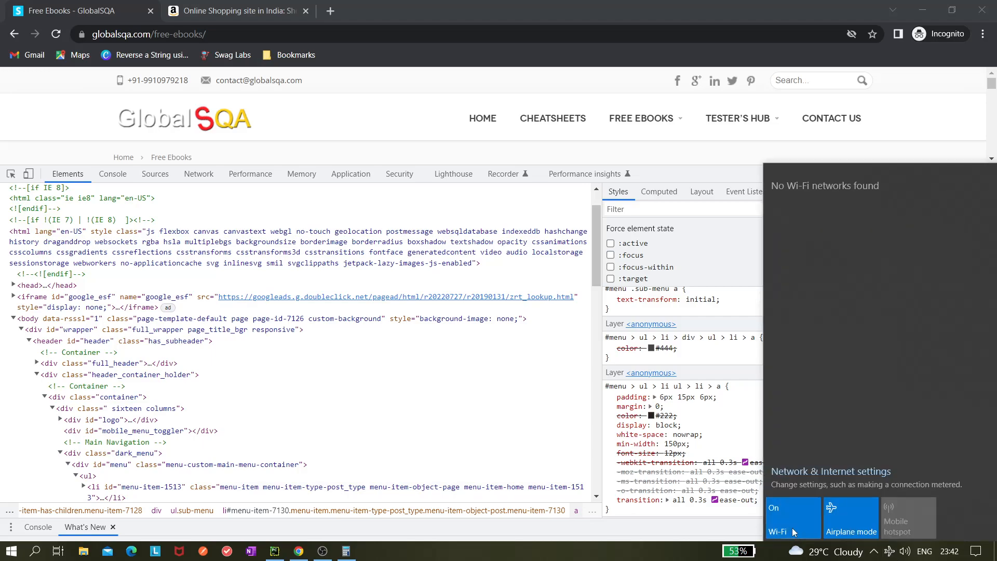
{"action": "left_click", "coordinate": [419, 125]}
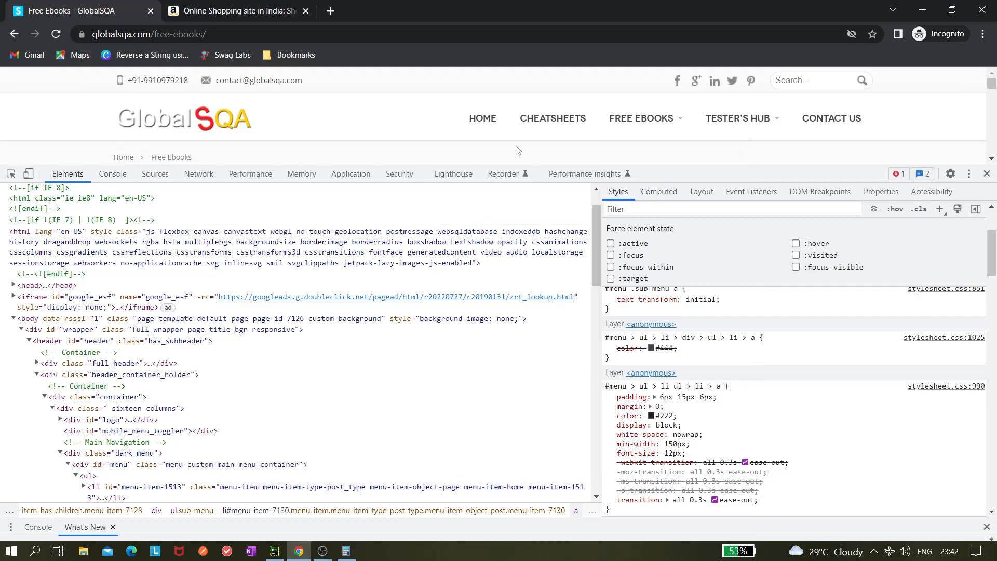
{"action": "mouse_move", "coordinate": [517, 170]}
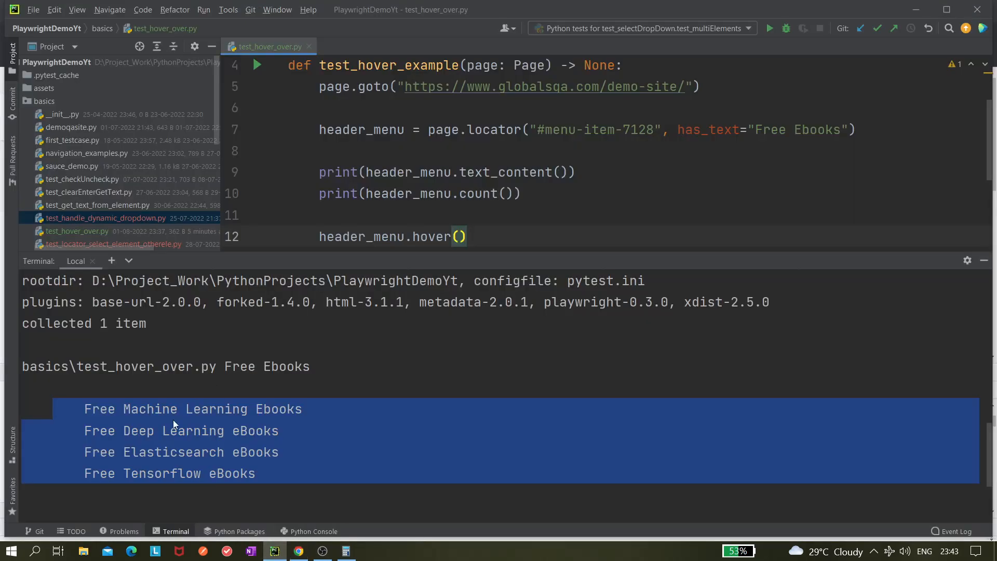
Replace header_menu.text_content() with inner_text() on line 9 of the test.
{"action": "double_click", "coordinate": [504, 172]}
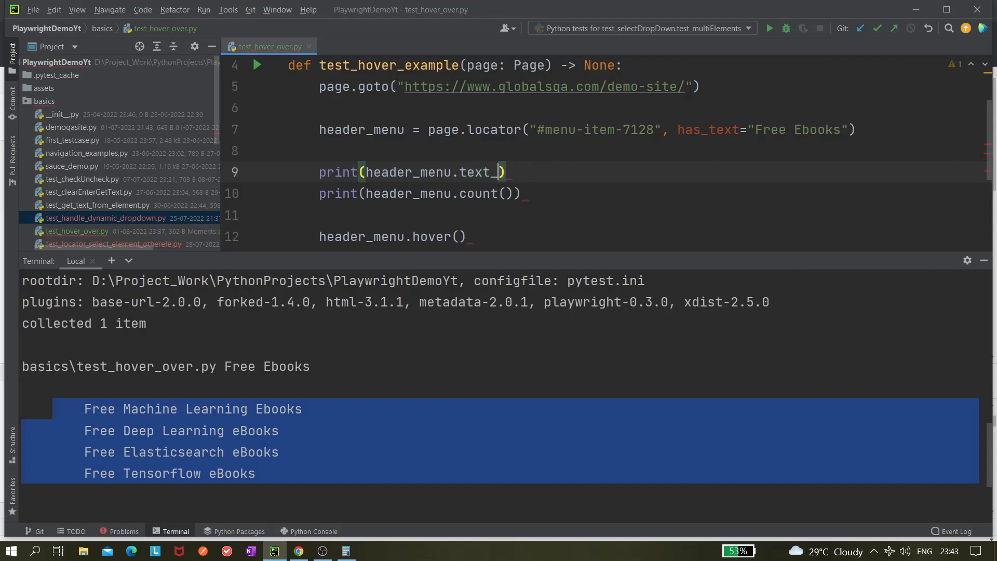
{"action": "key", "text": "Backspace"}
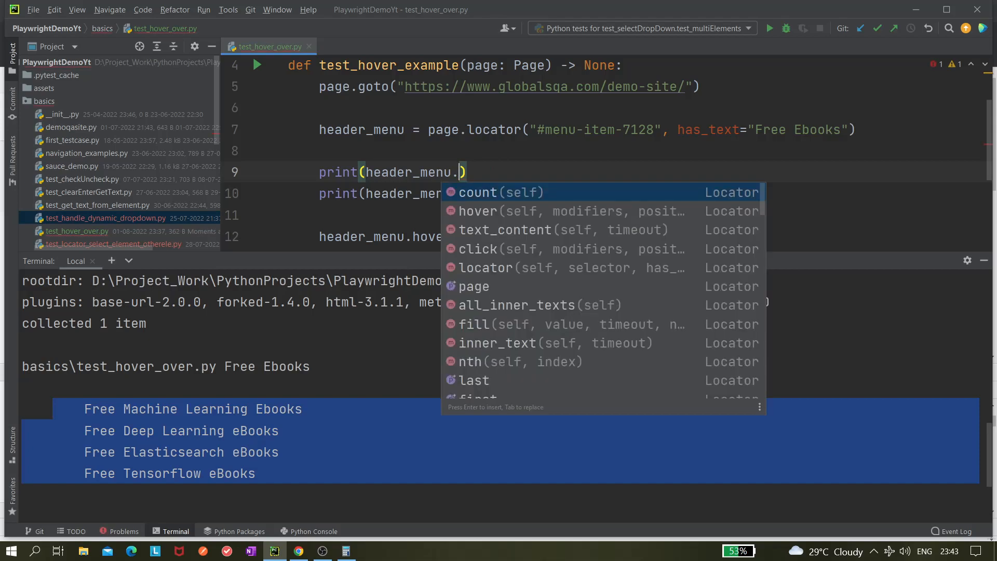
{"action": "type", "text": "inner_text("}
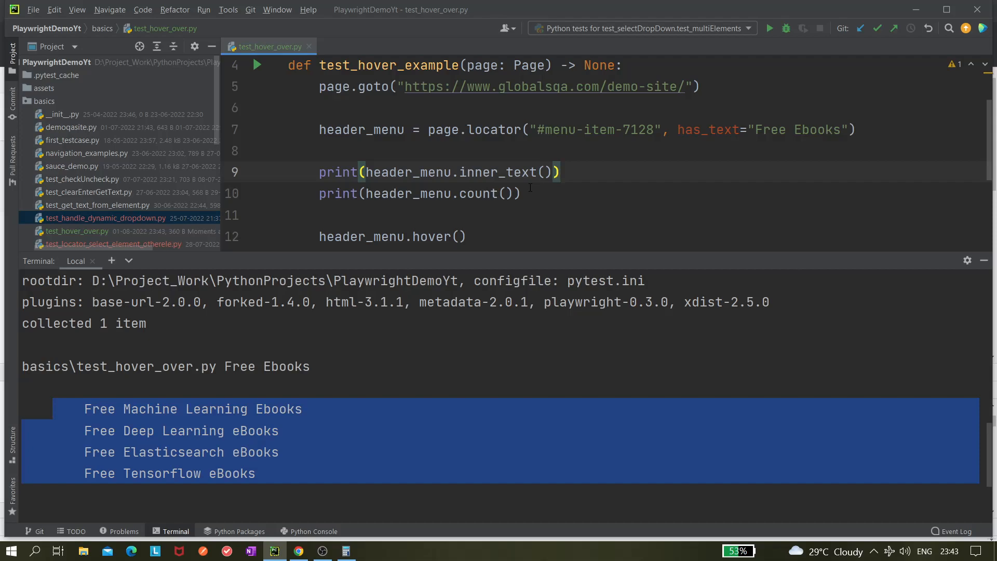
{"action": "double_click", "coordinate": [498, 172]}
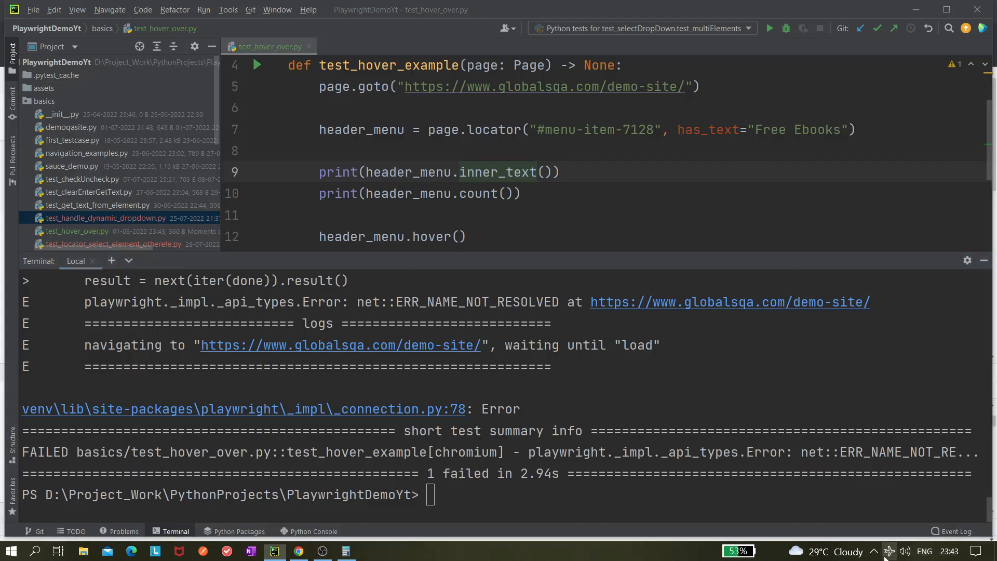
Check the Wi-Fi flyout, then rerun pytest -s --headed .\basics\test_hover_over.py in the Terminal.
{"action": "left_click", "coordinate": [891, 550]}
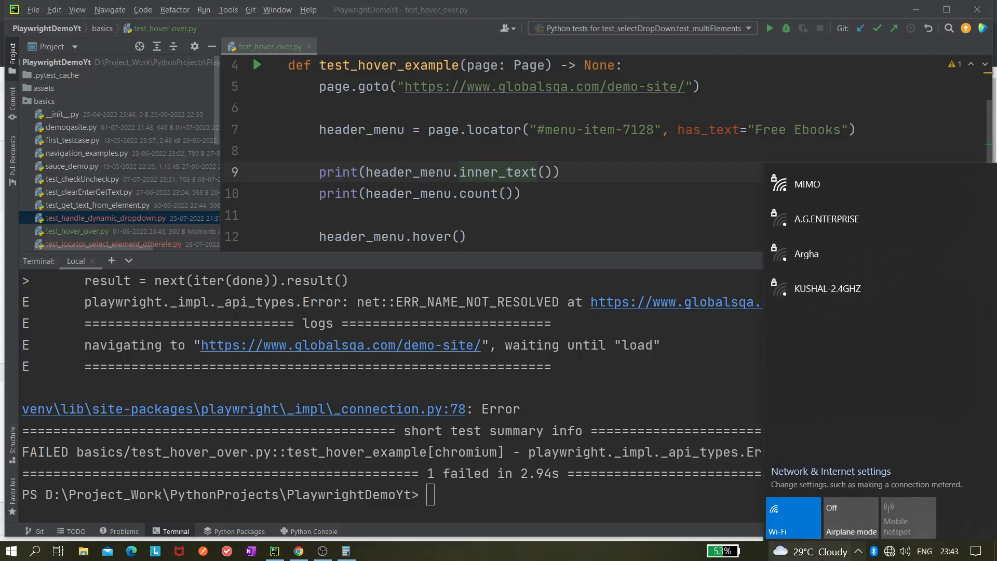
{"action": "left_click", "coordinate": [891, 550]}
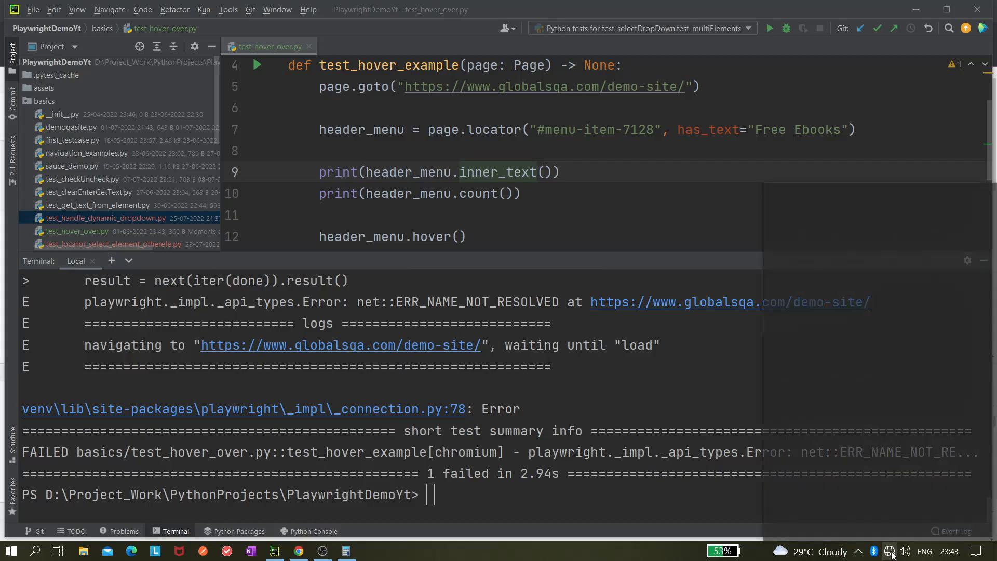
{"action": "left_click", "coordinate": [889, 550]}
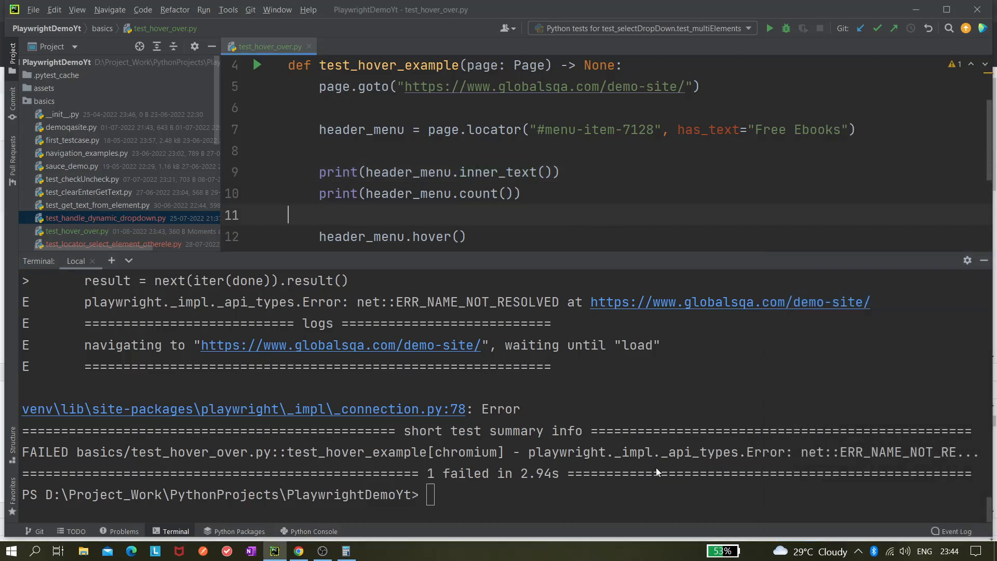
{"action": "mouse_move", "coordinate": [587, 243]}
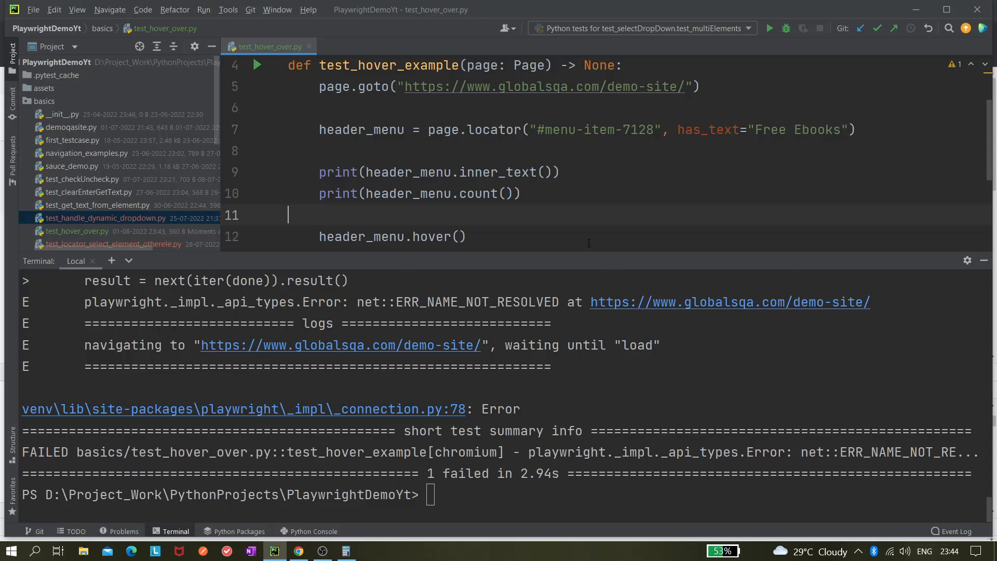
{"action": "type", "text": "pytest -s --headed .\\basics\\test_hover_over.py"}
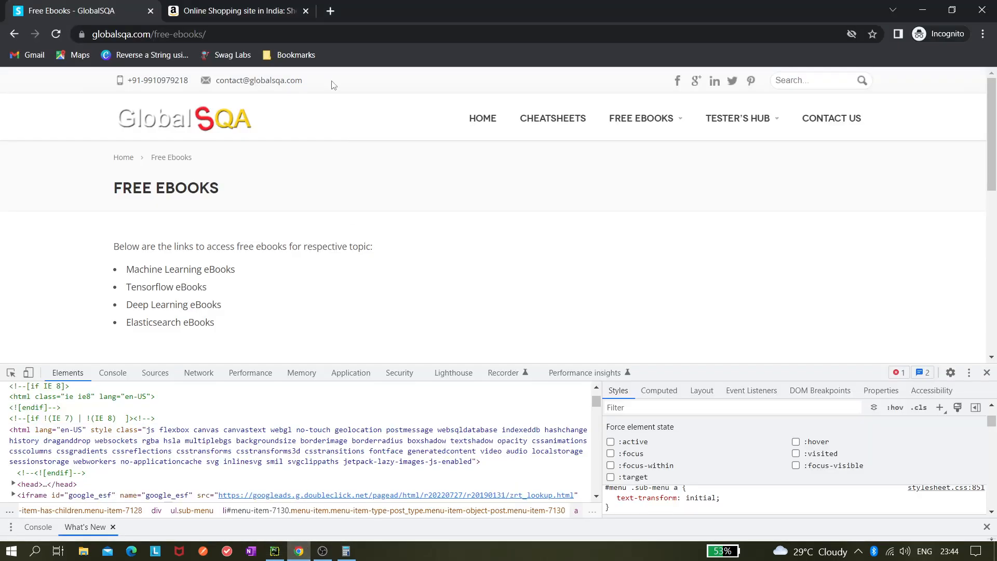
Reload the Free Ebooks page in Chrome to test the connection, then return to the PyCharm terminal.
{"action": "left_click", "coordinate": [55, 33]}
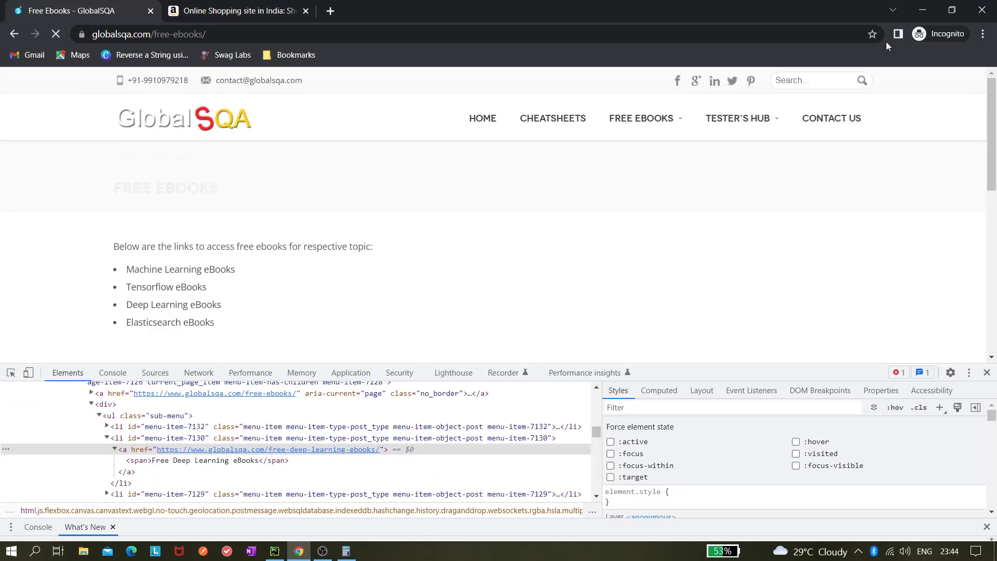
{"action": "left_click", "coordinate": [273, 550]}
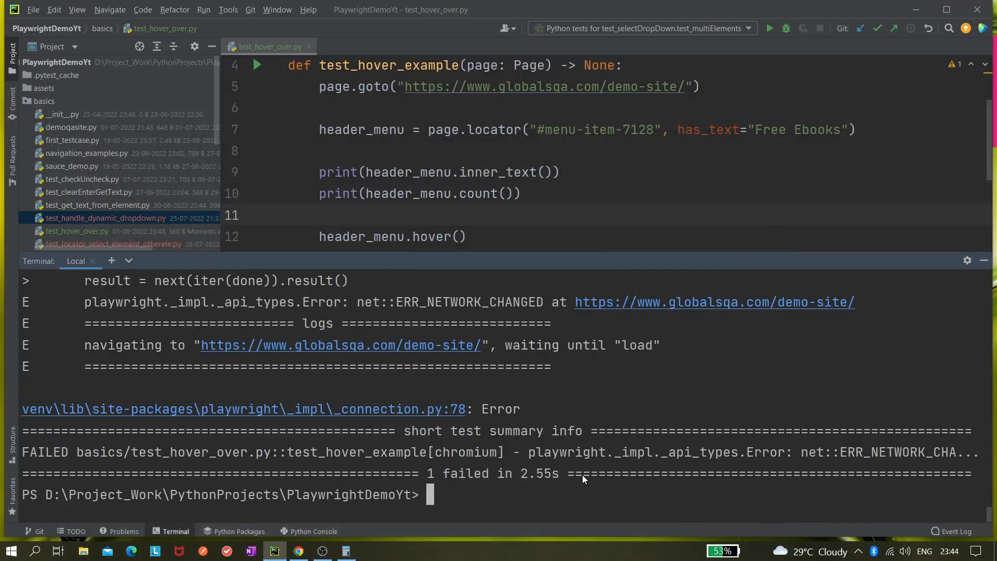
Rerun the headed hover test, then choose Free Deep Learning eBooks from the revealed sub-menu.
{"action": "type", "text": "pytest -s --headed .\\basics\\test_hover_over.py"}
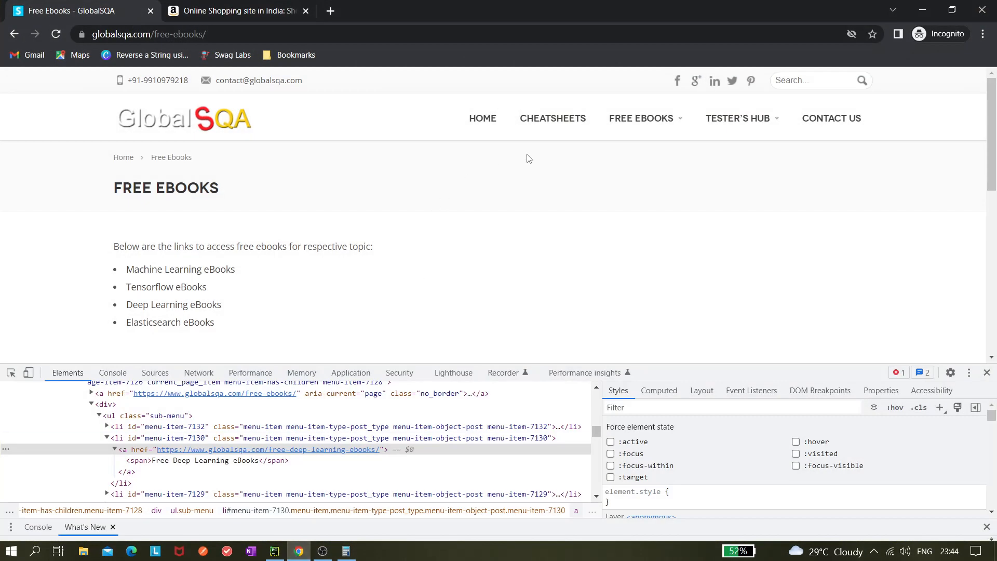
{"action": "mouse_move", "coordinate": [641, 118]}
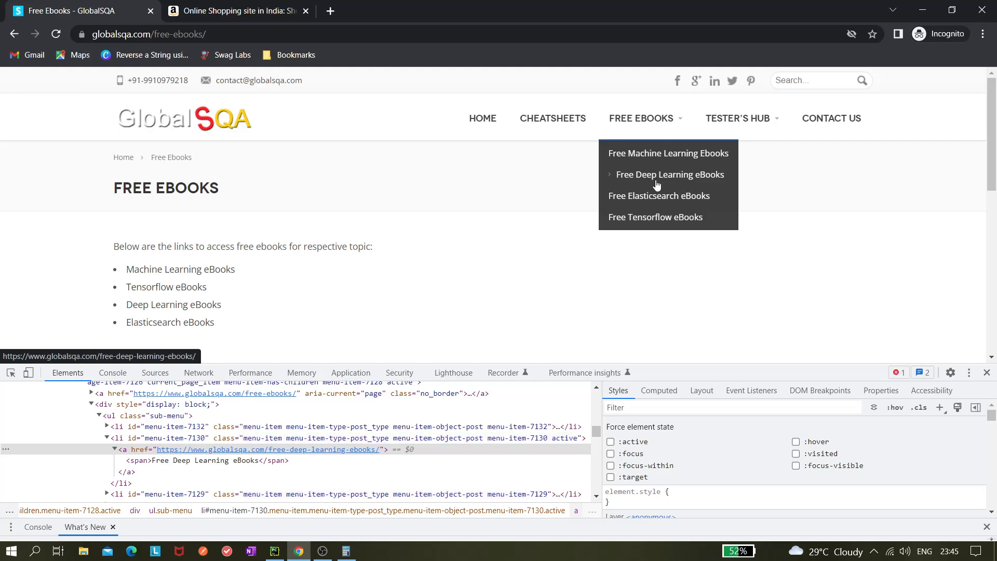
{"action": "left_click", "coordinate": [670, 174]}
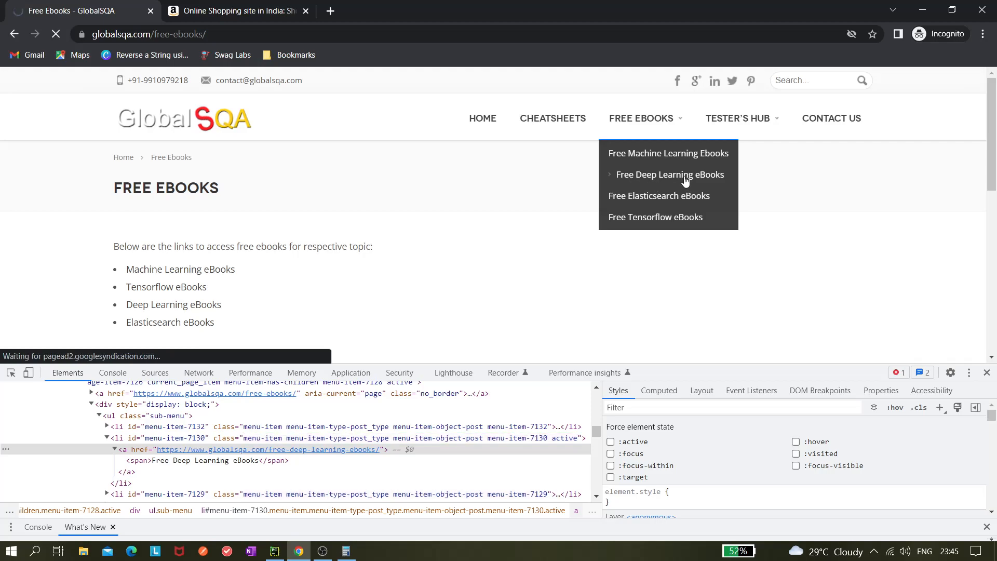
{"action": "left_click", "coordinate": [667, 175]}
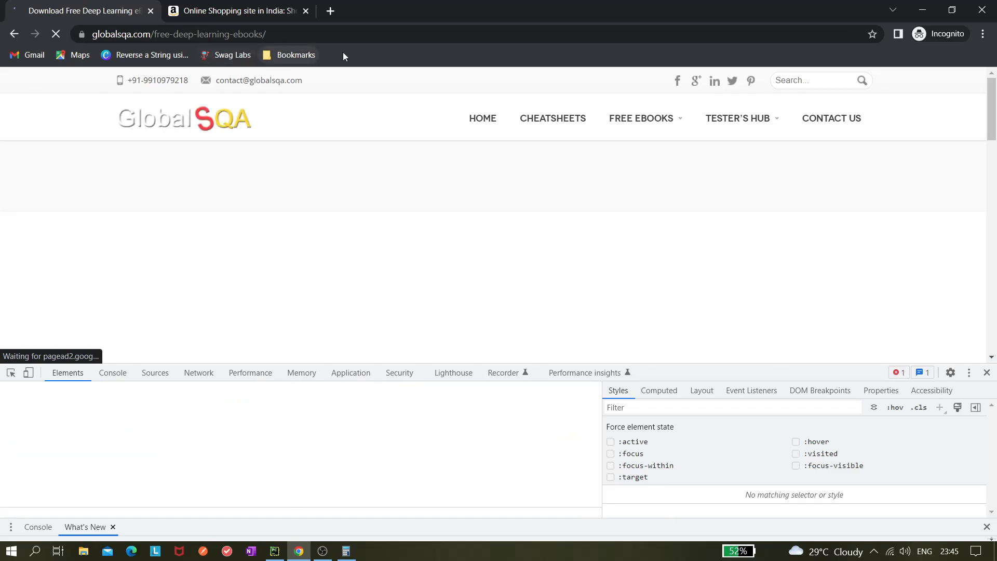